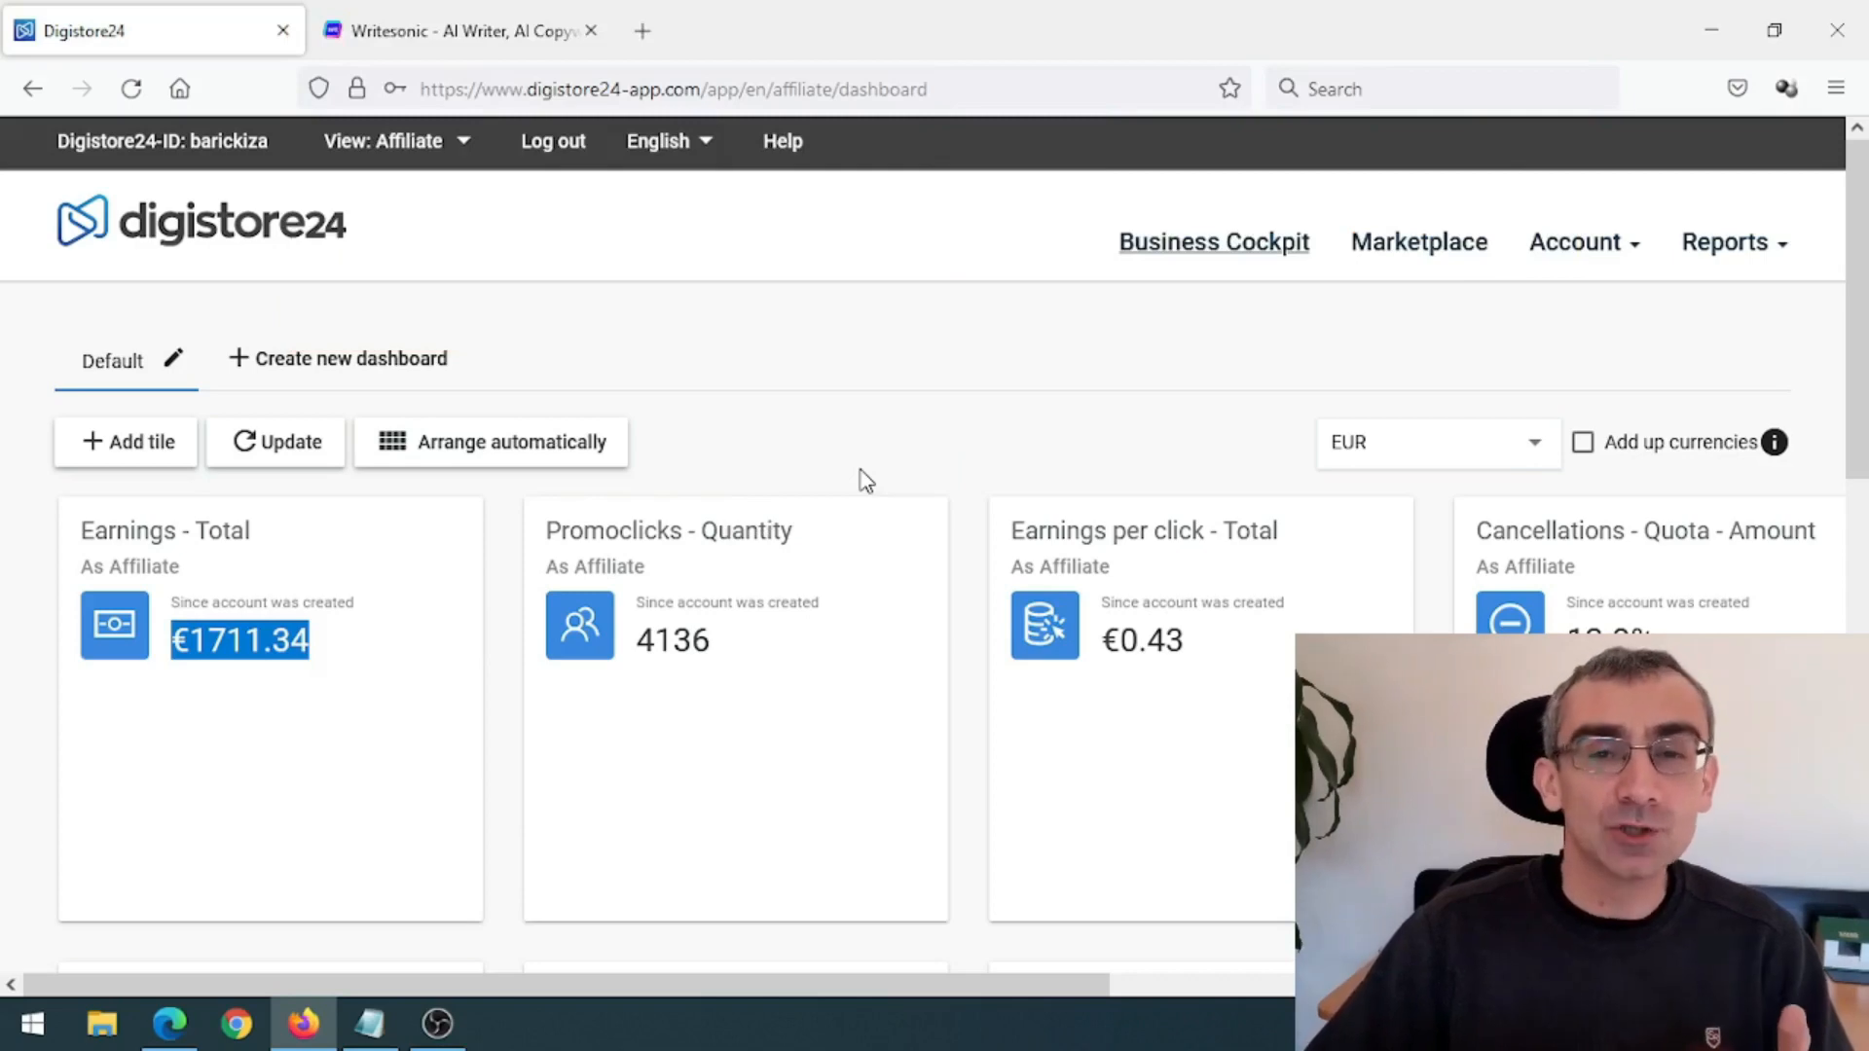
mouse_move(894, 465)
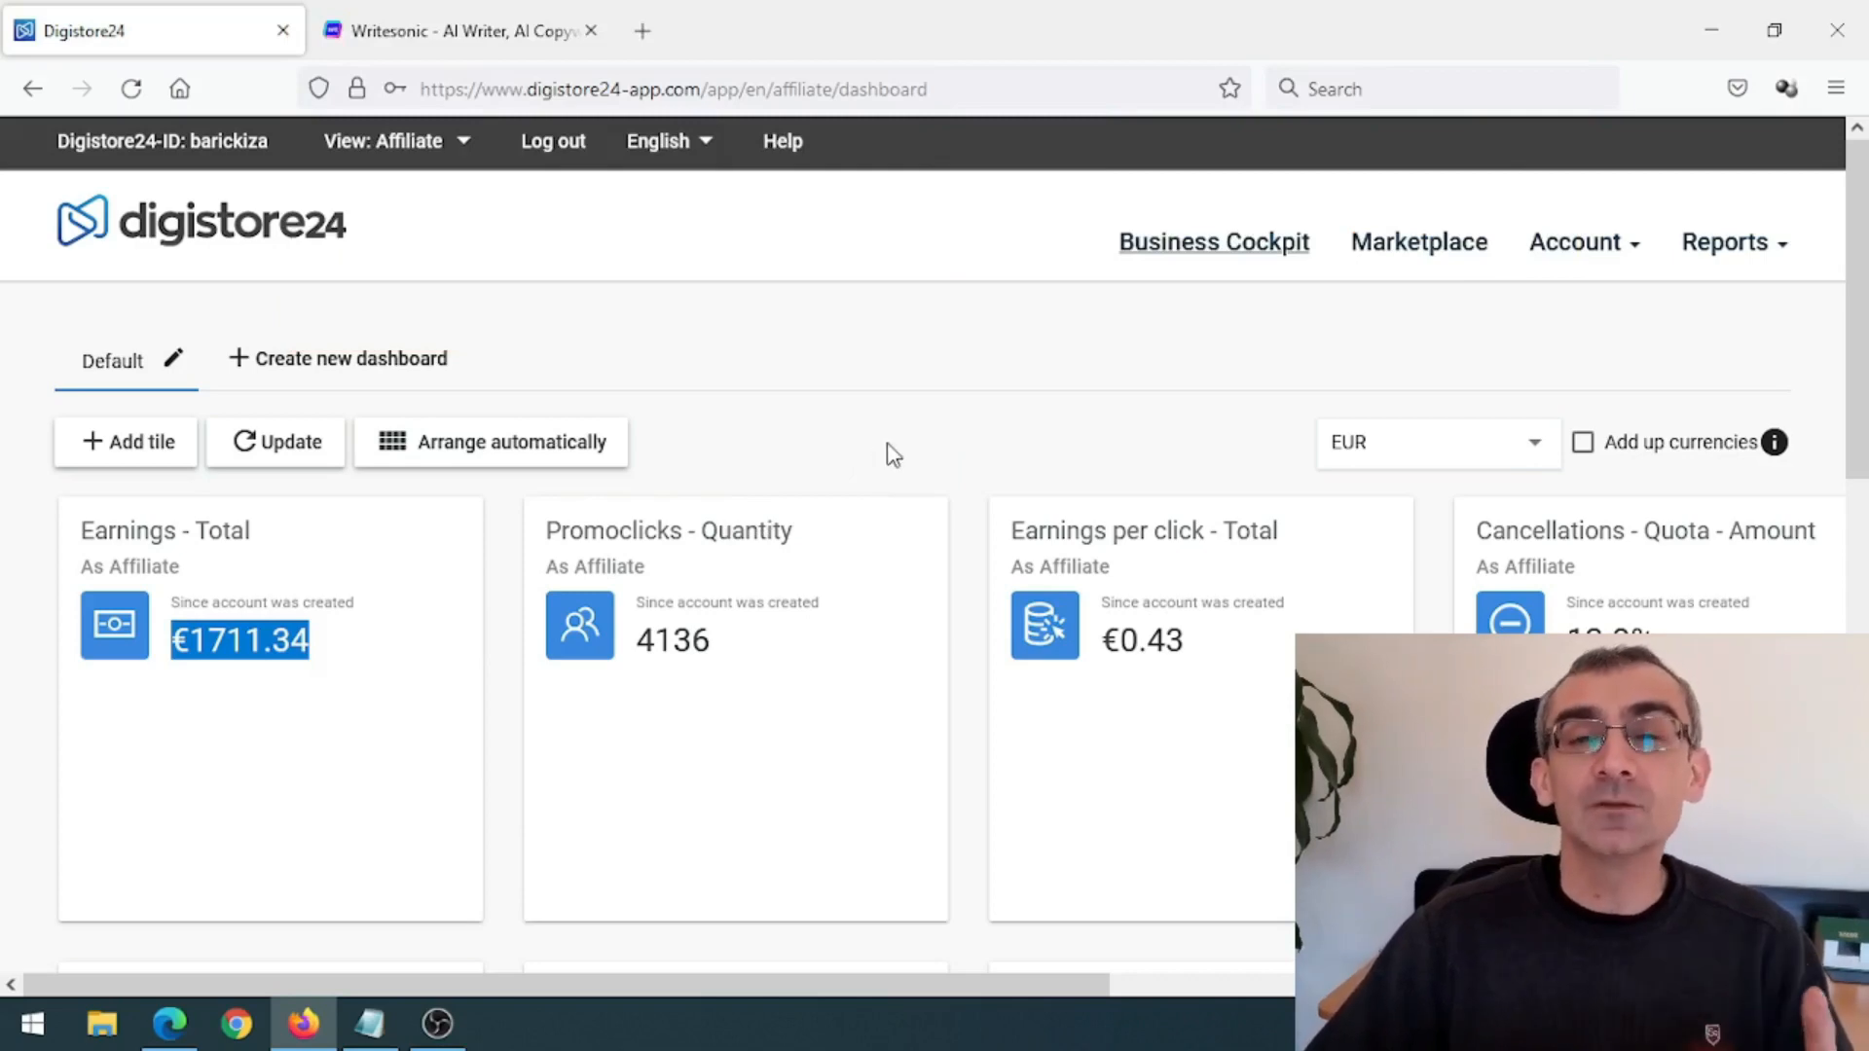
mouse_move(1311, 421)
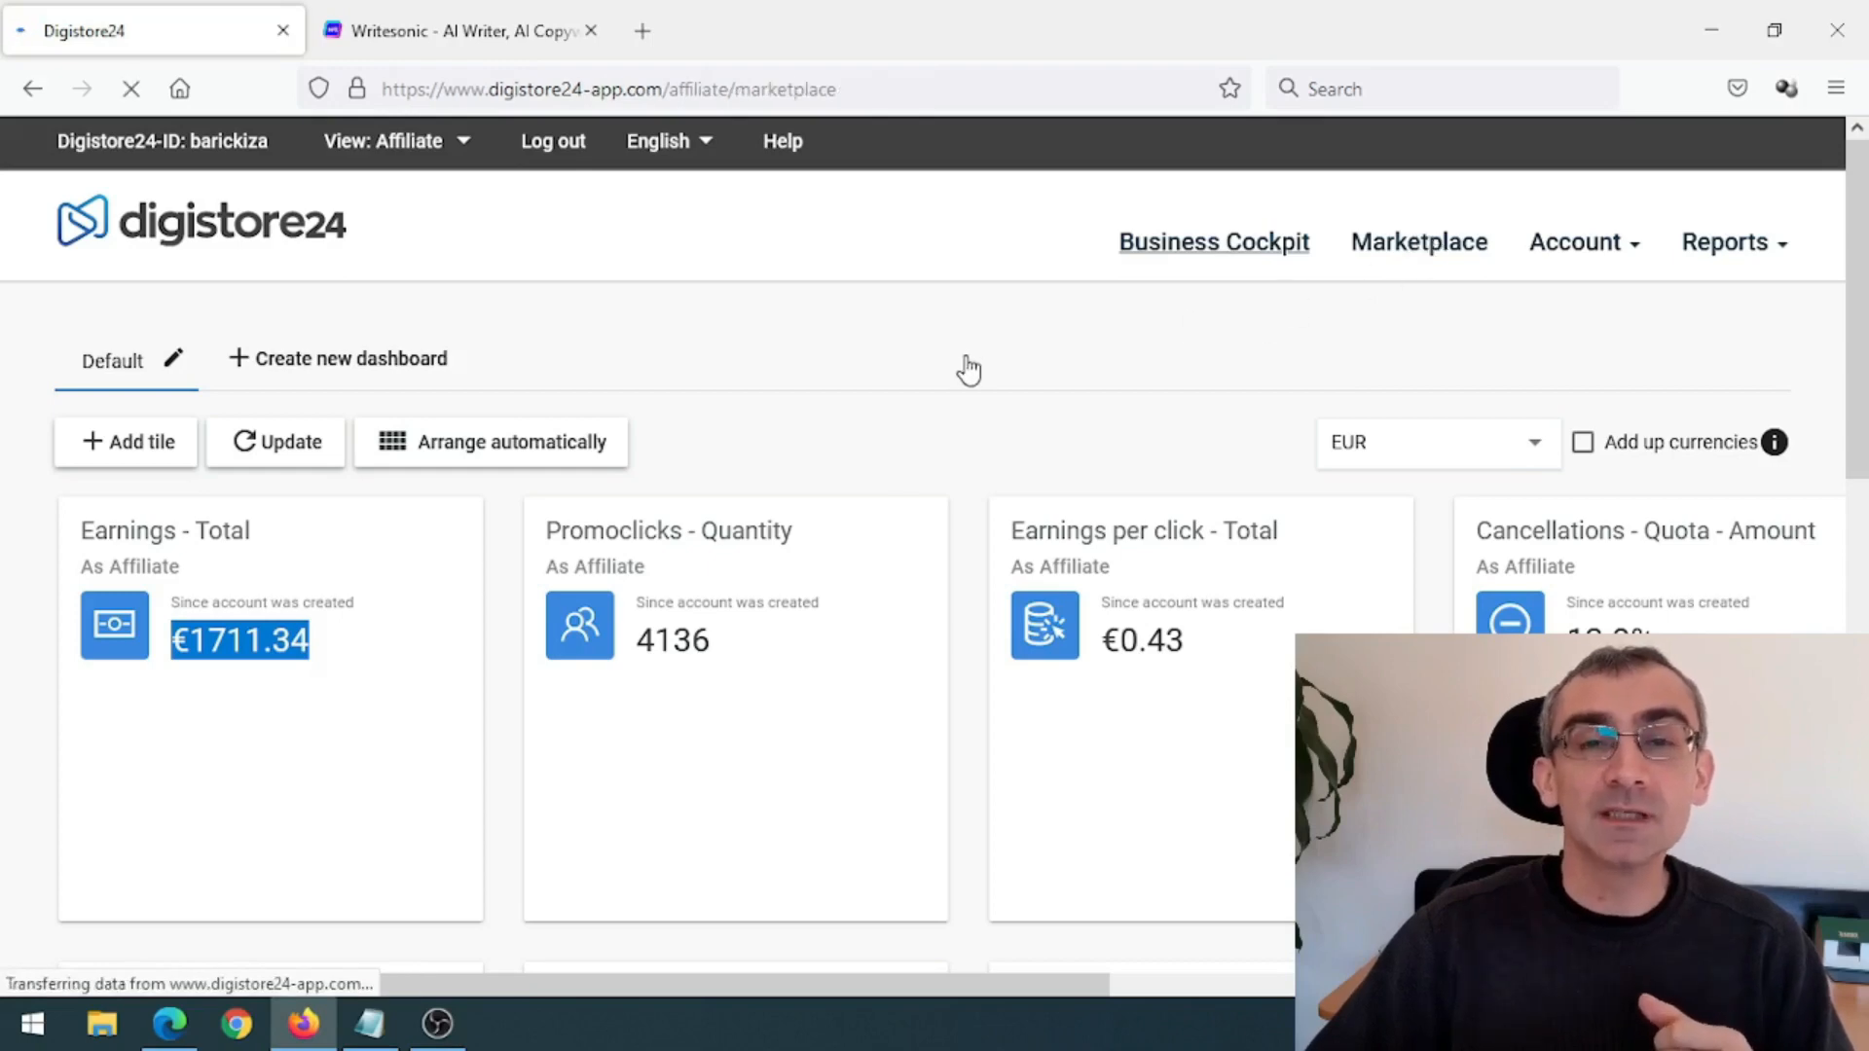
- Show the Digistore24 marketplace filtered to Fitness & Health offers
click(1417, 241)
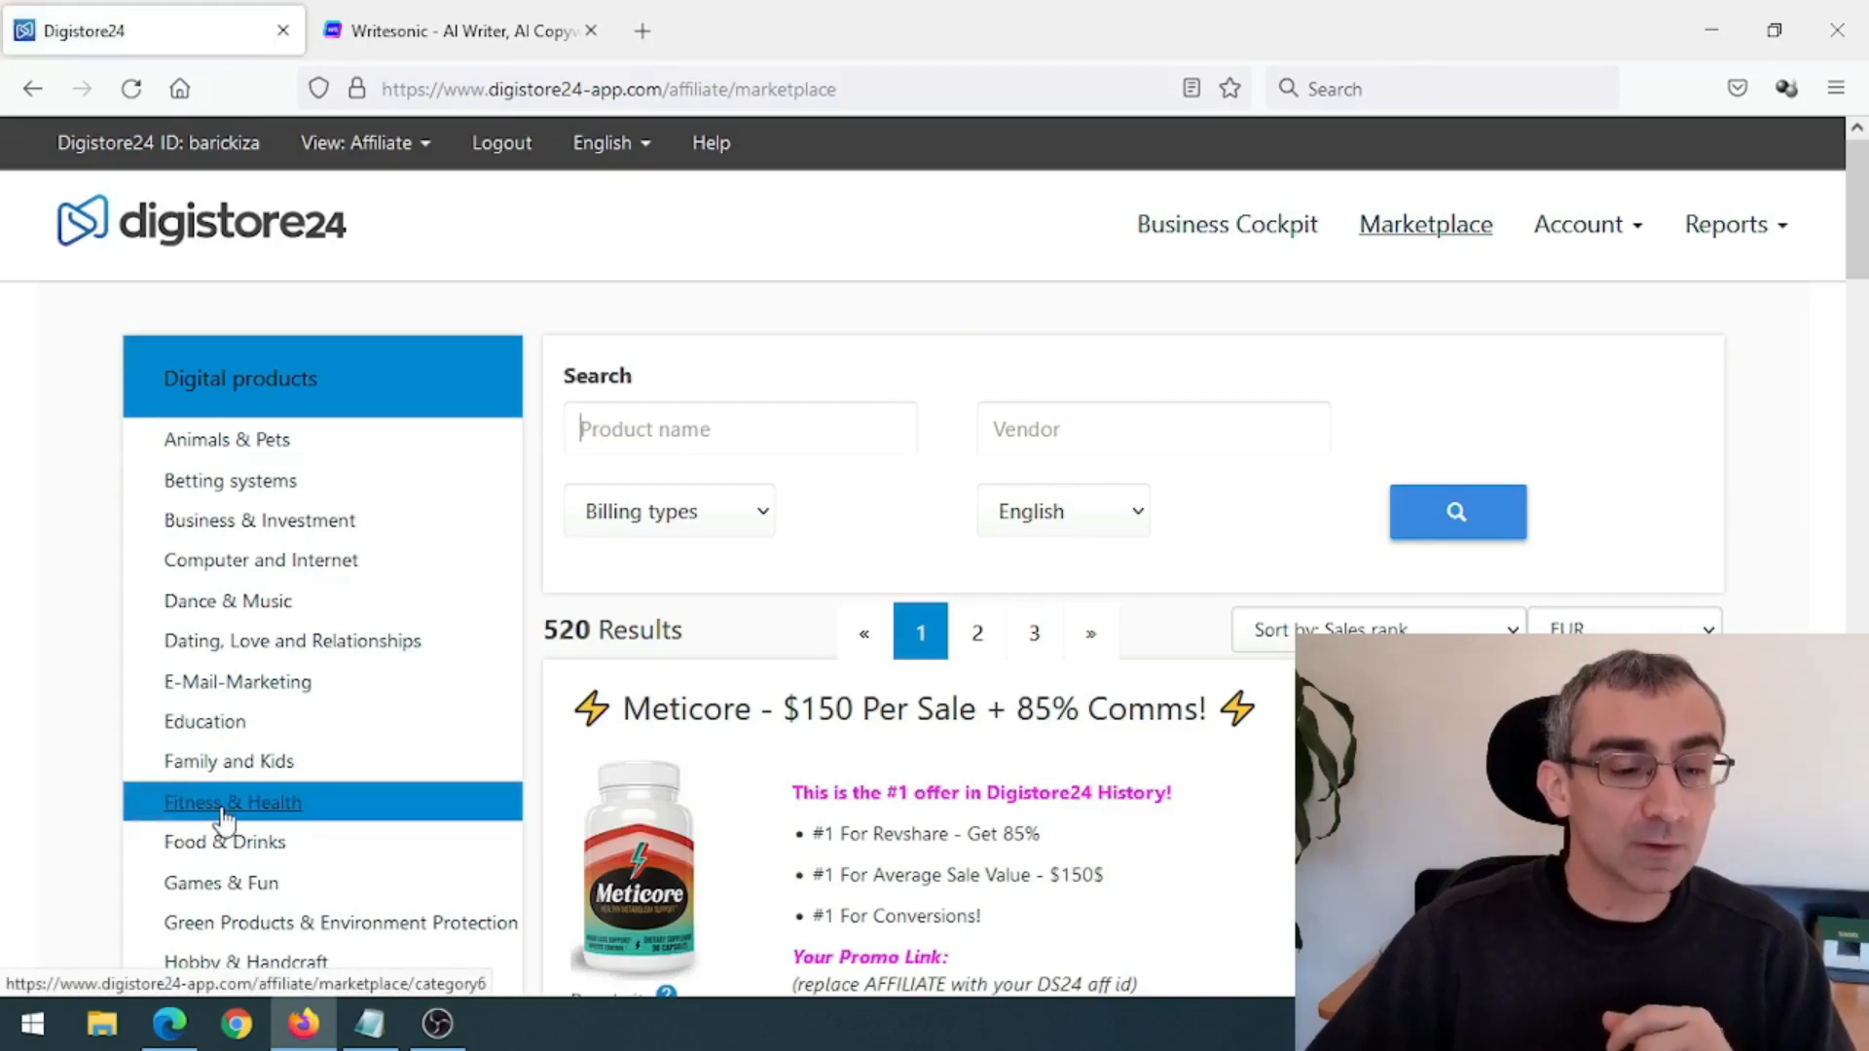
click(231, 803)
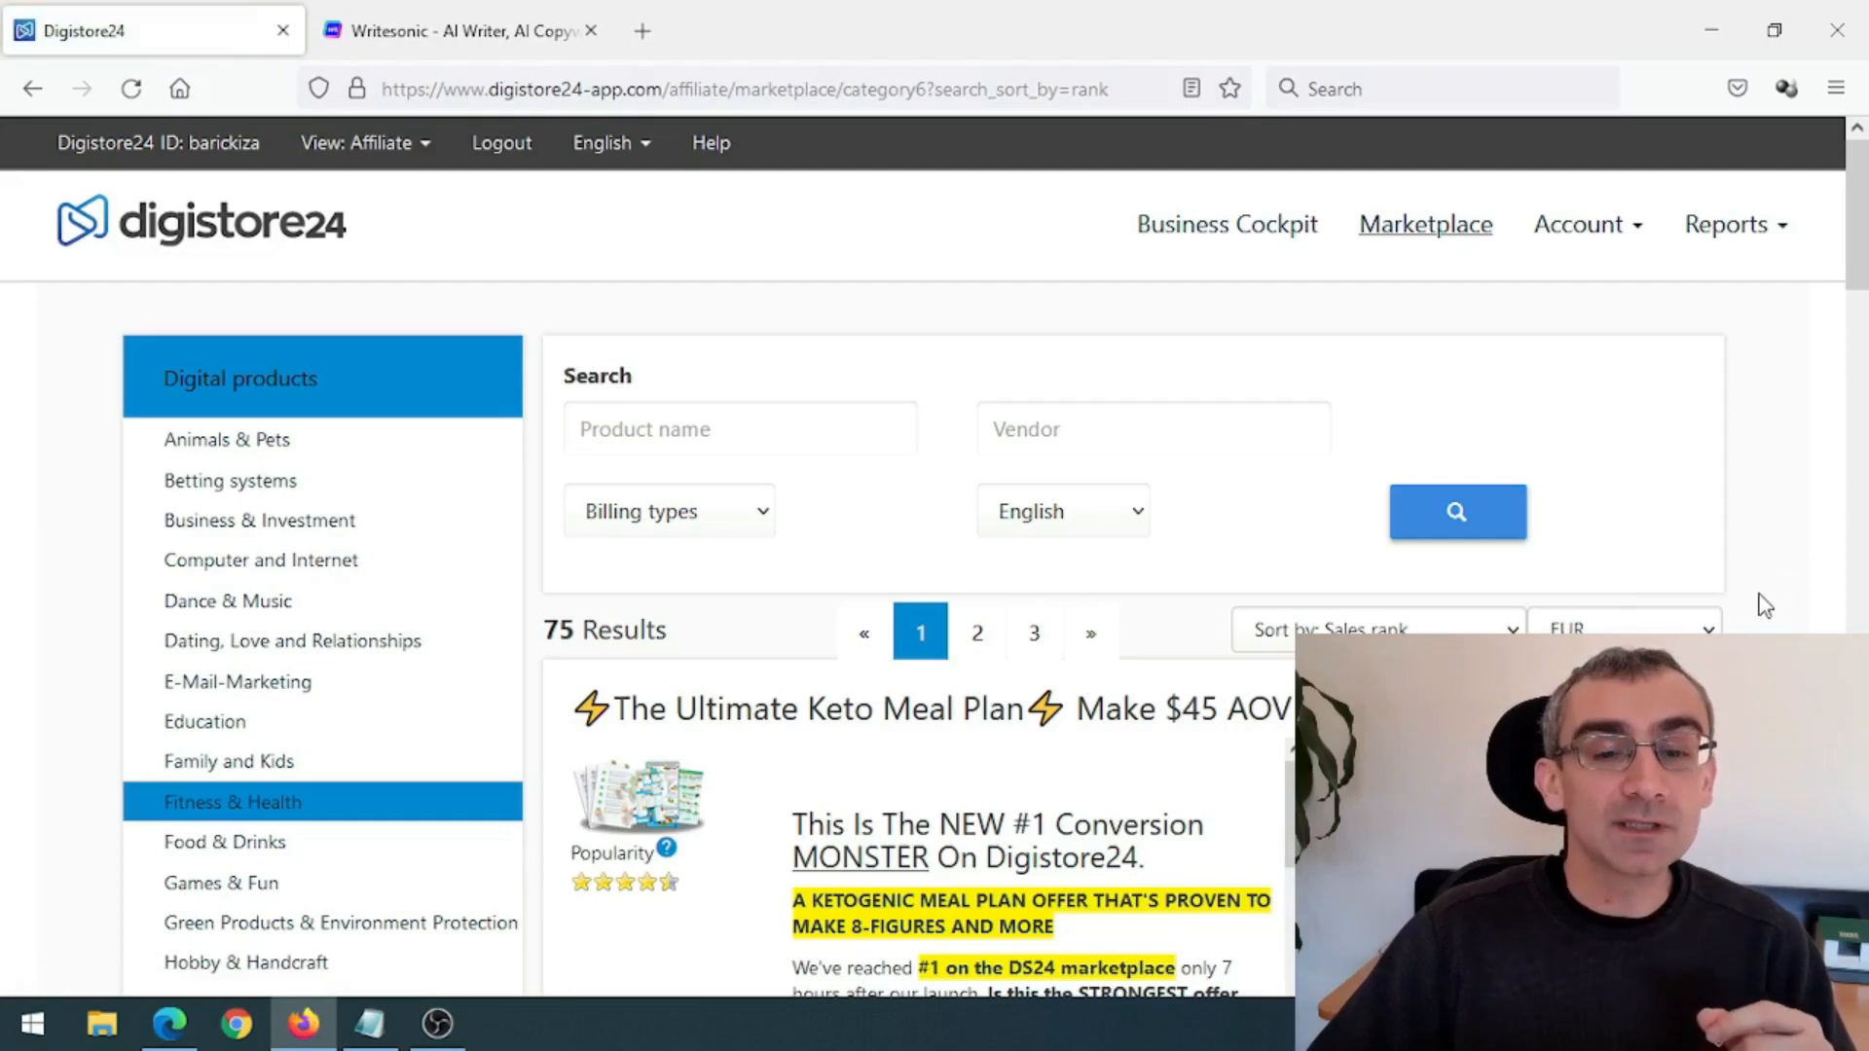
- Locate the Keto After 50 offer and highlight its cancellation rate figure
scroll(down, 3)
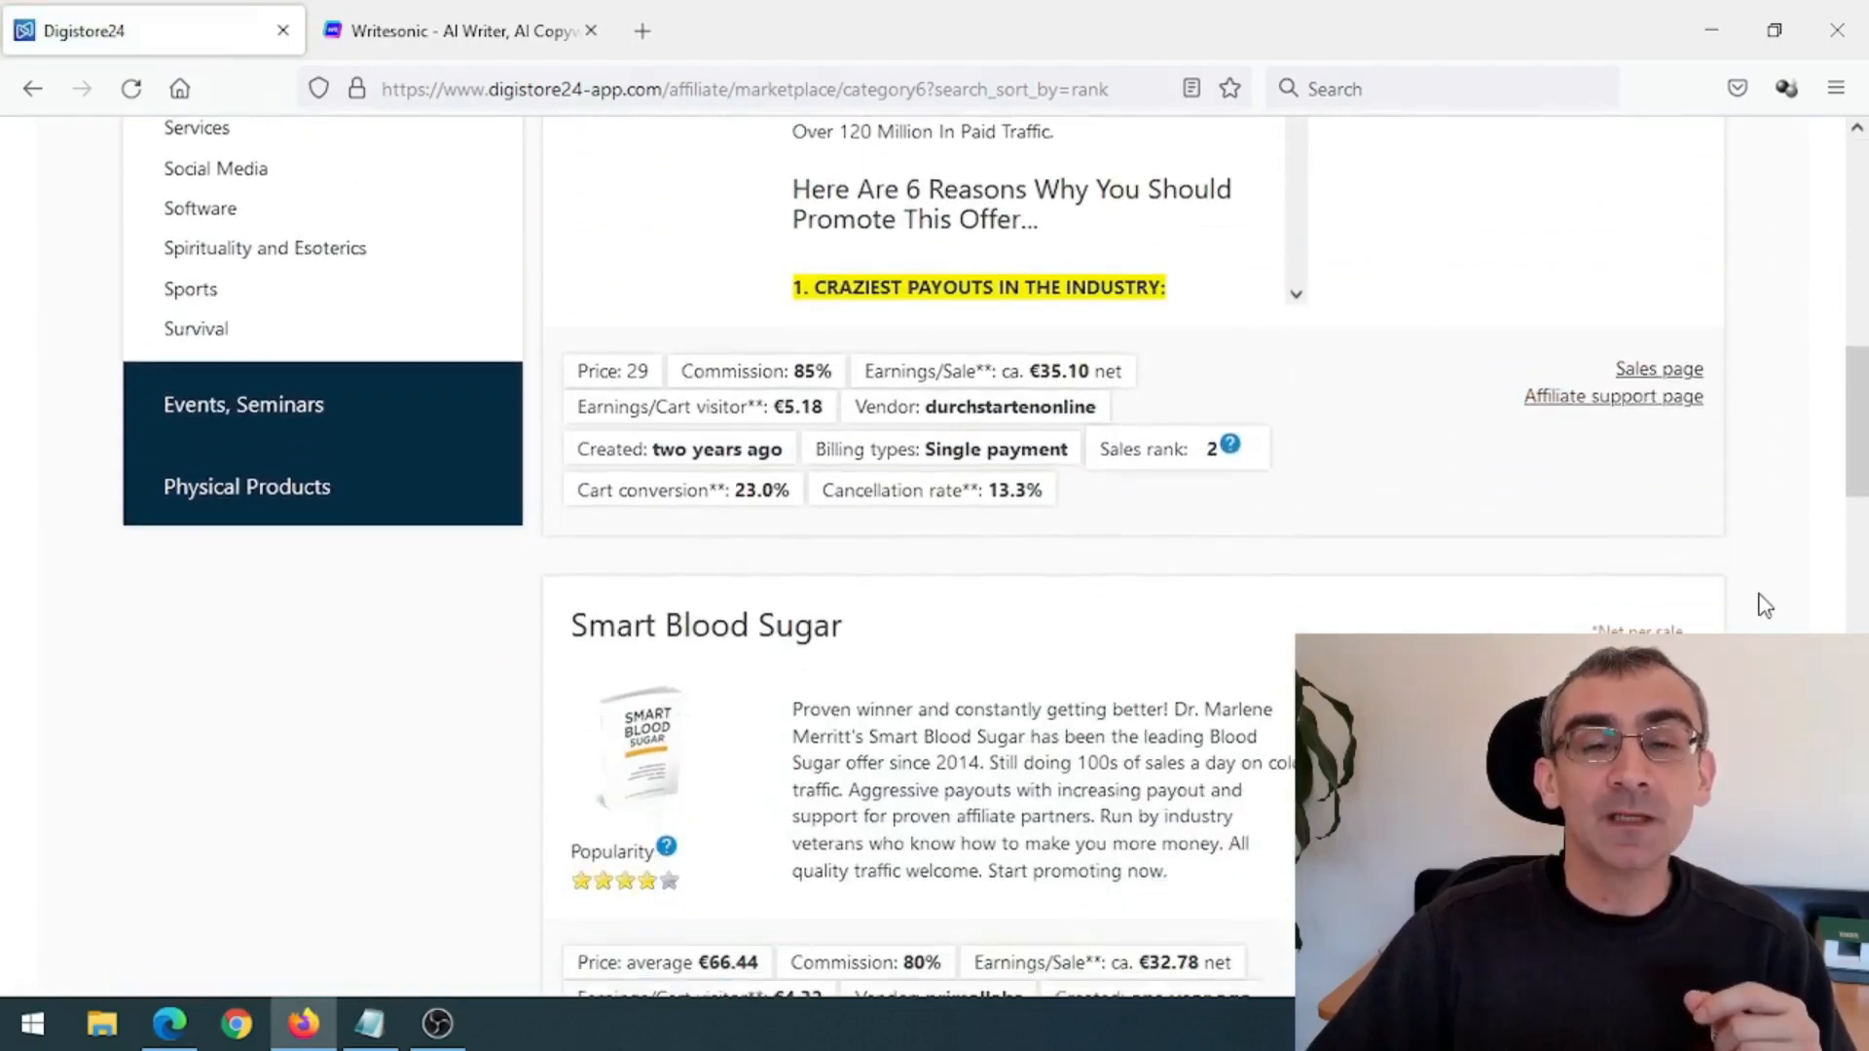
scroll(down, 3)
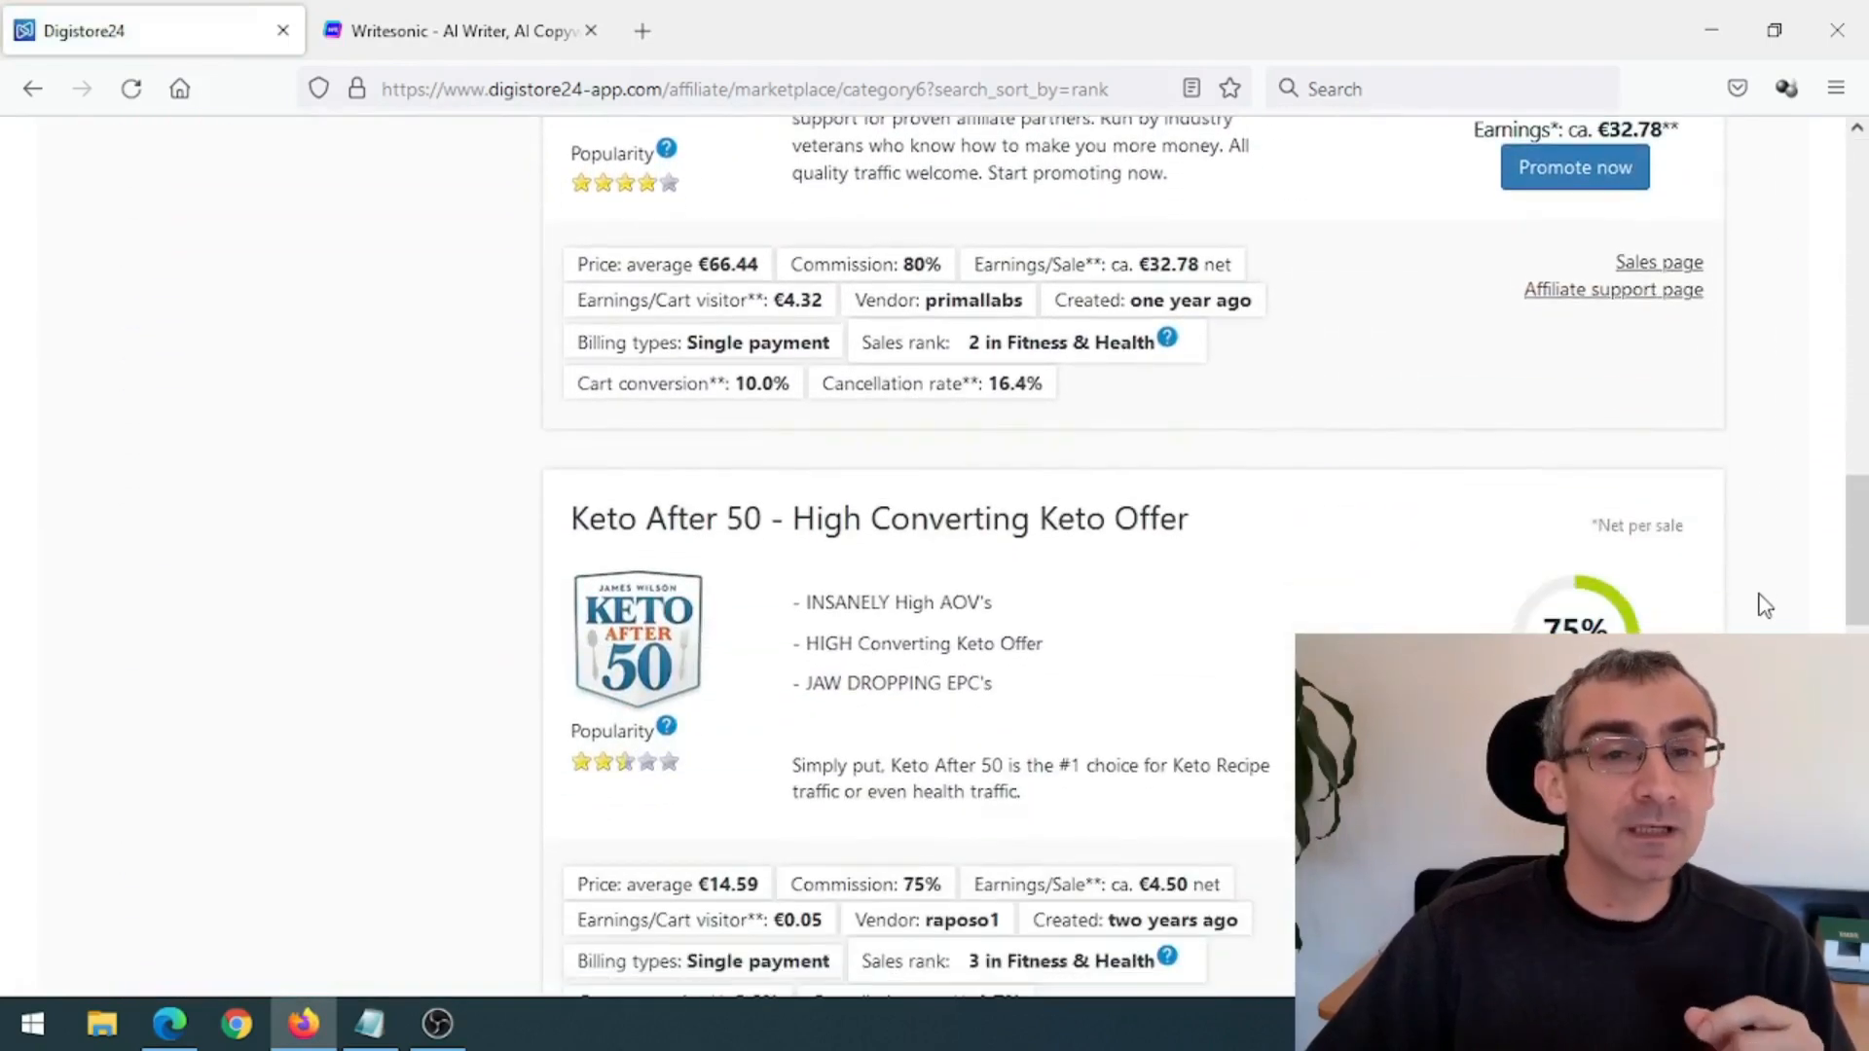
scroll(down, 3)
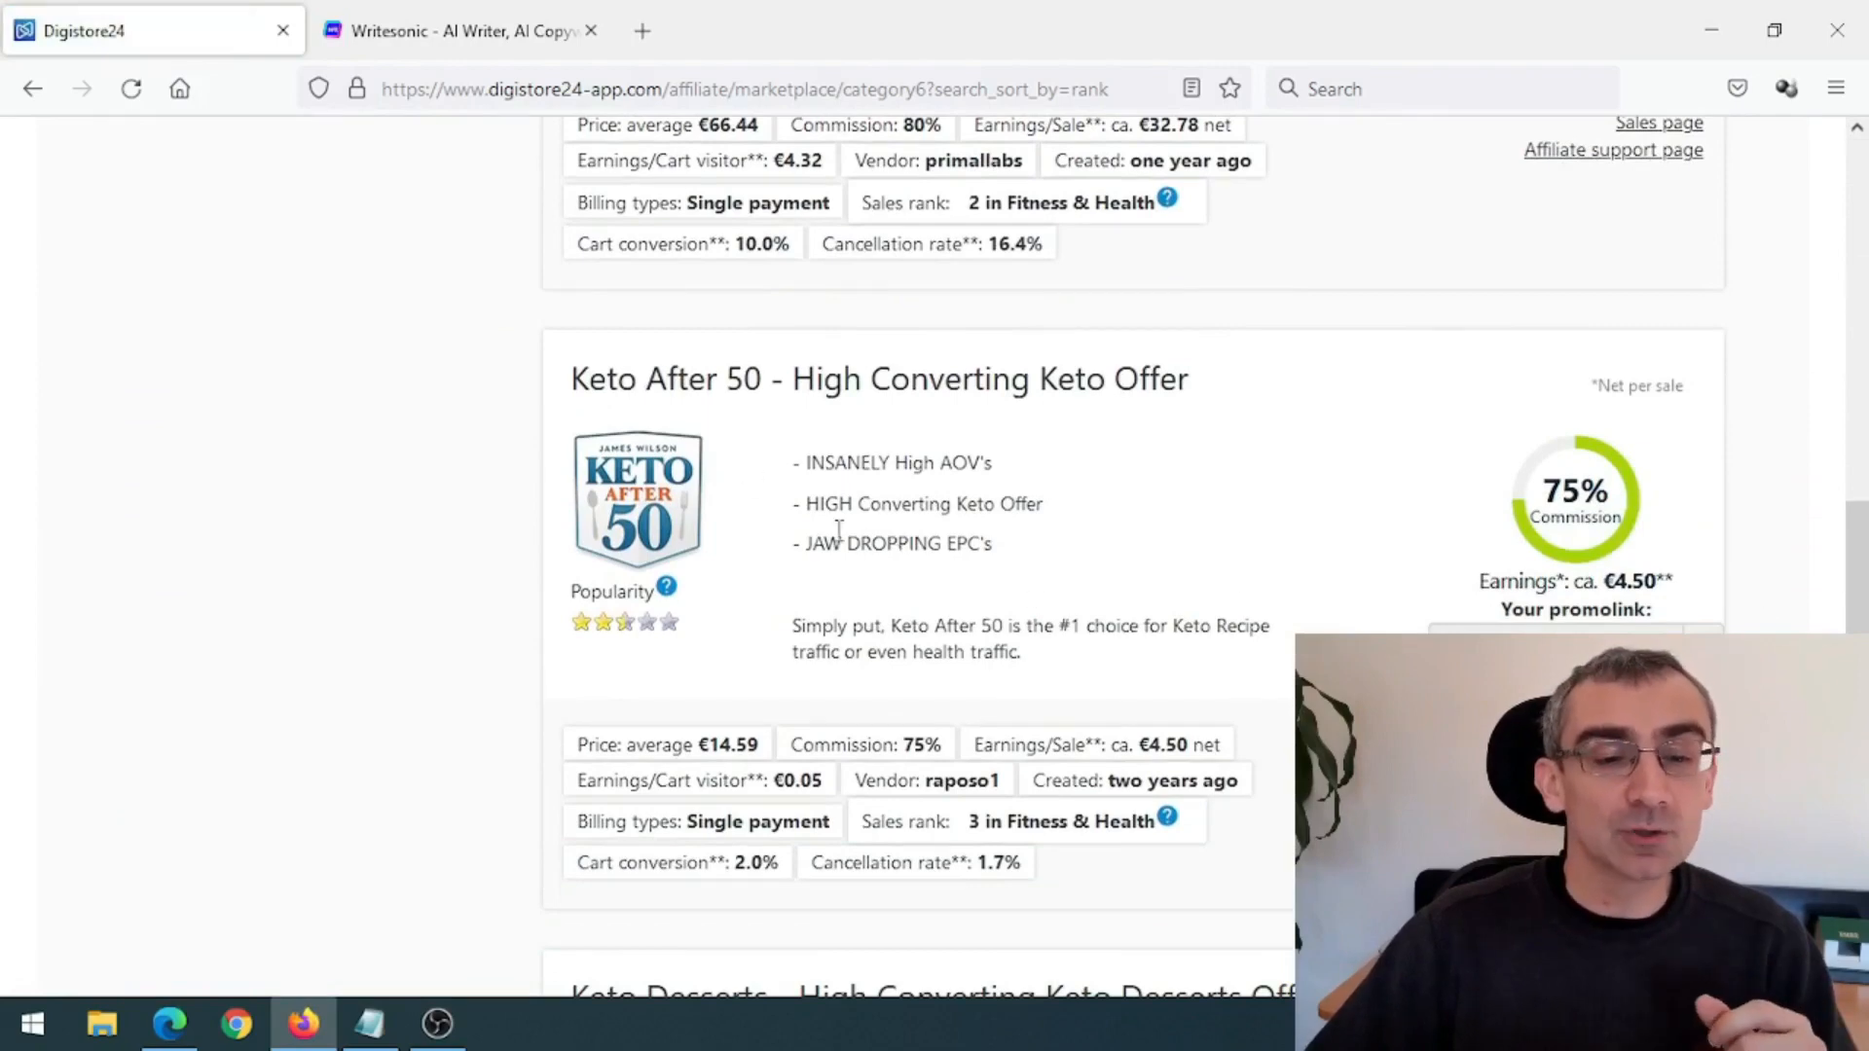
drag(572, 380, 971, 380)
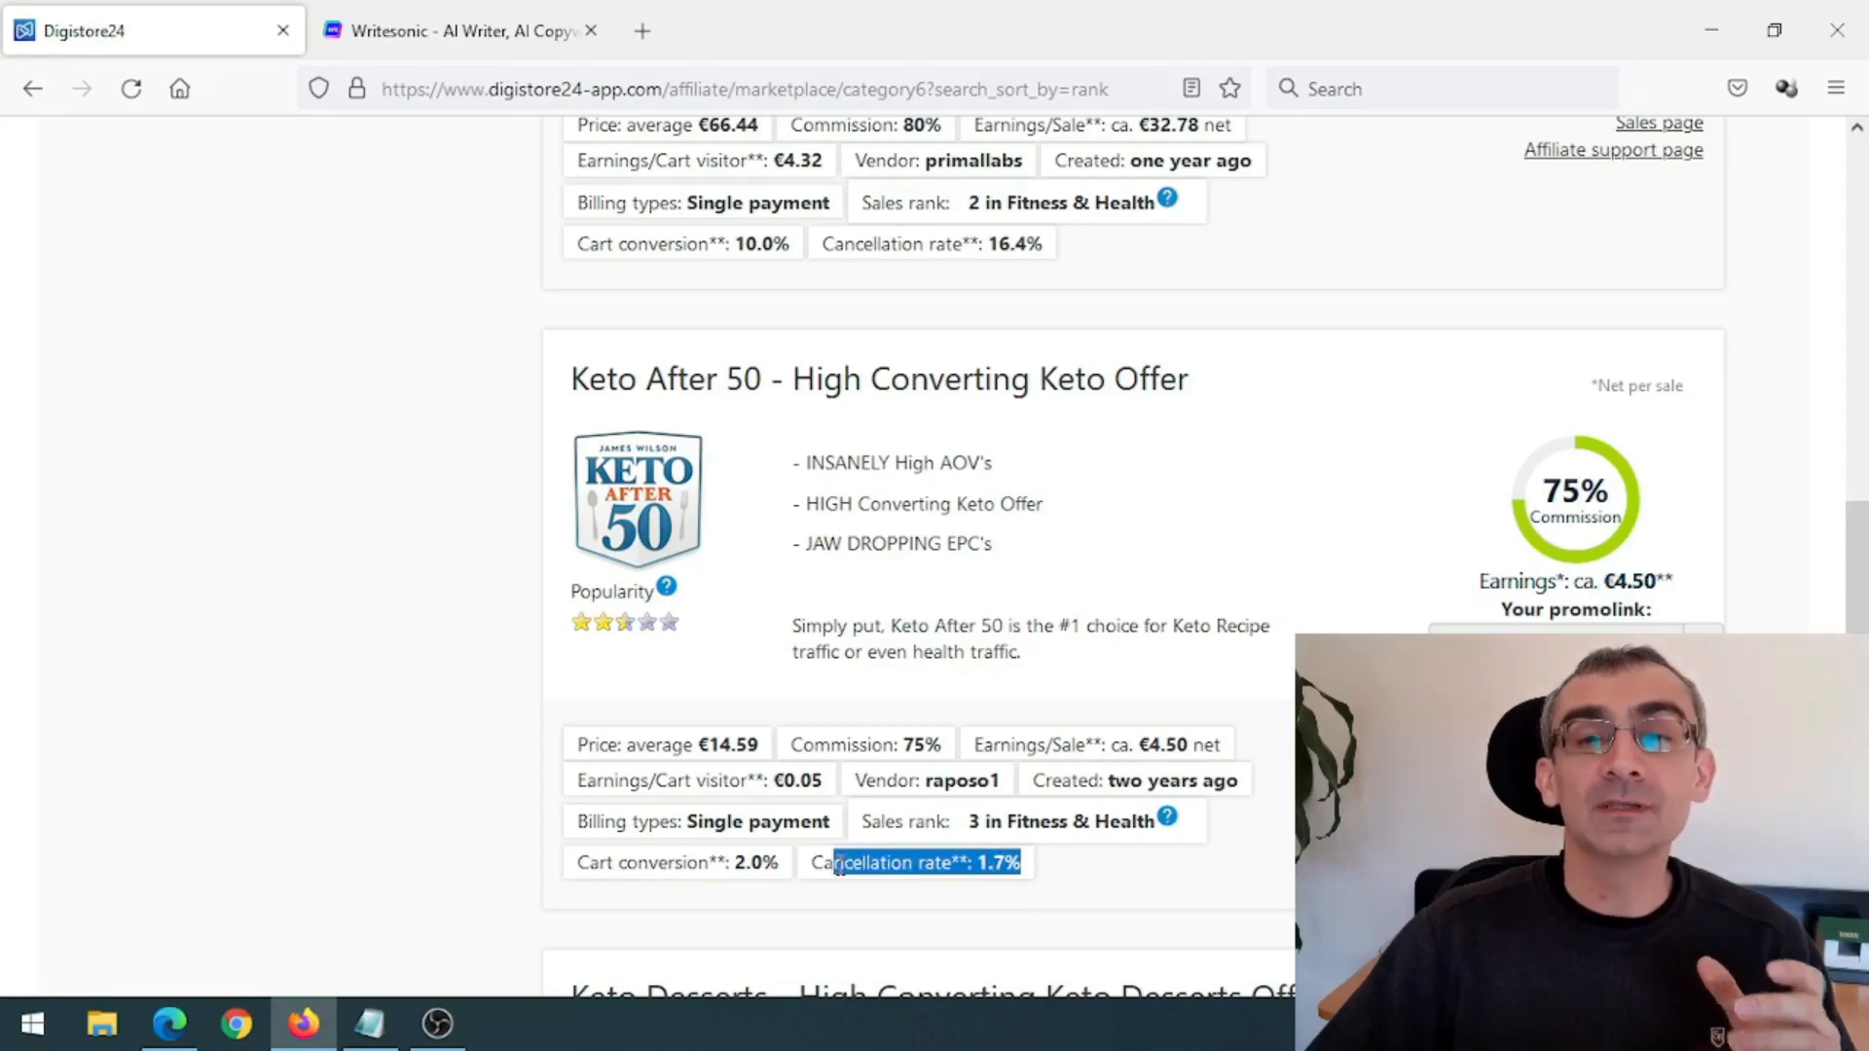
mouse_move(1192, 893)
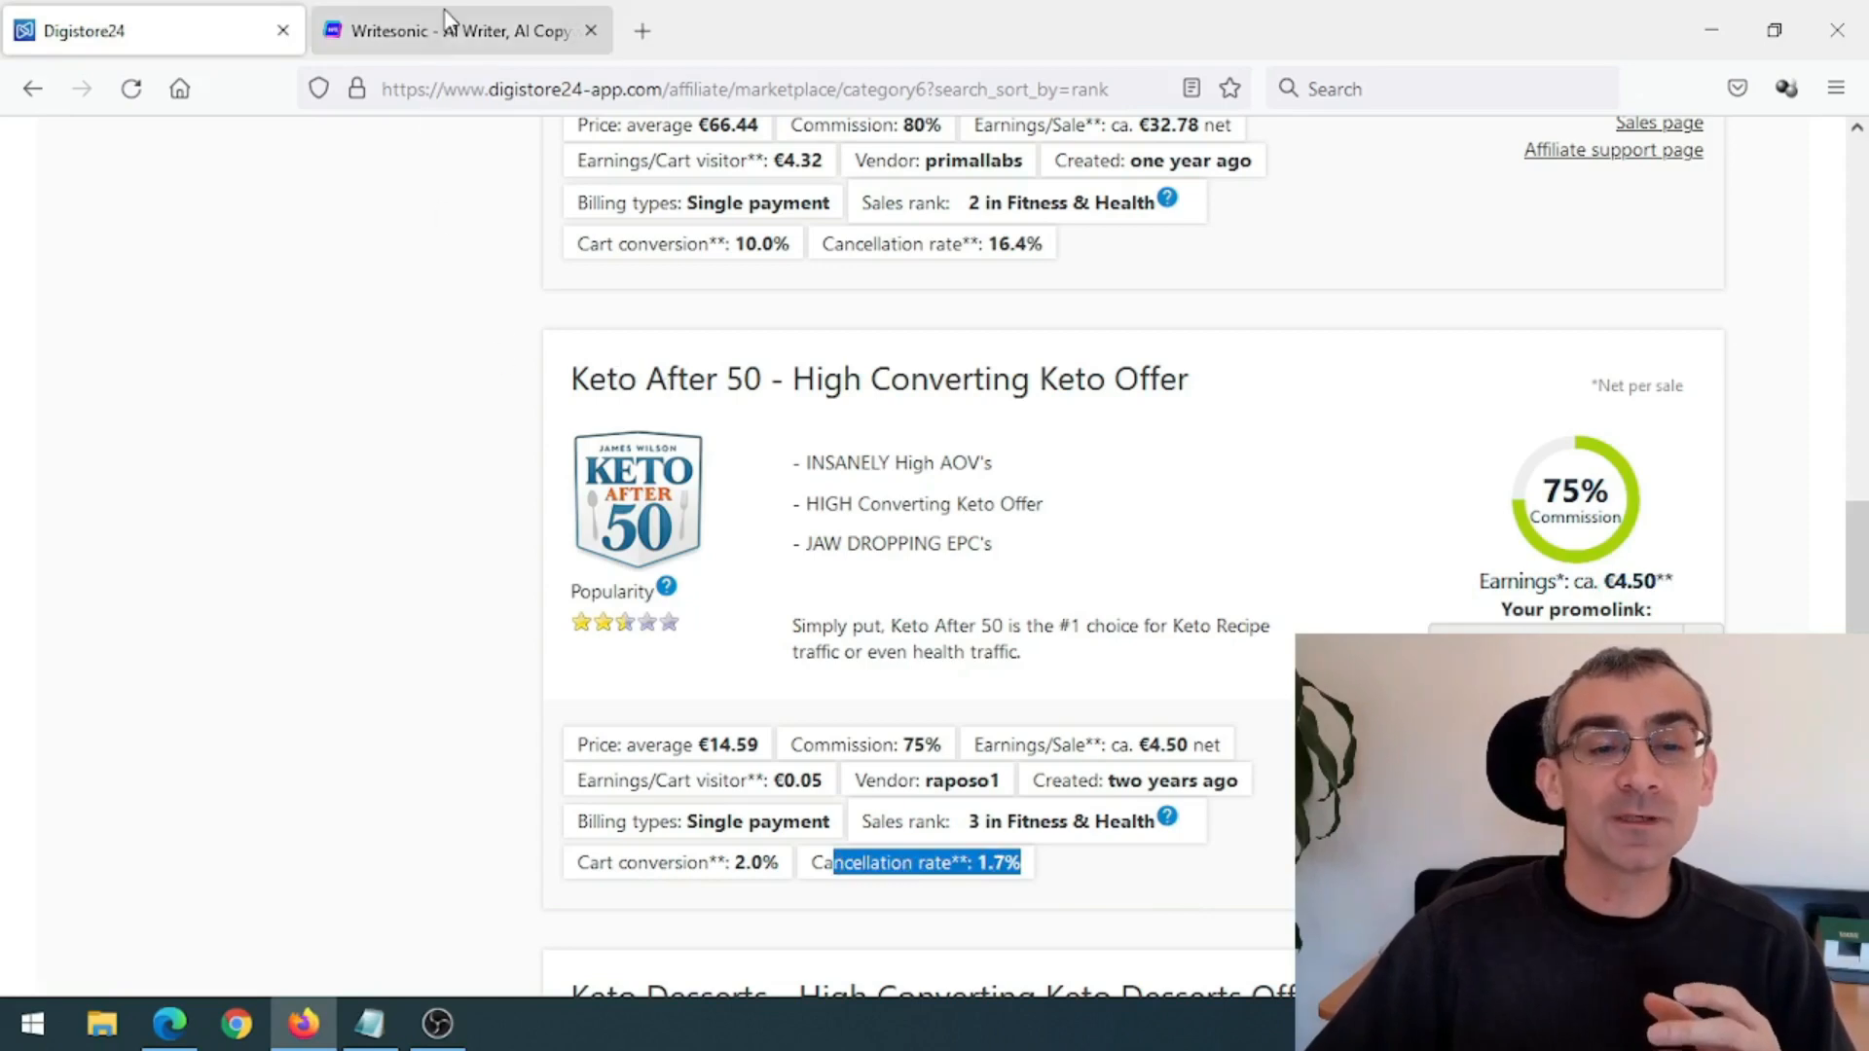
- Switch to the Writesonic site and look over its pricing plans
click(459, 29)
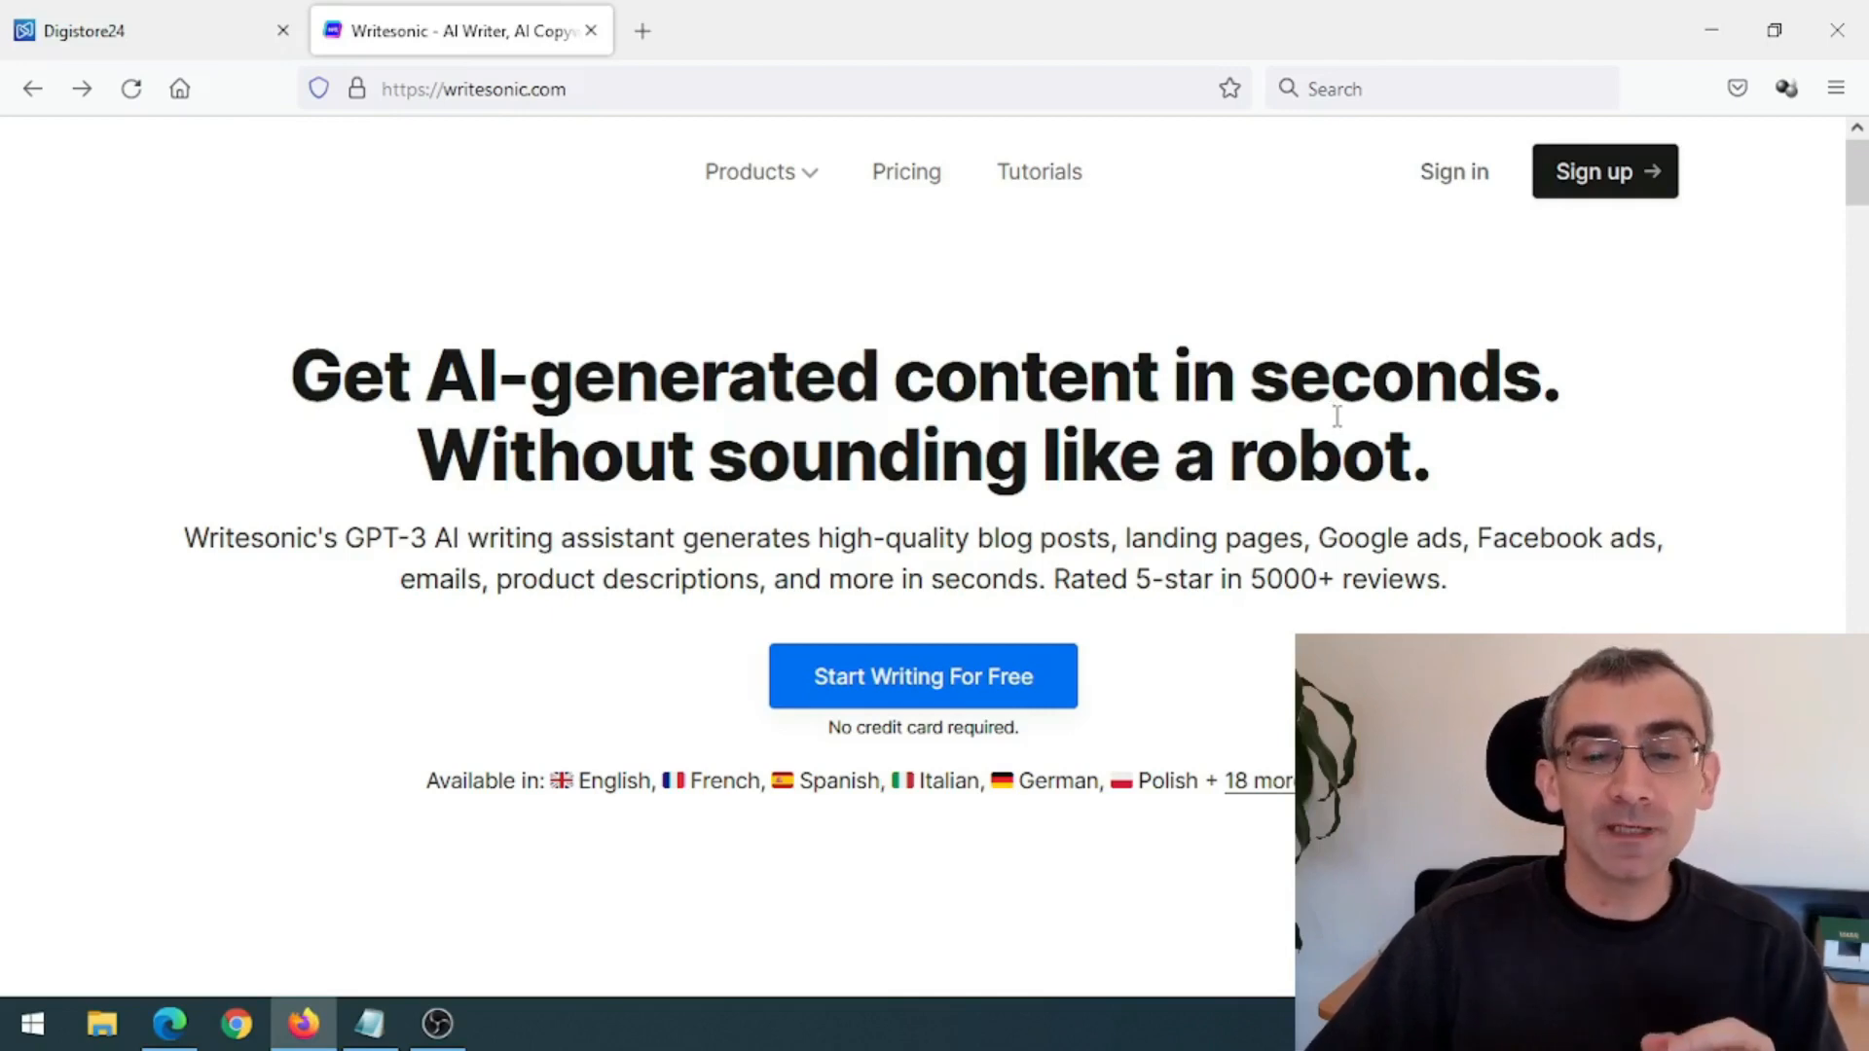
click(905, 172)
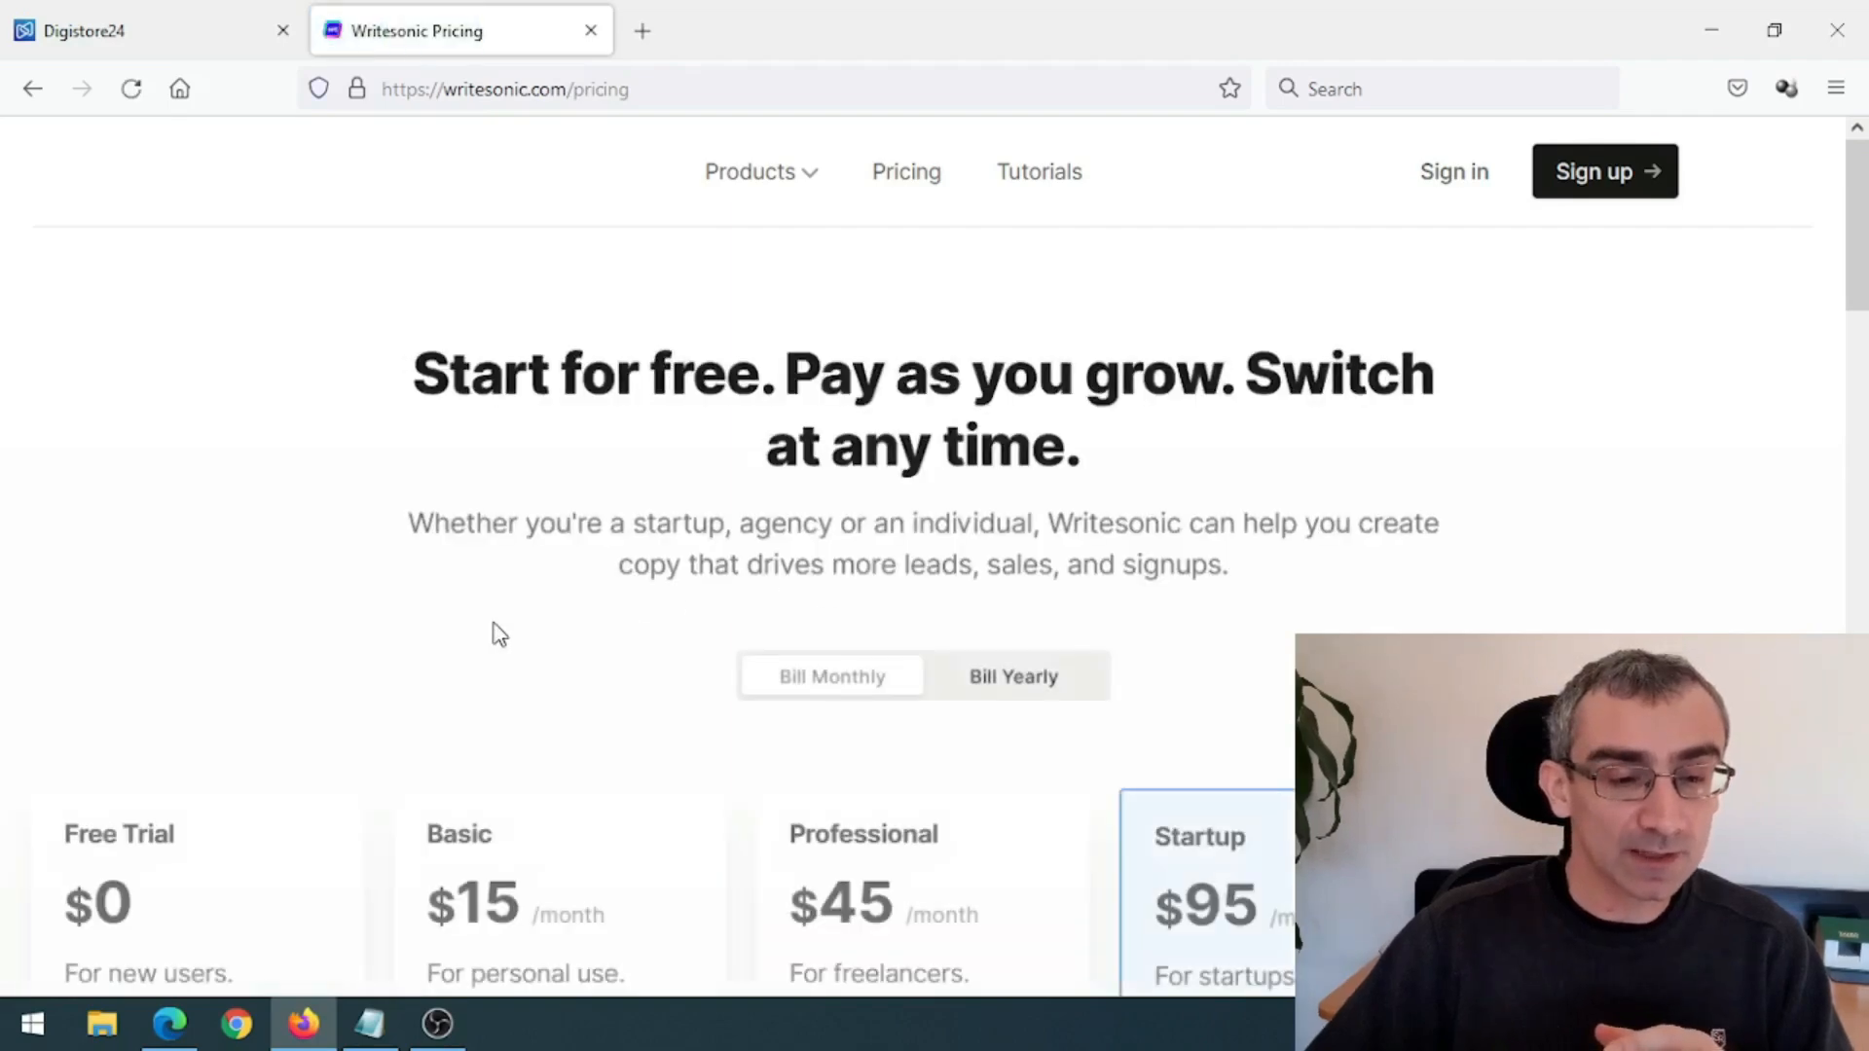
scroll(down, 3)
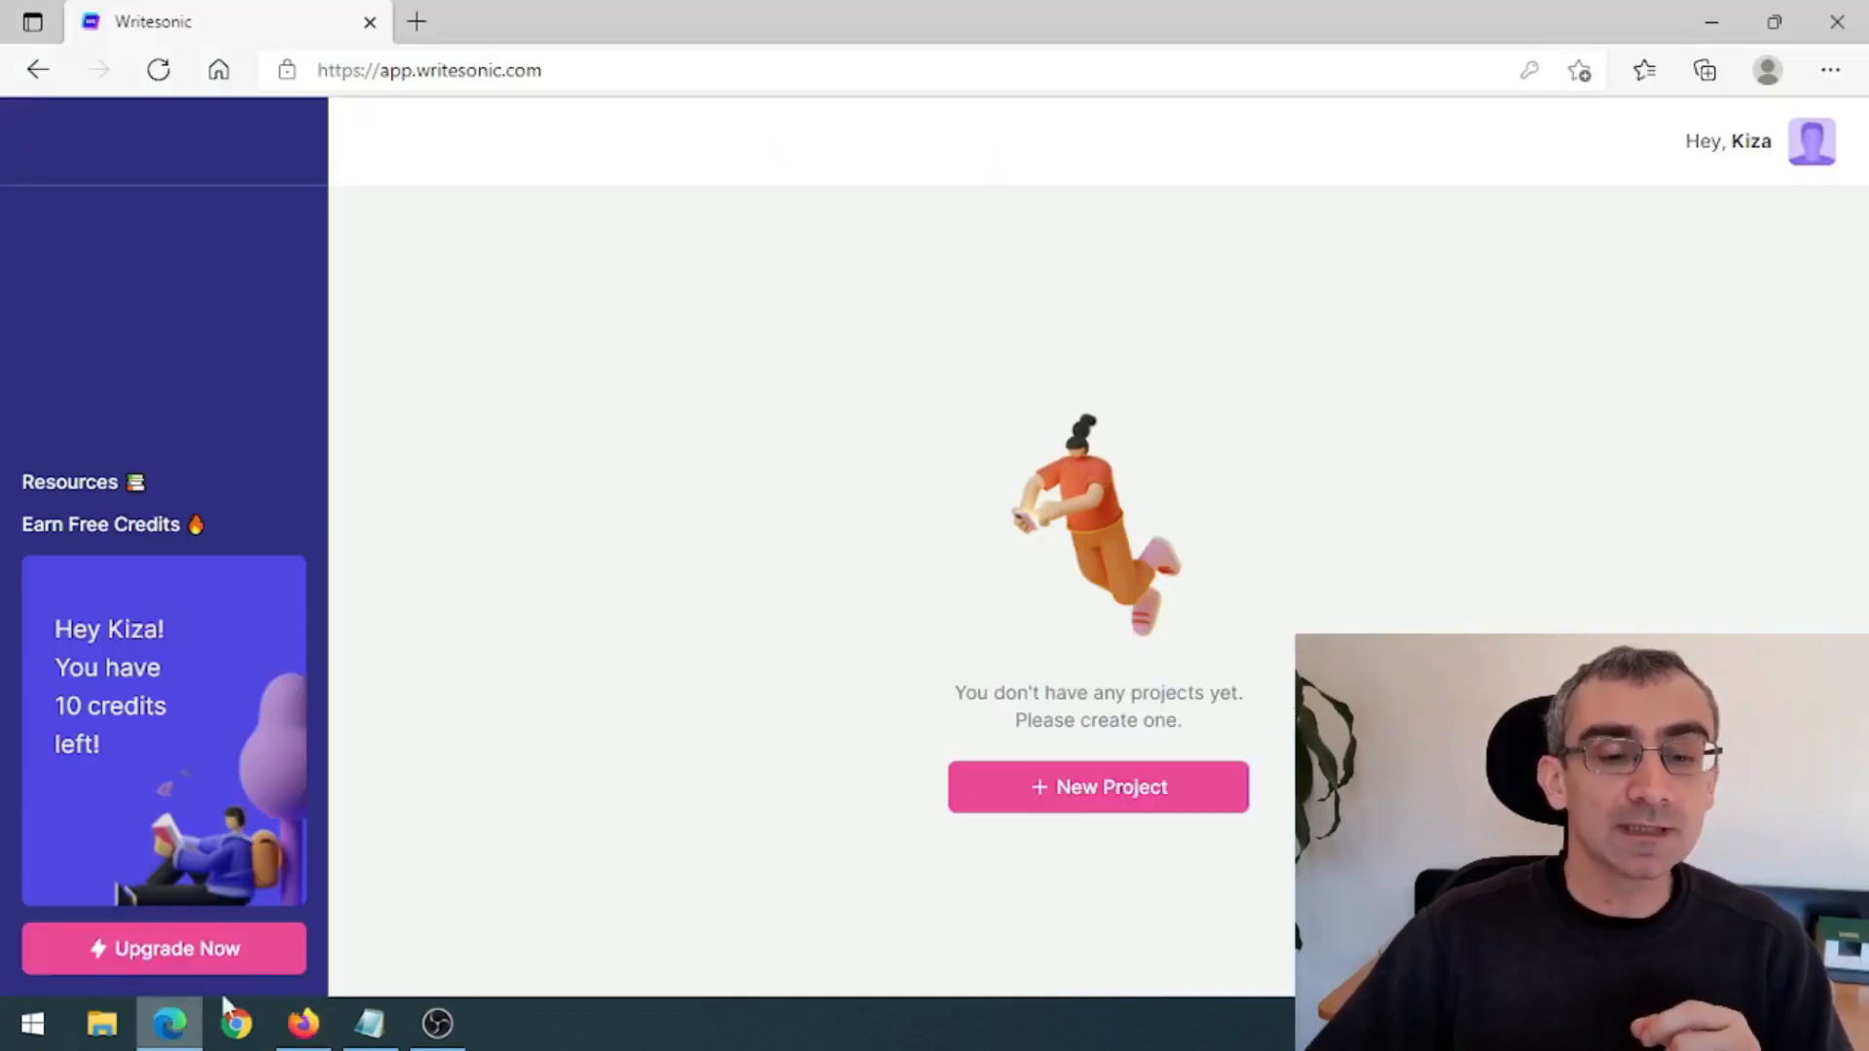
mouse_move(730, 775)
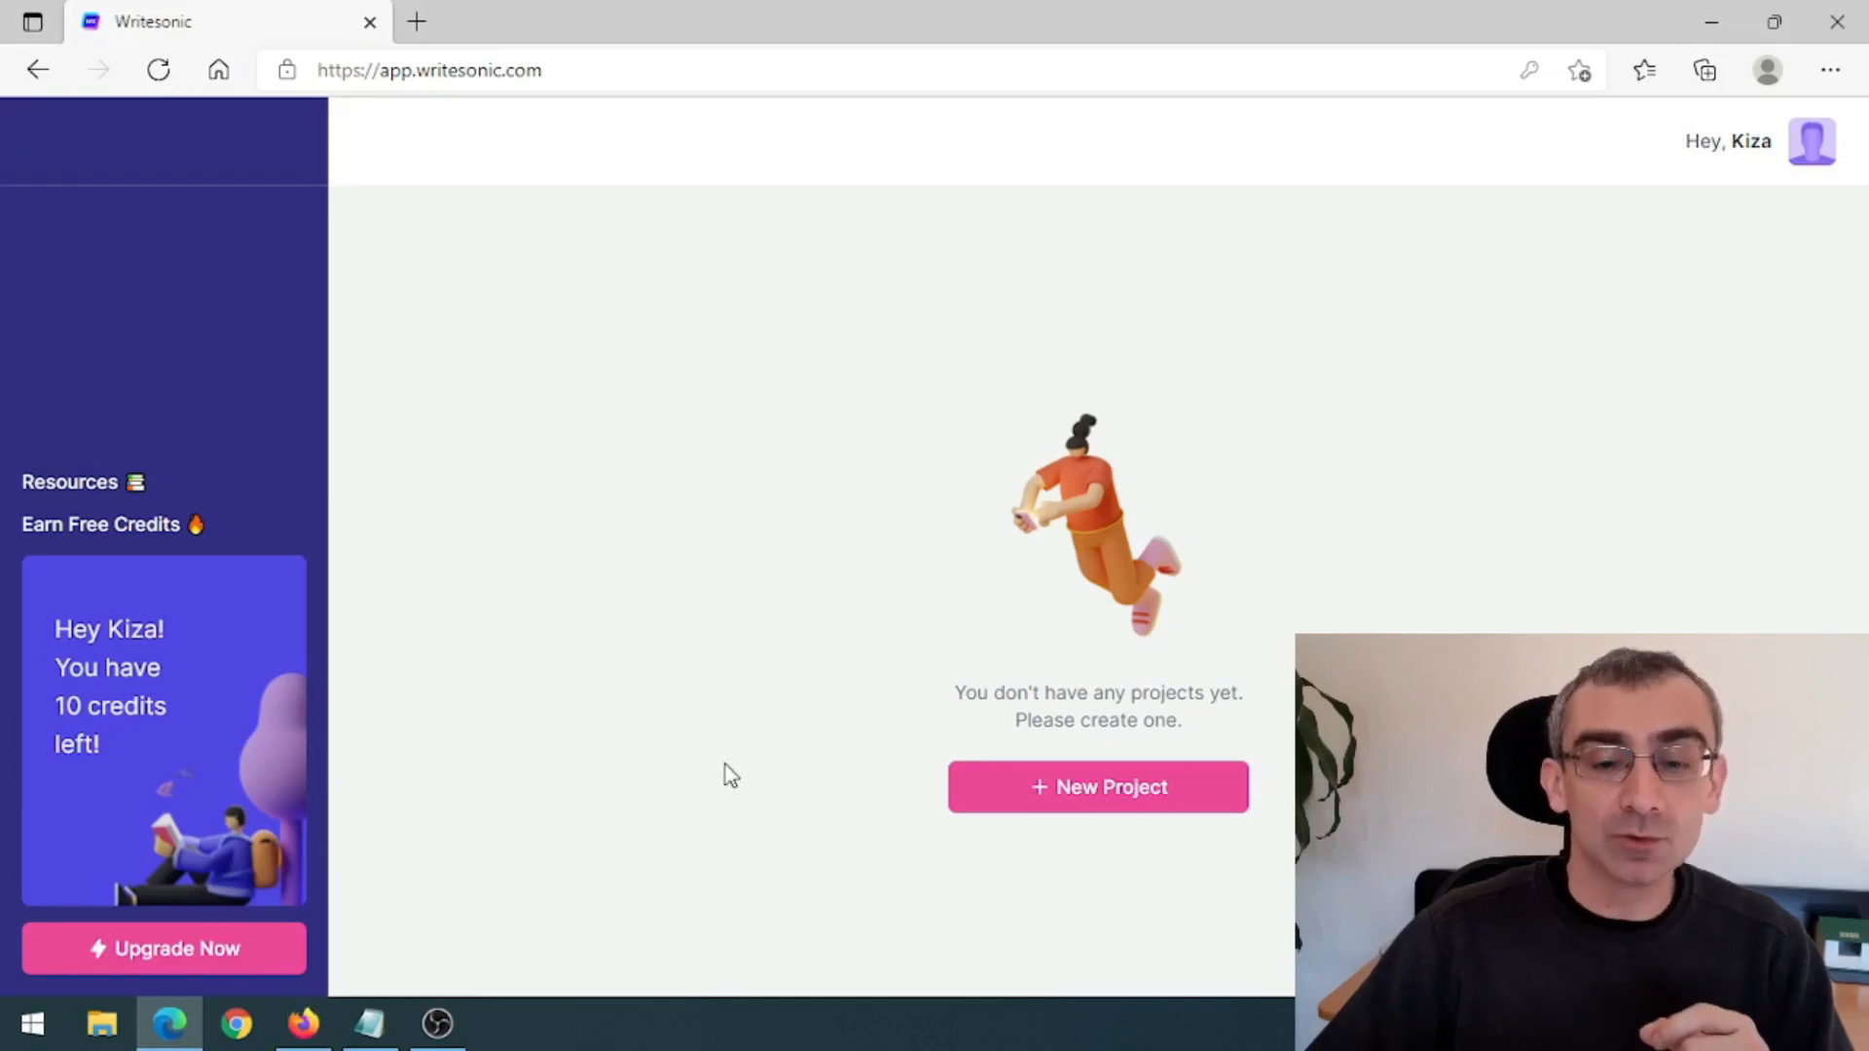
- Create a new Writesonic project named Keto
click(1097, 787)
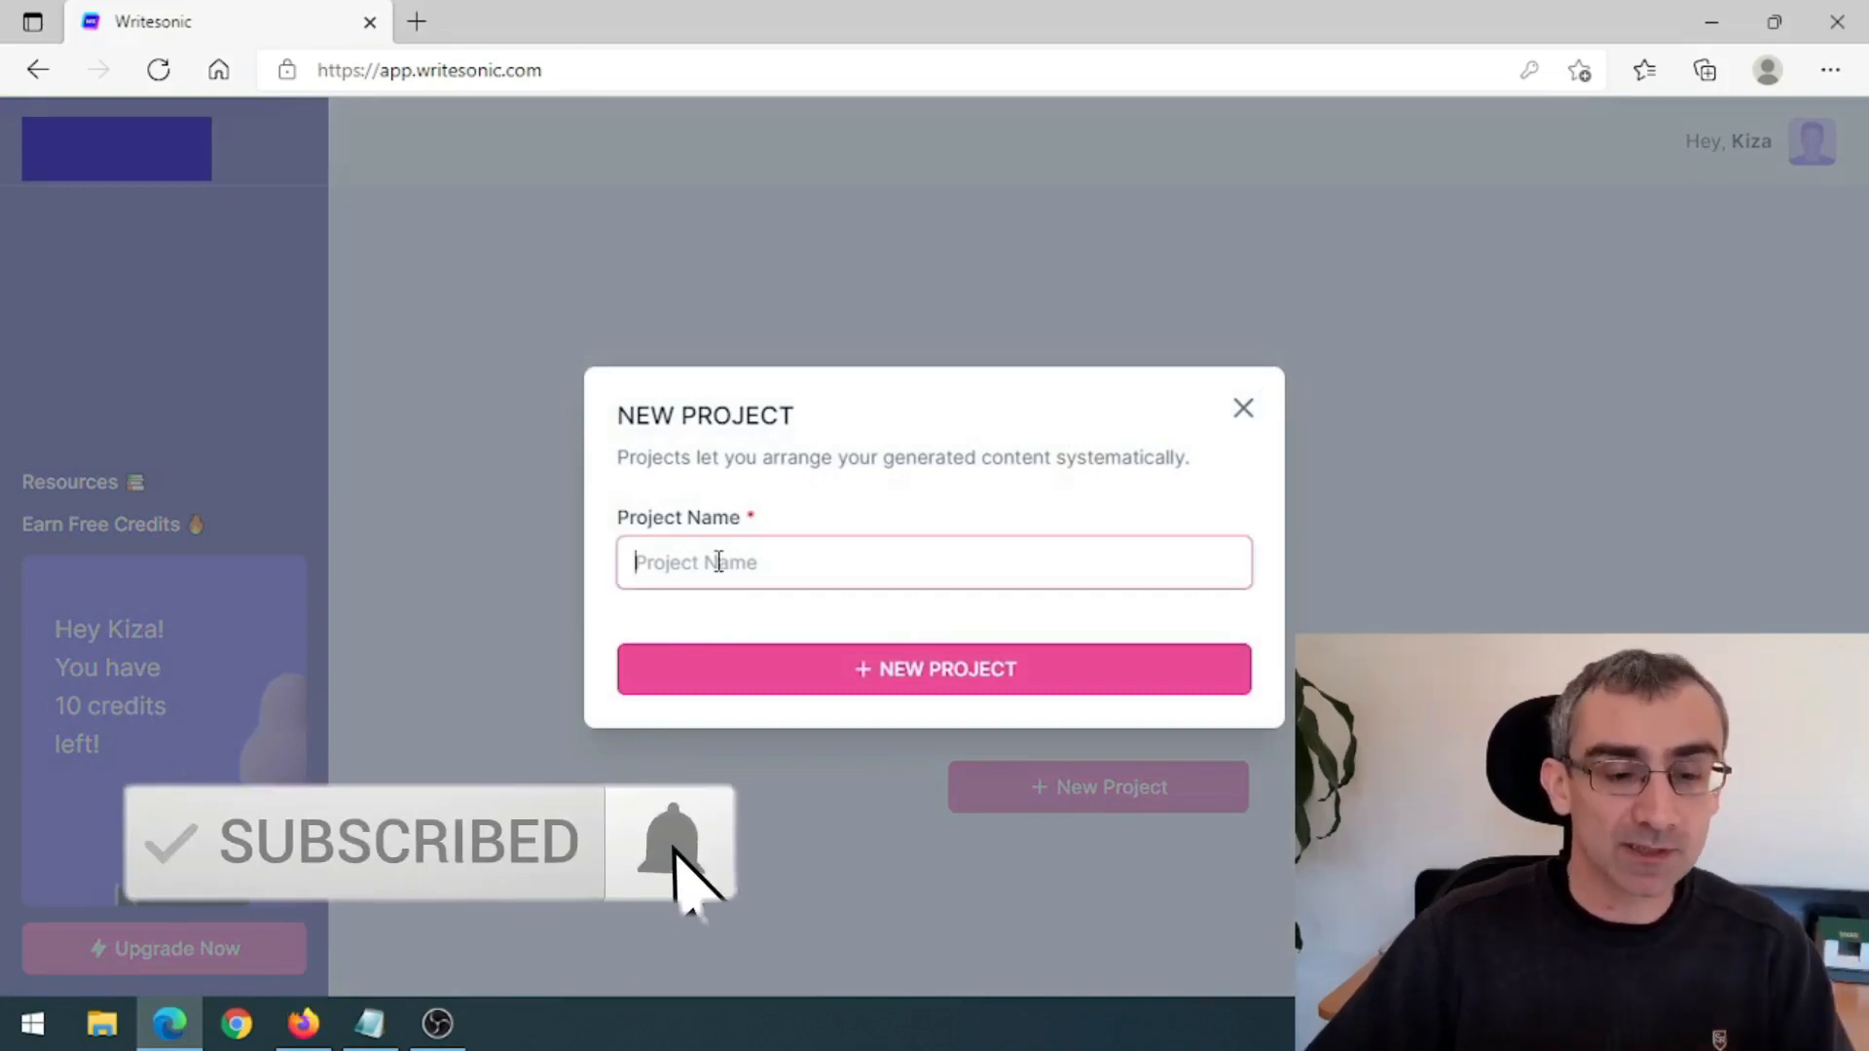
text(Keto)
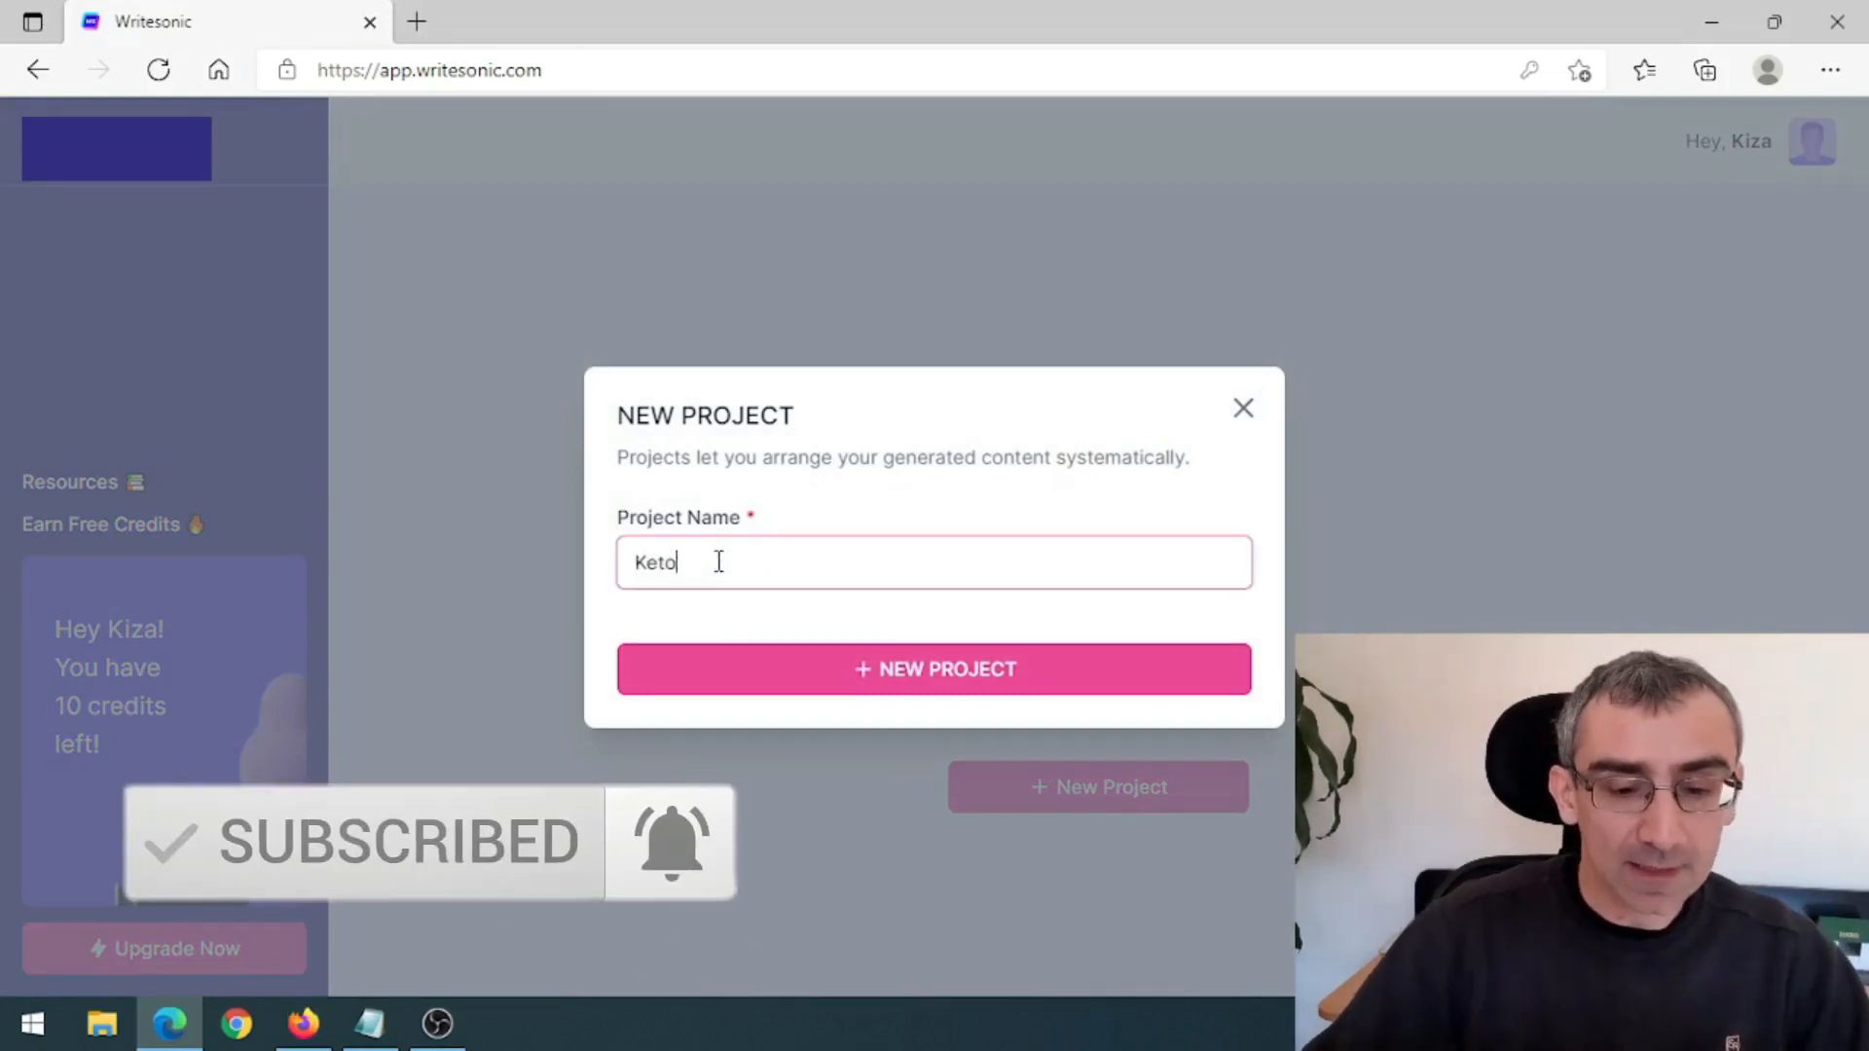
click(933, 668)
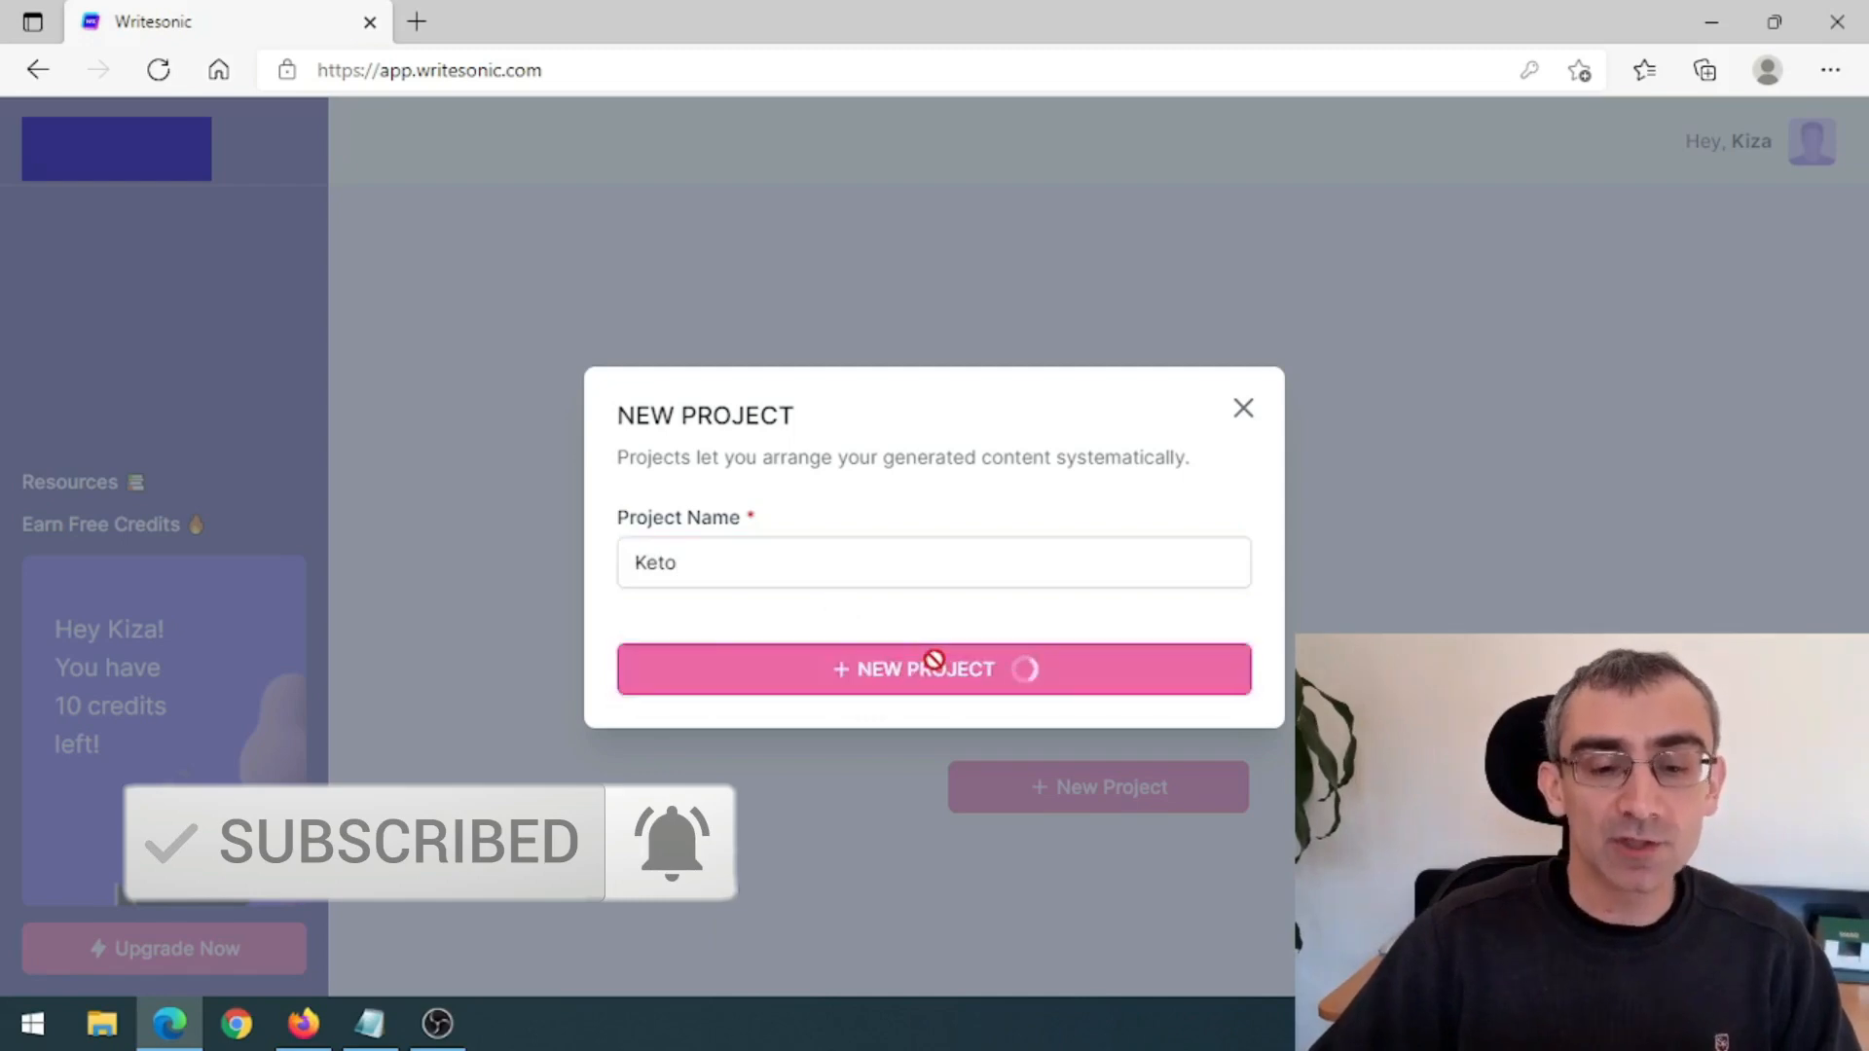
click(932, 667)
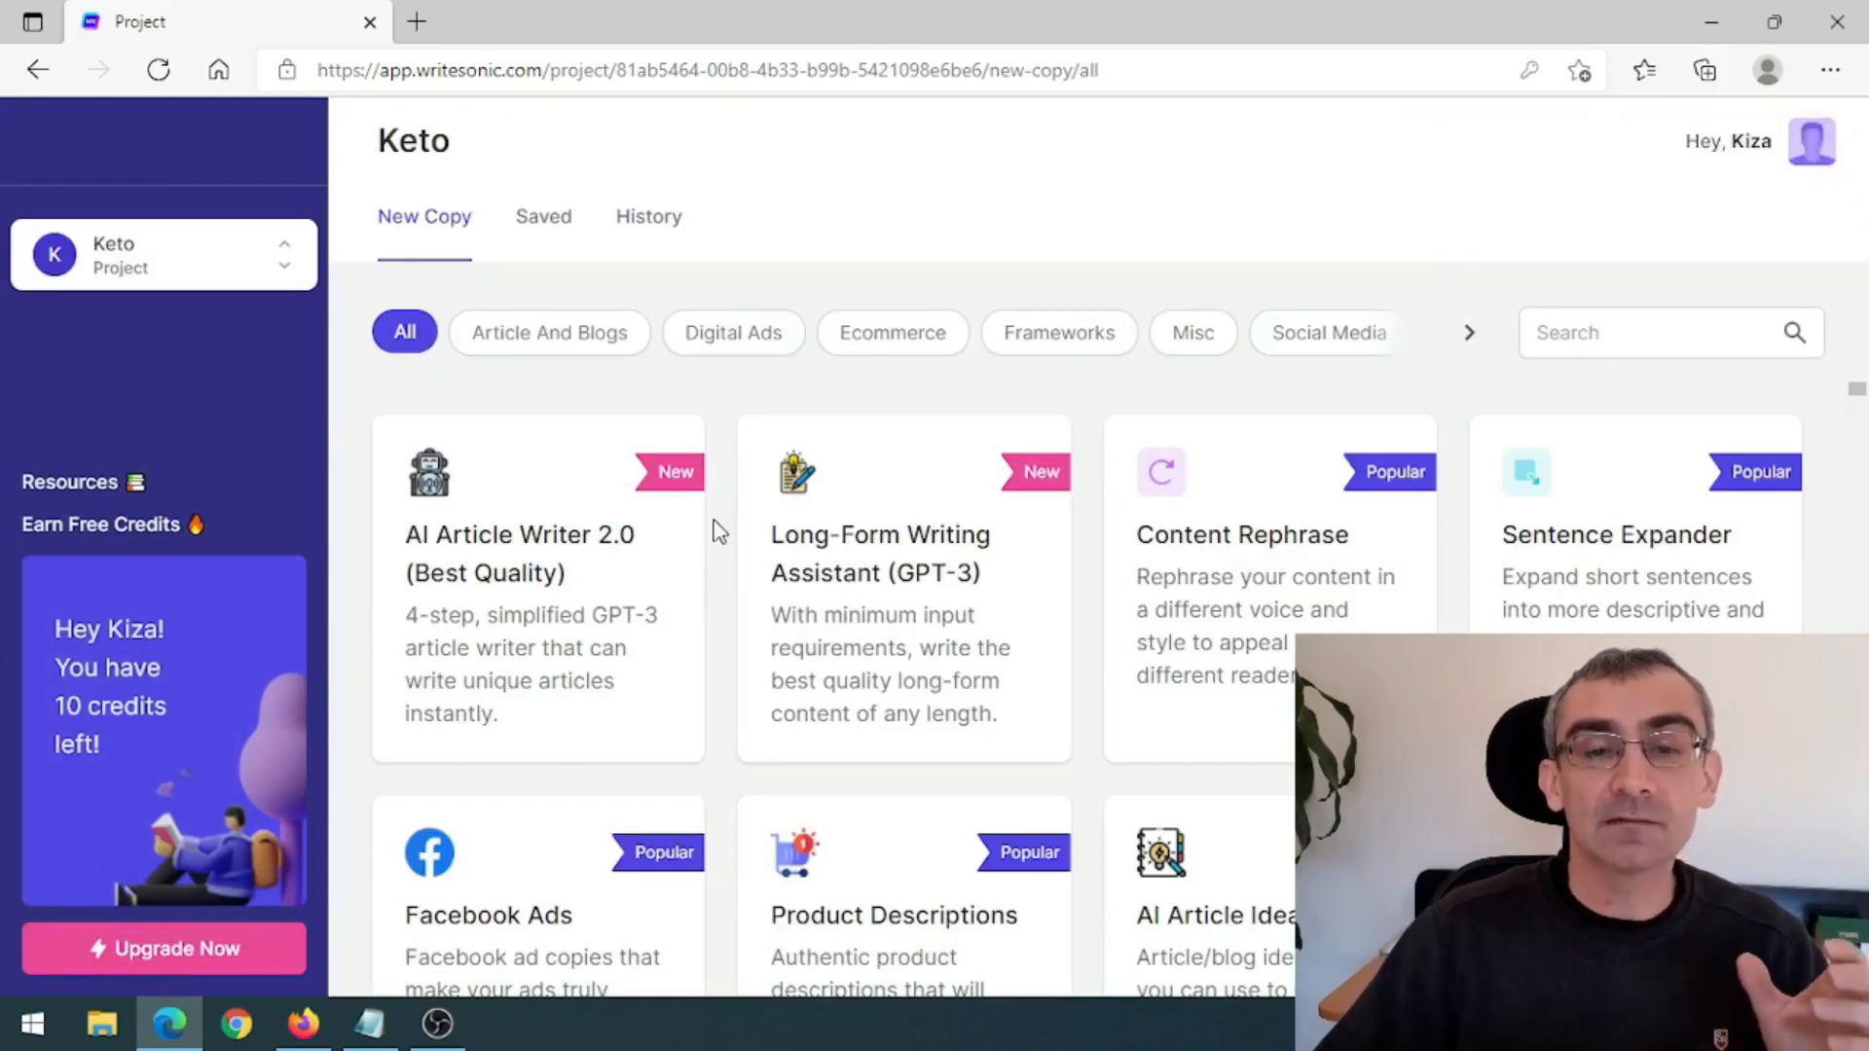
- Browse down through the project's copywriting template catalogue
scroll(down, 3)
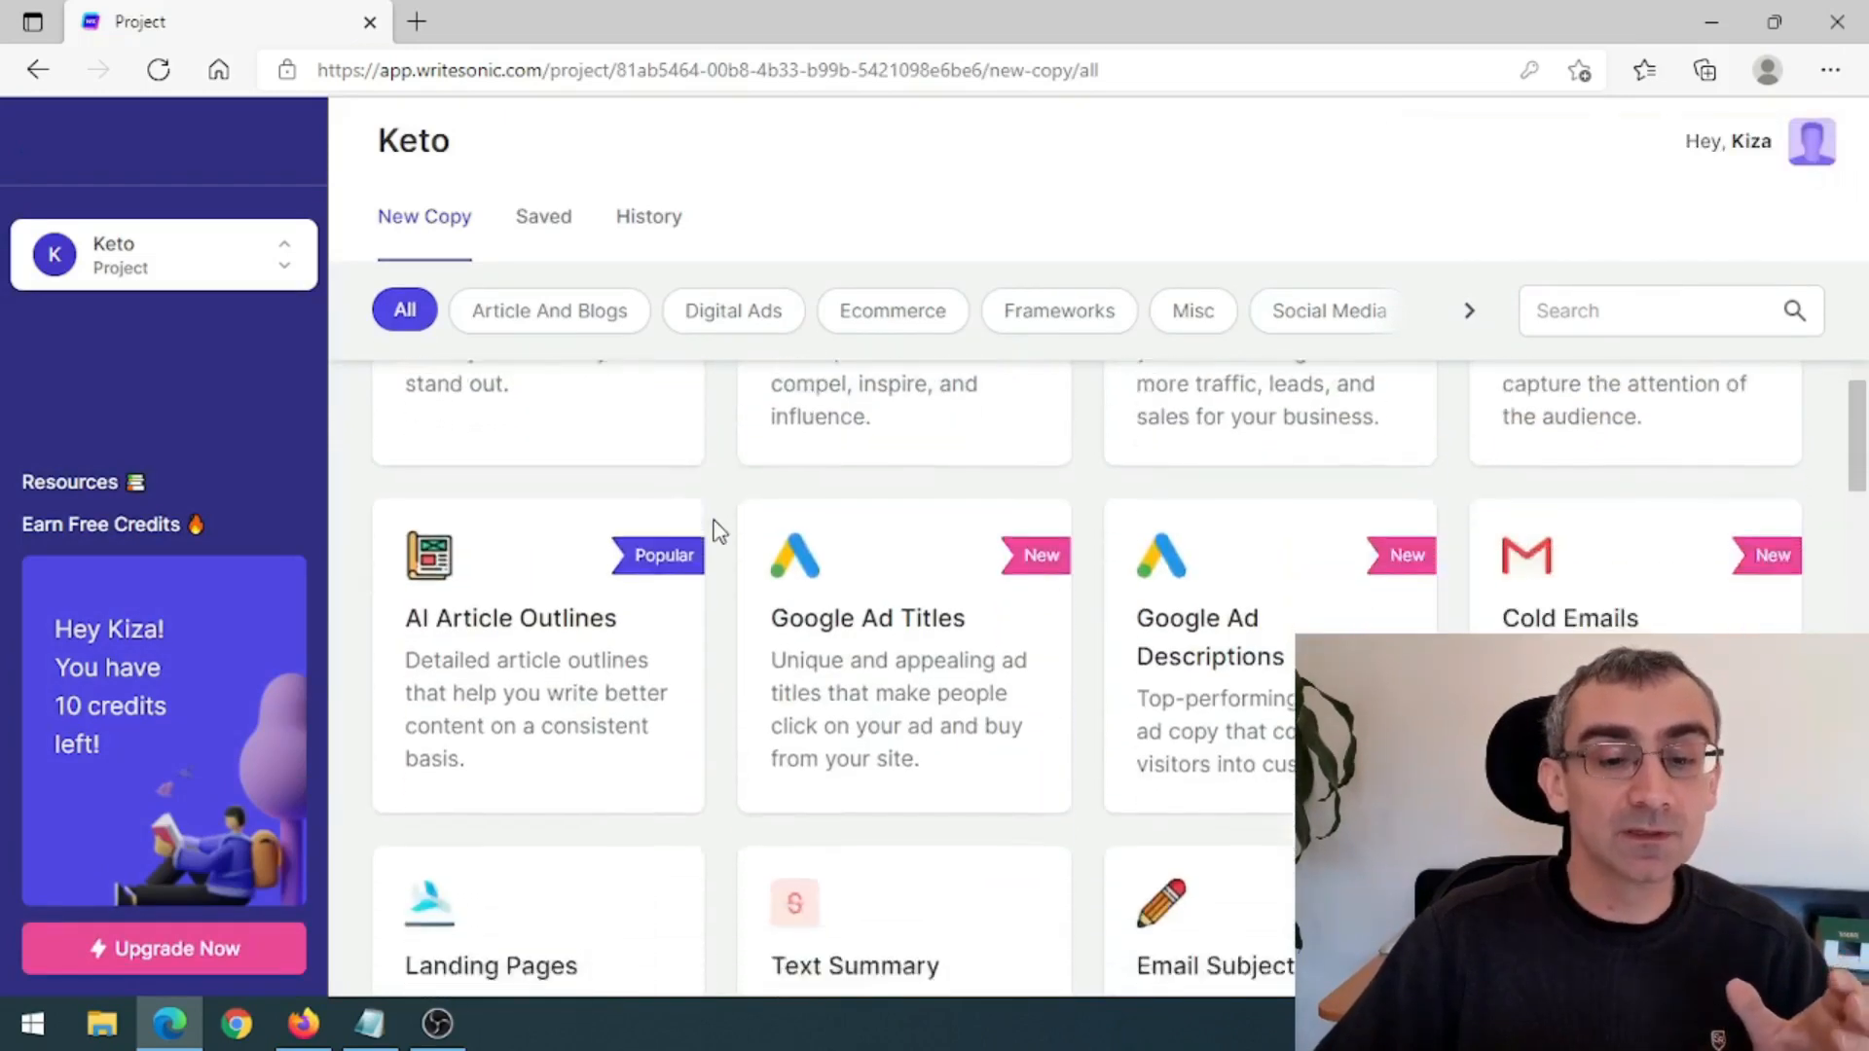
scroll(down, 3)
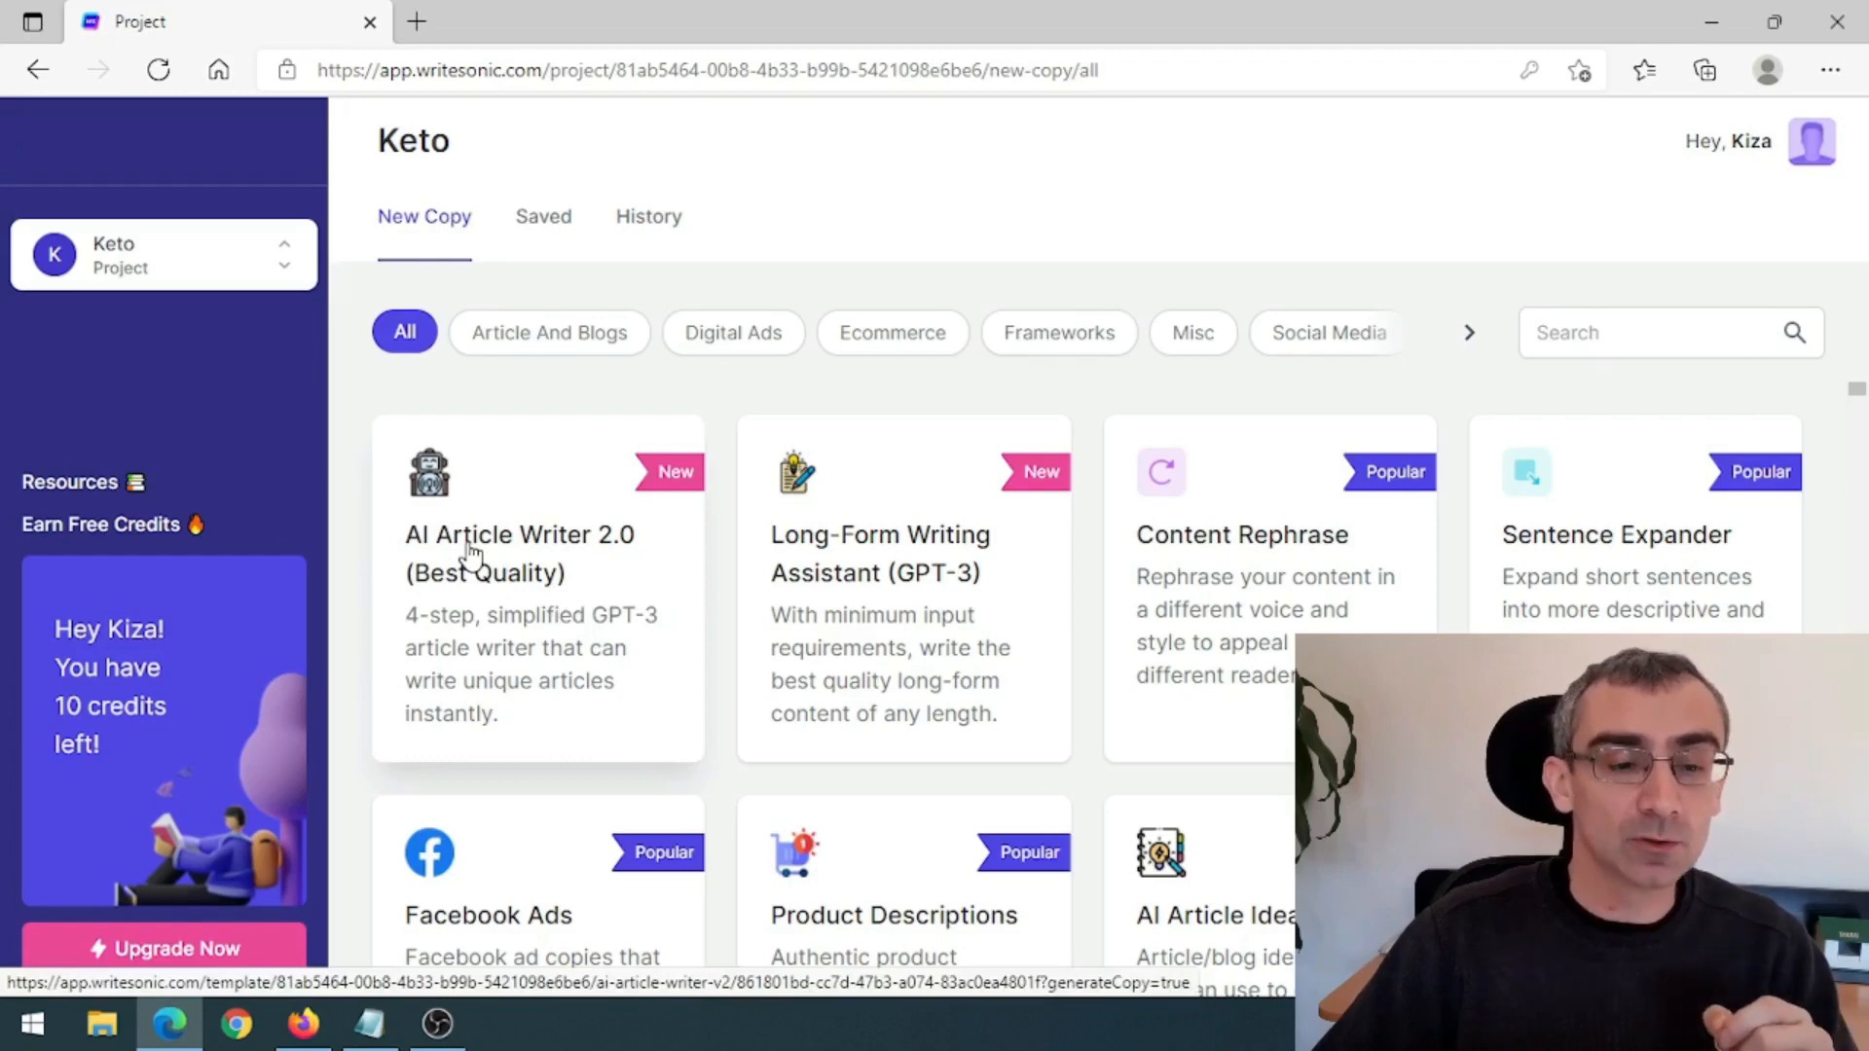
- Generate AI Article Writer 2.0 title ideas for the topic Keto Over 50 in English
click(520, 553)
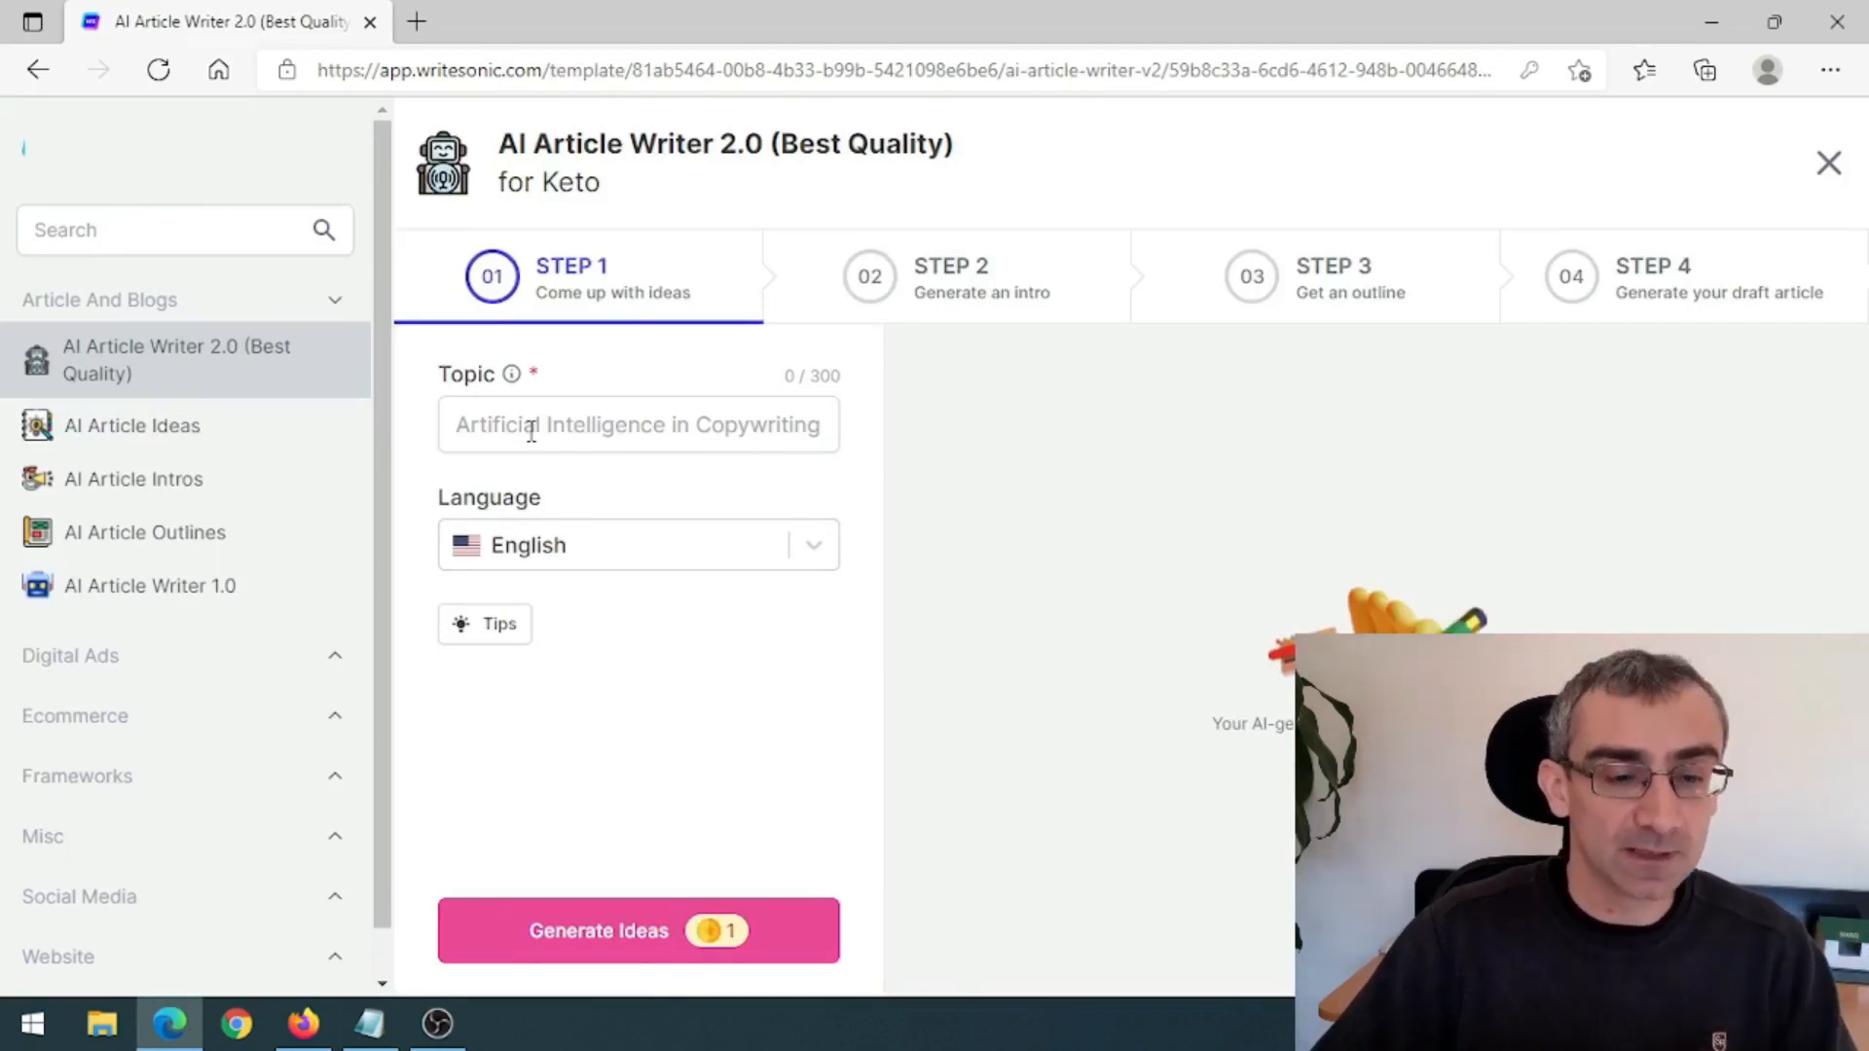
text(Keto Over)
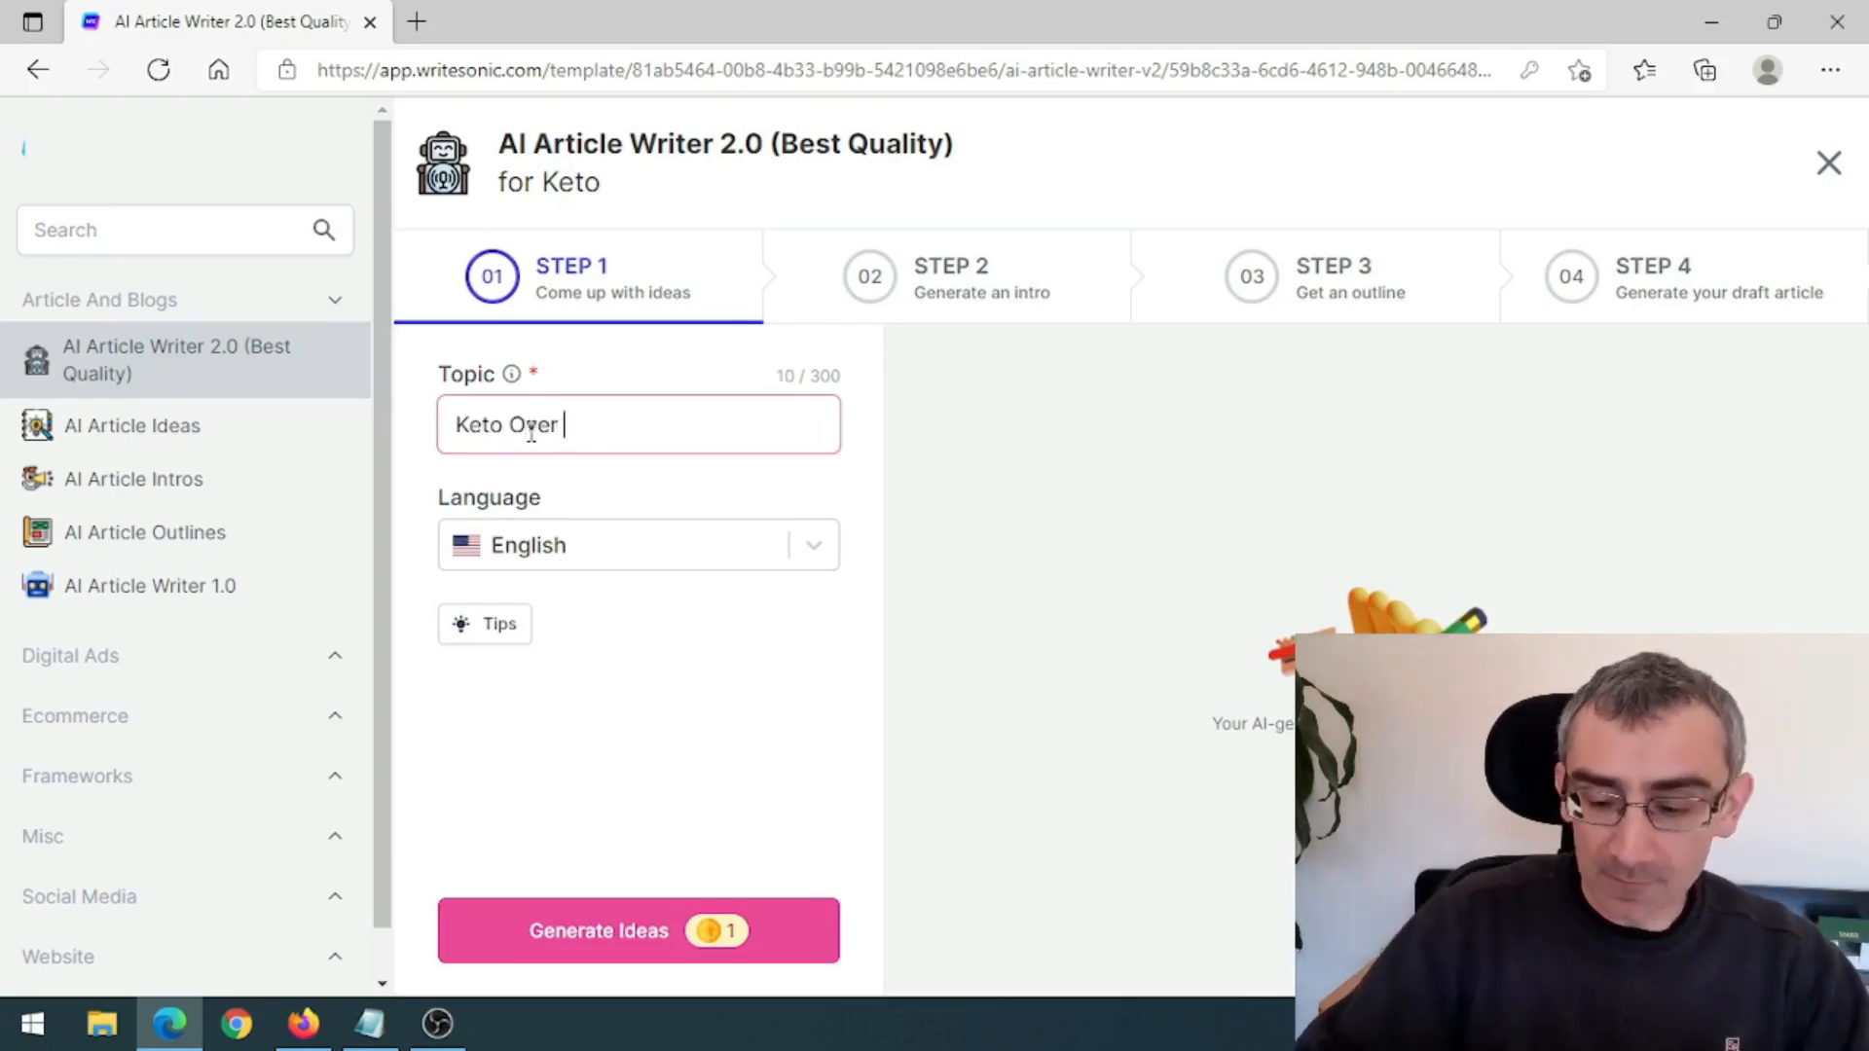
text(50)
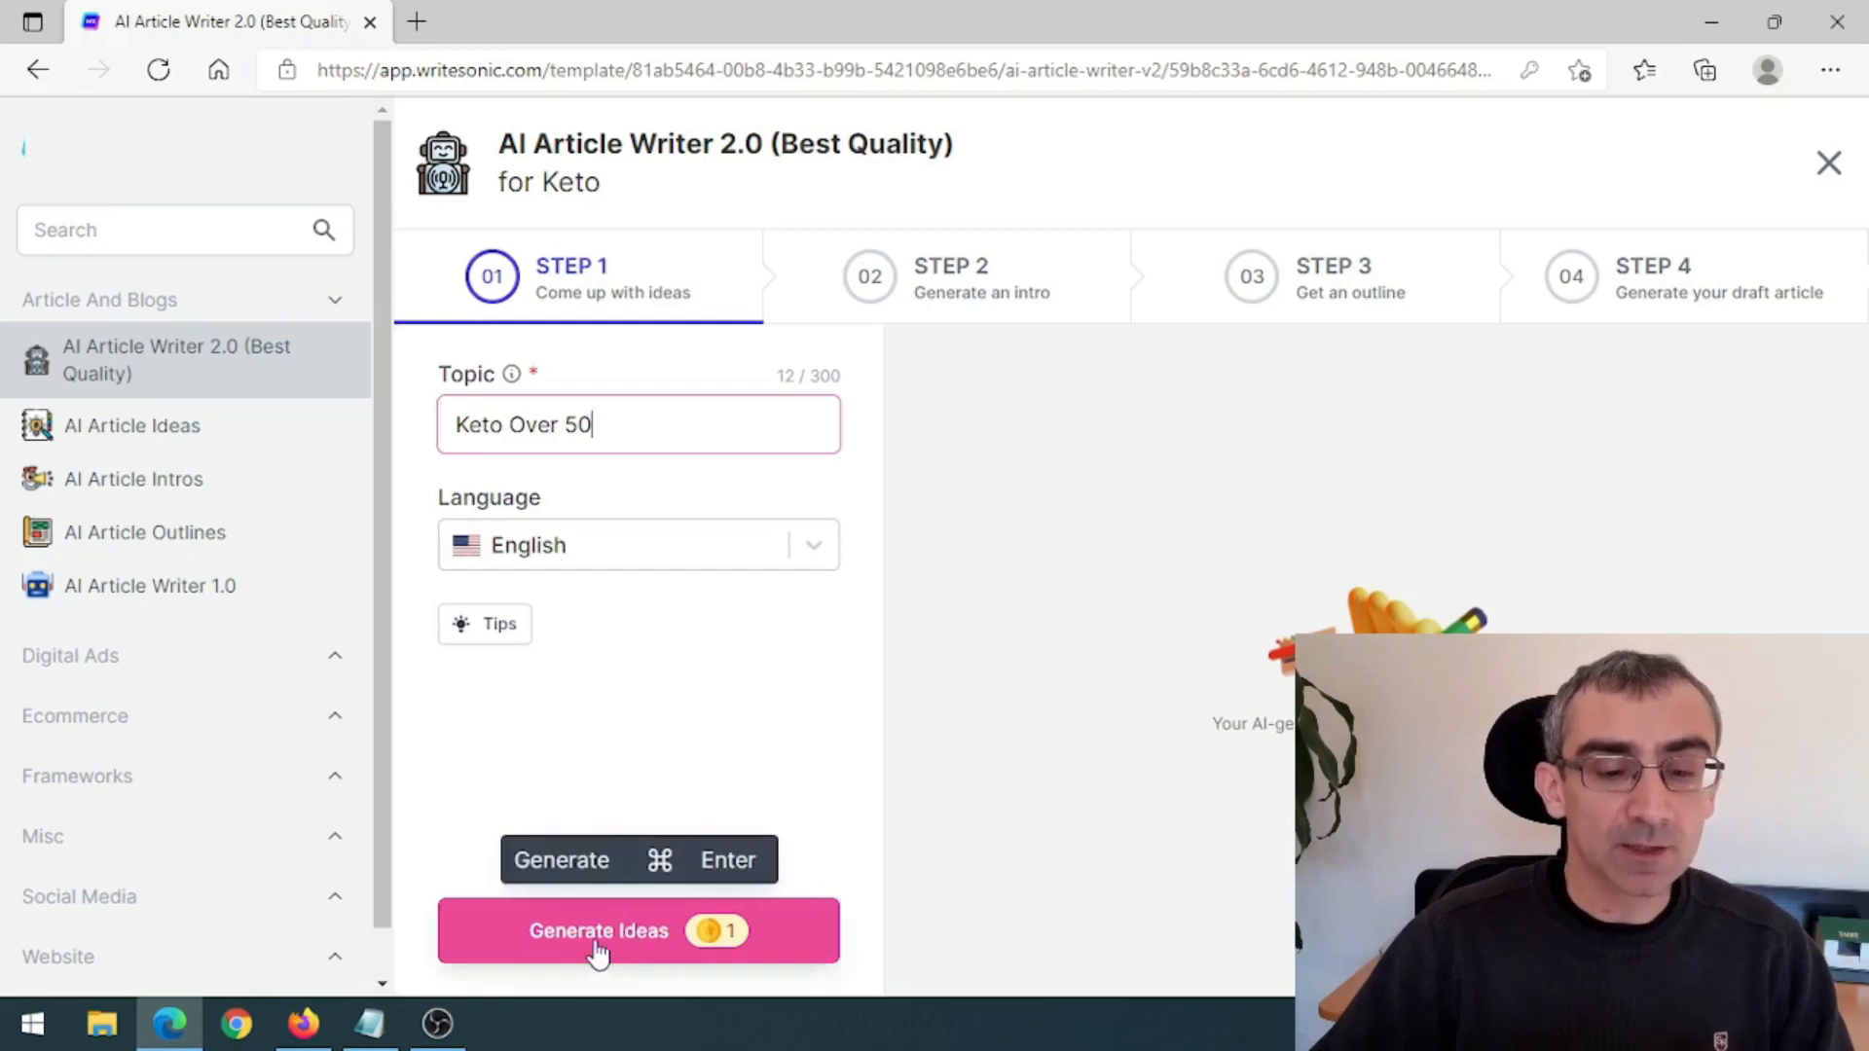
click(639, 931)
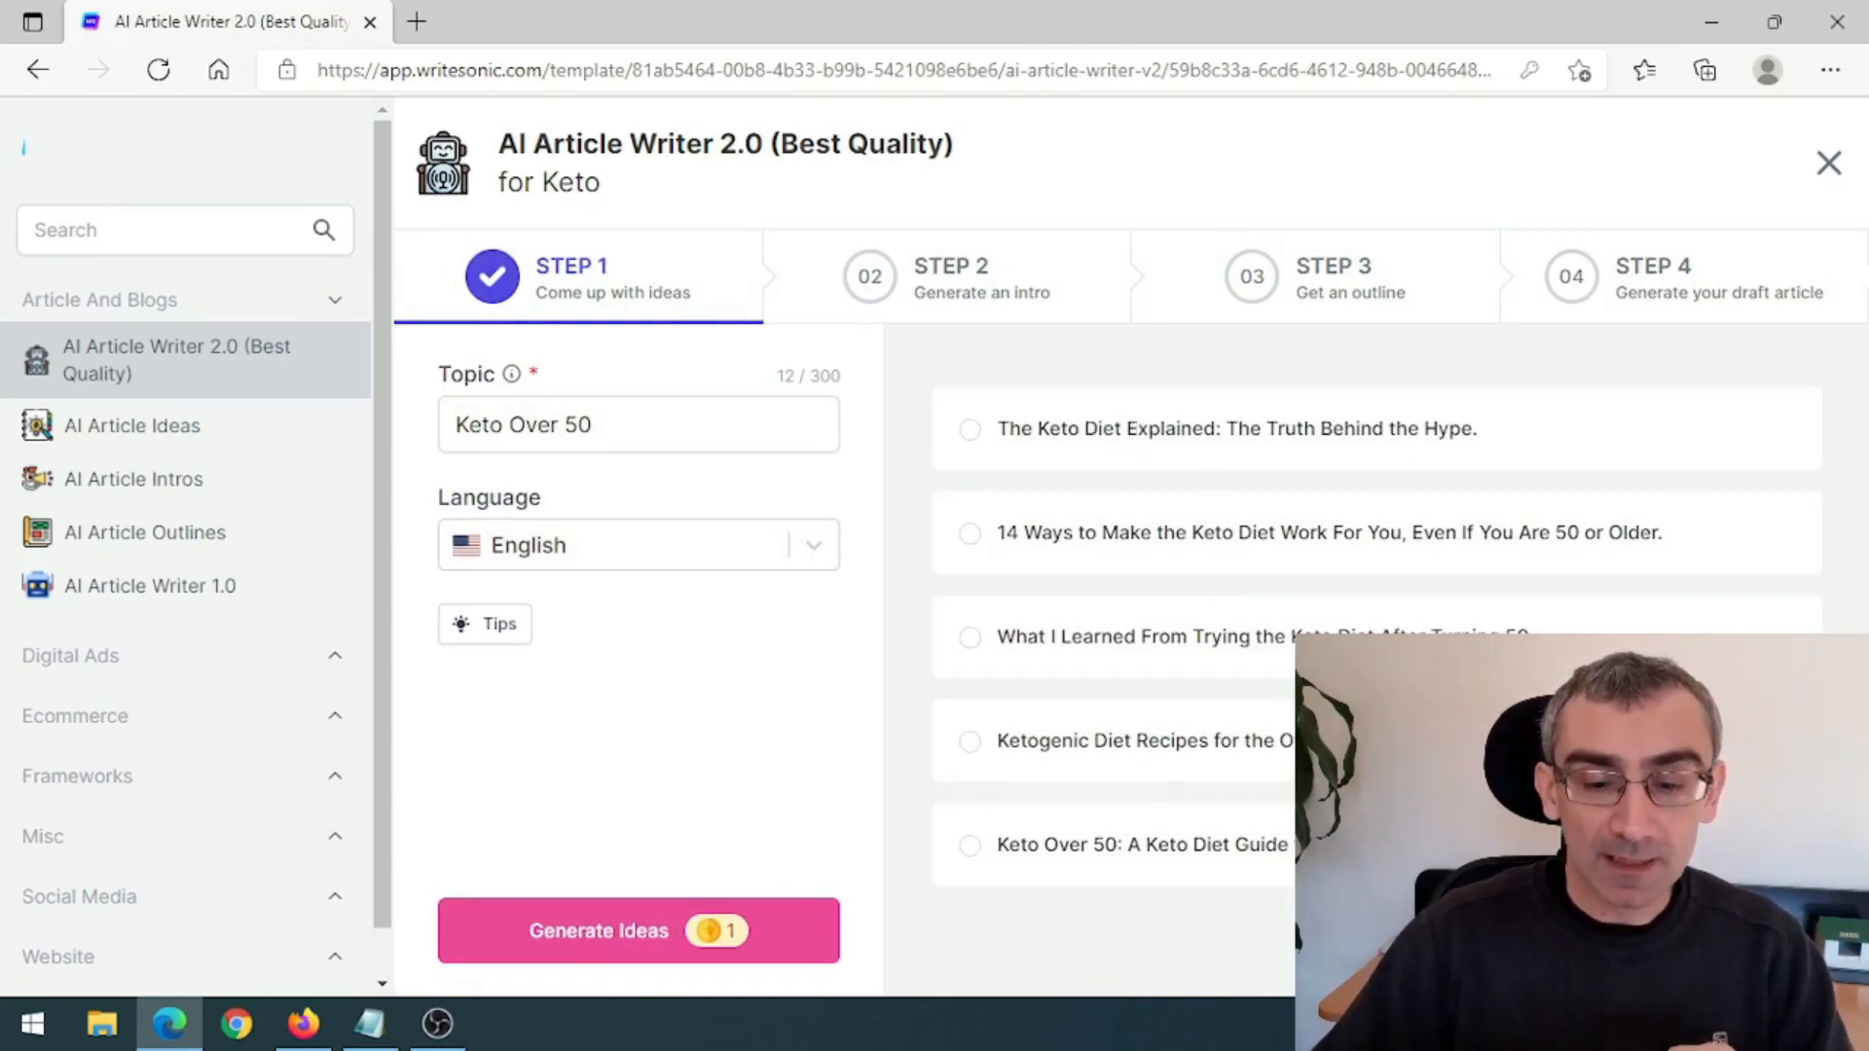
mouse_move(1180, 895)
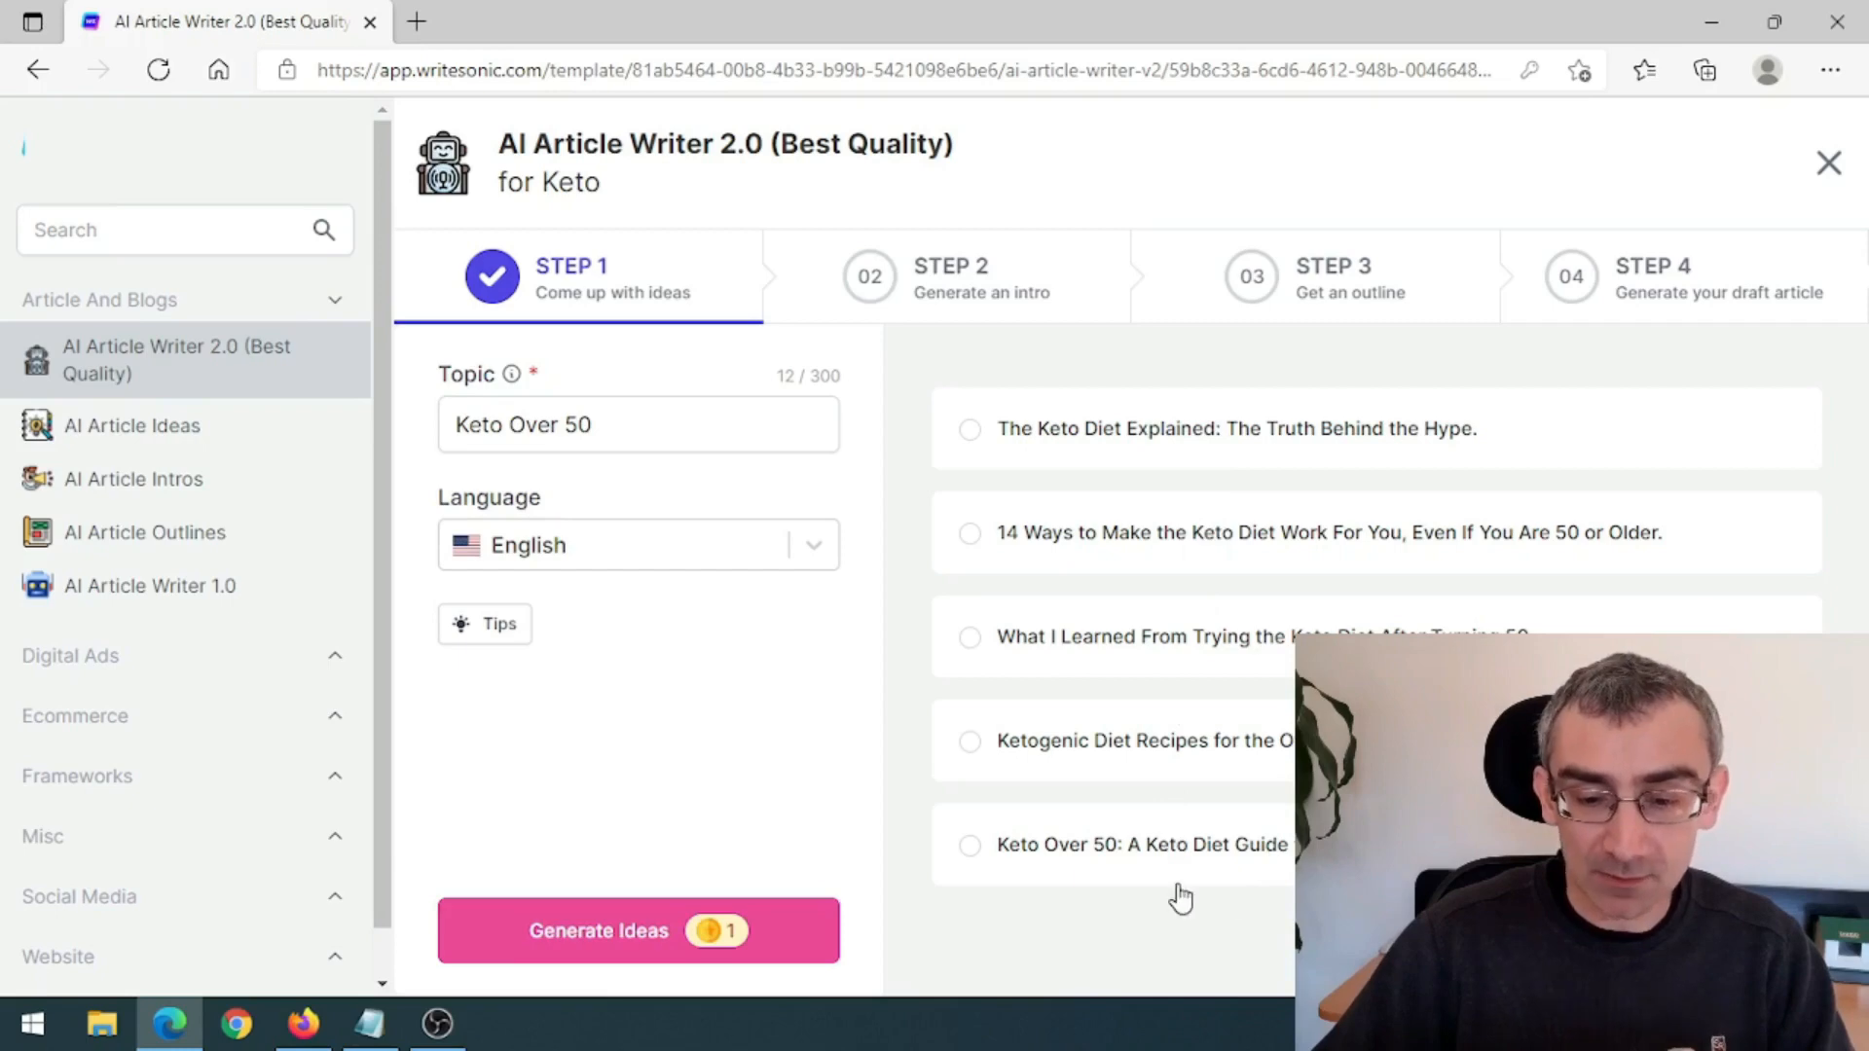
mouse_move(1088, 564)
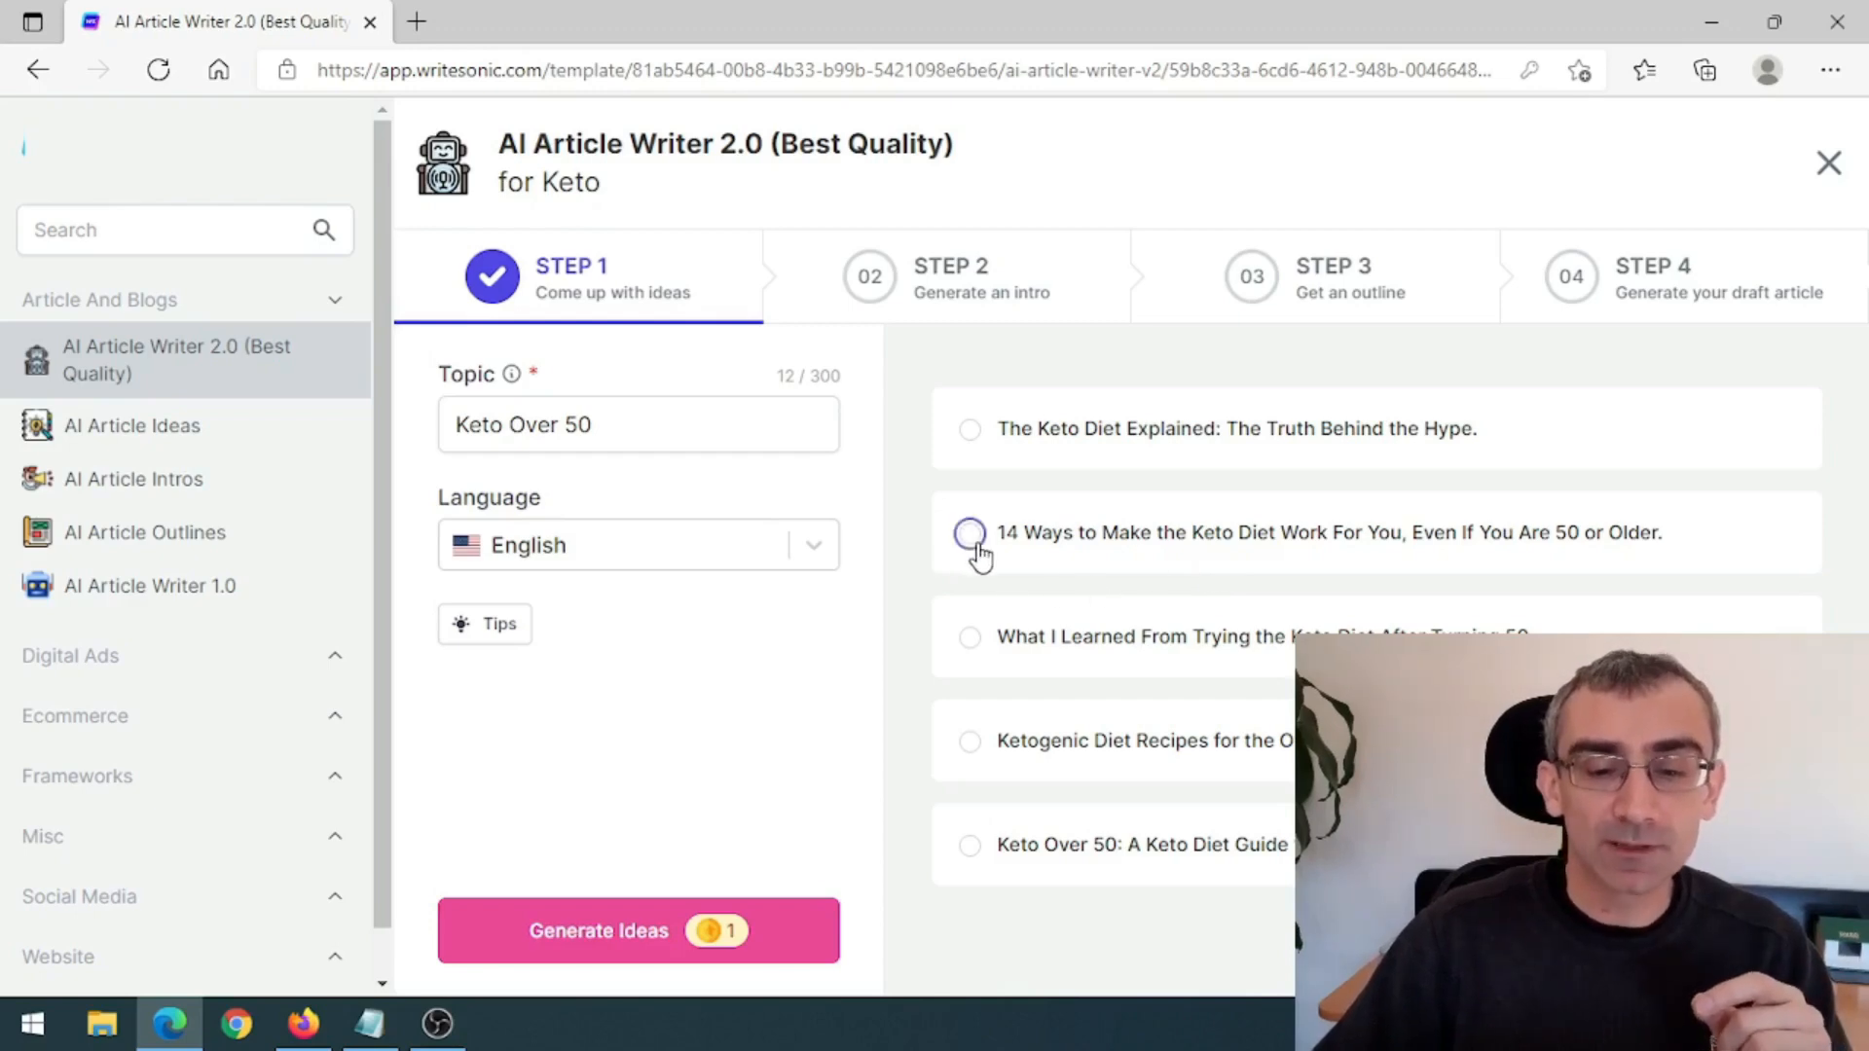
- Choose the '14 Ways to Make the Keto Diet Work For You' title and generate intros
click(970, 533)
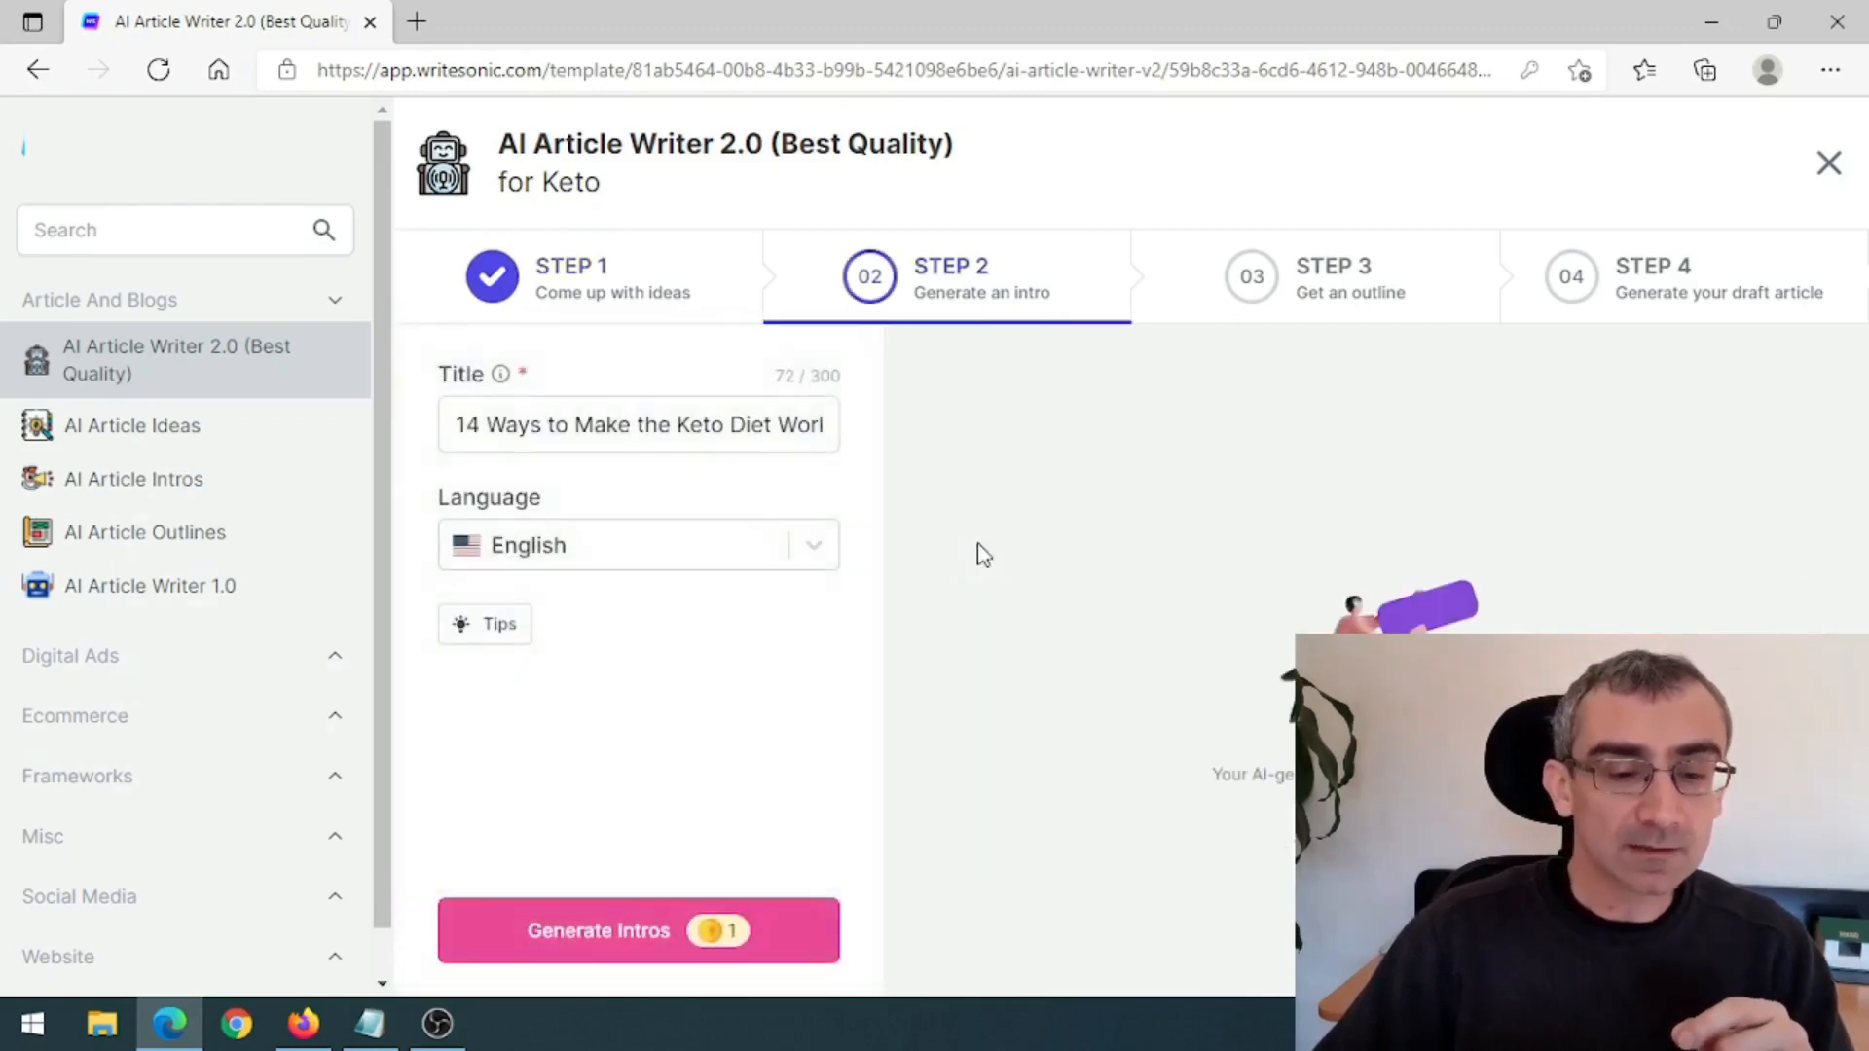
mouse_move(598, 938)
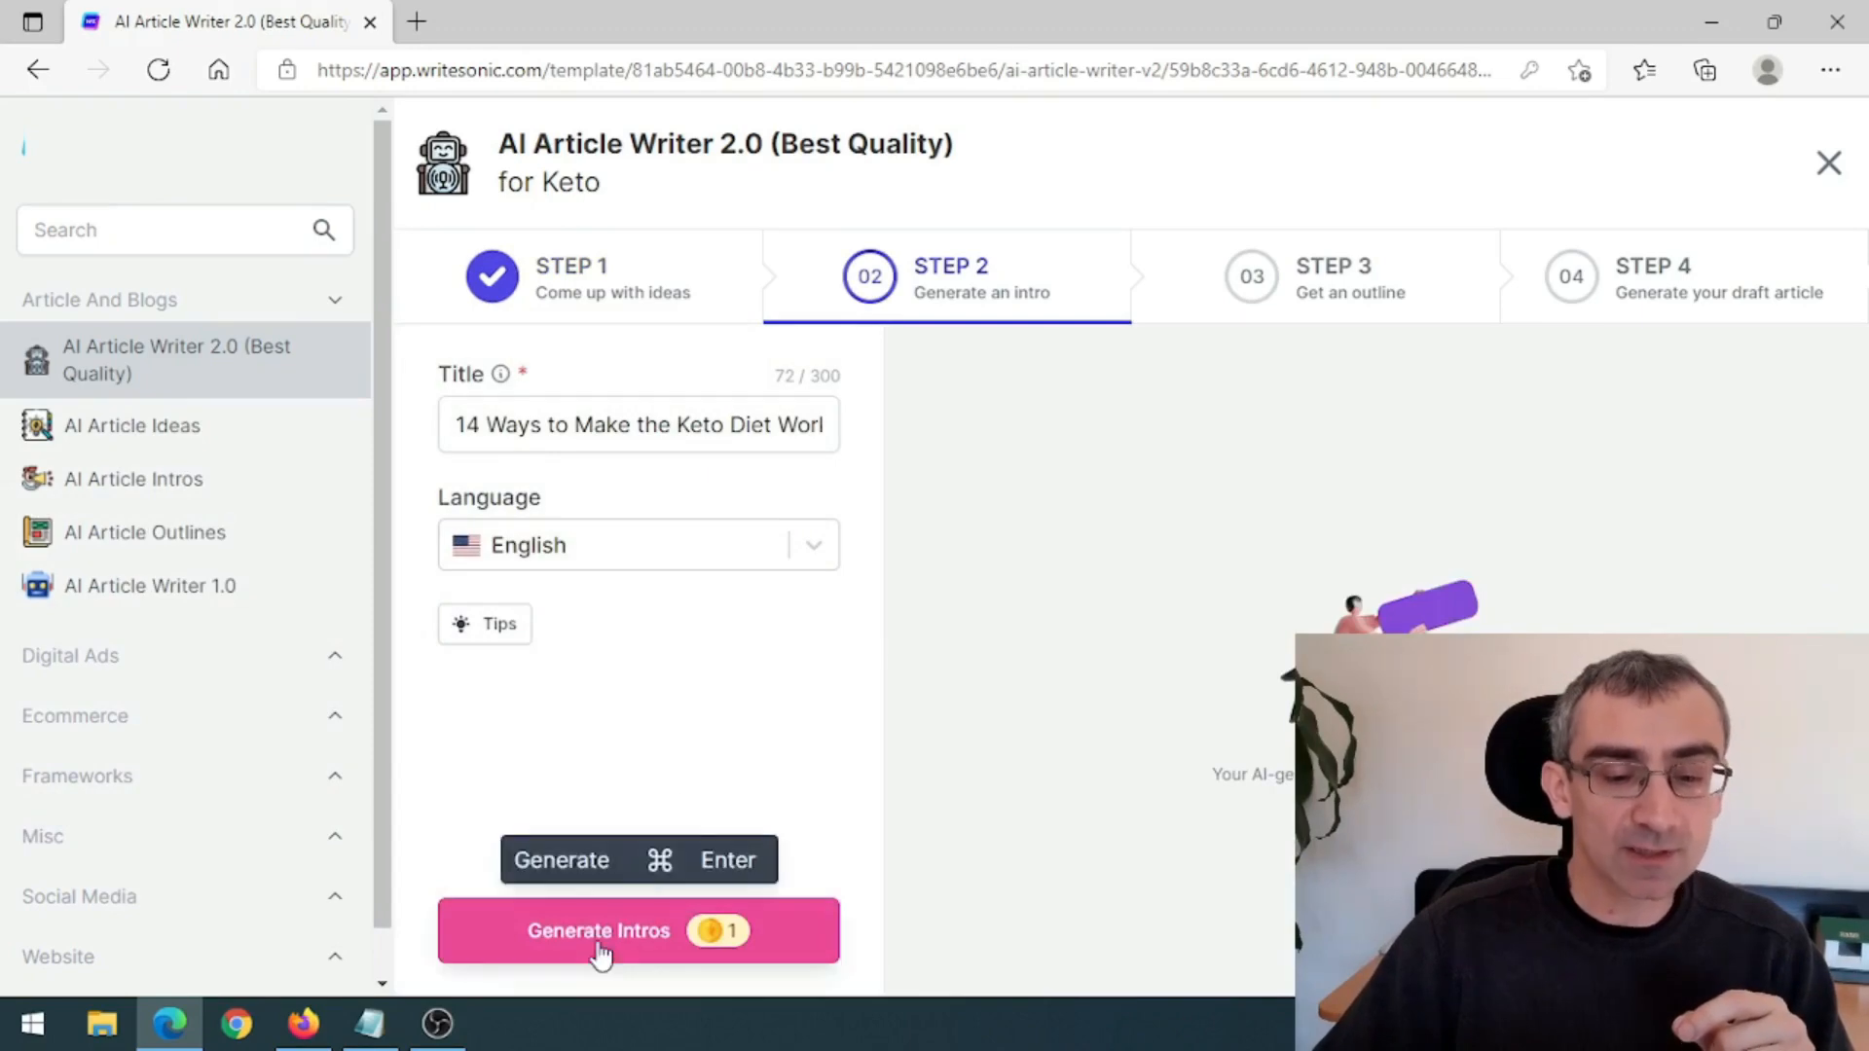
click(598, 931)
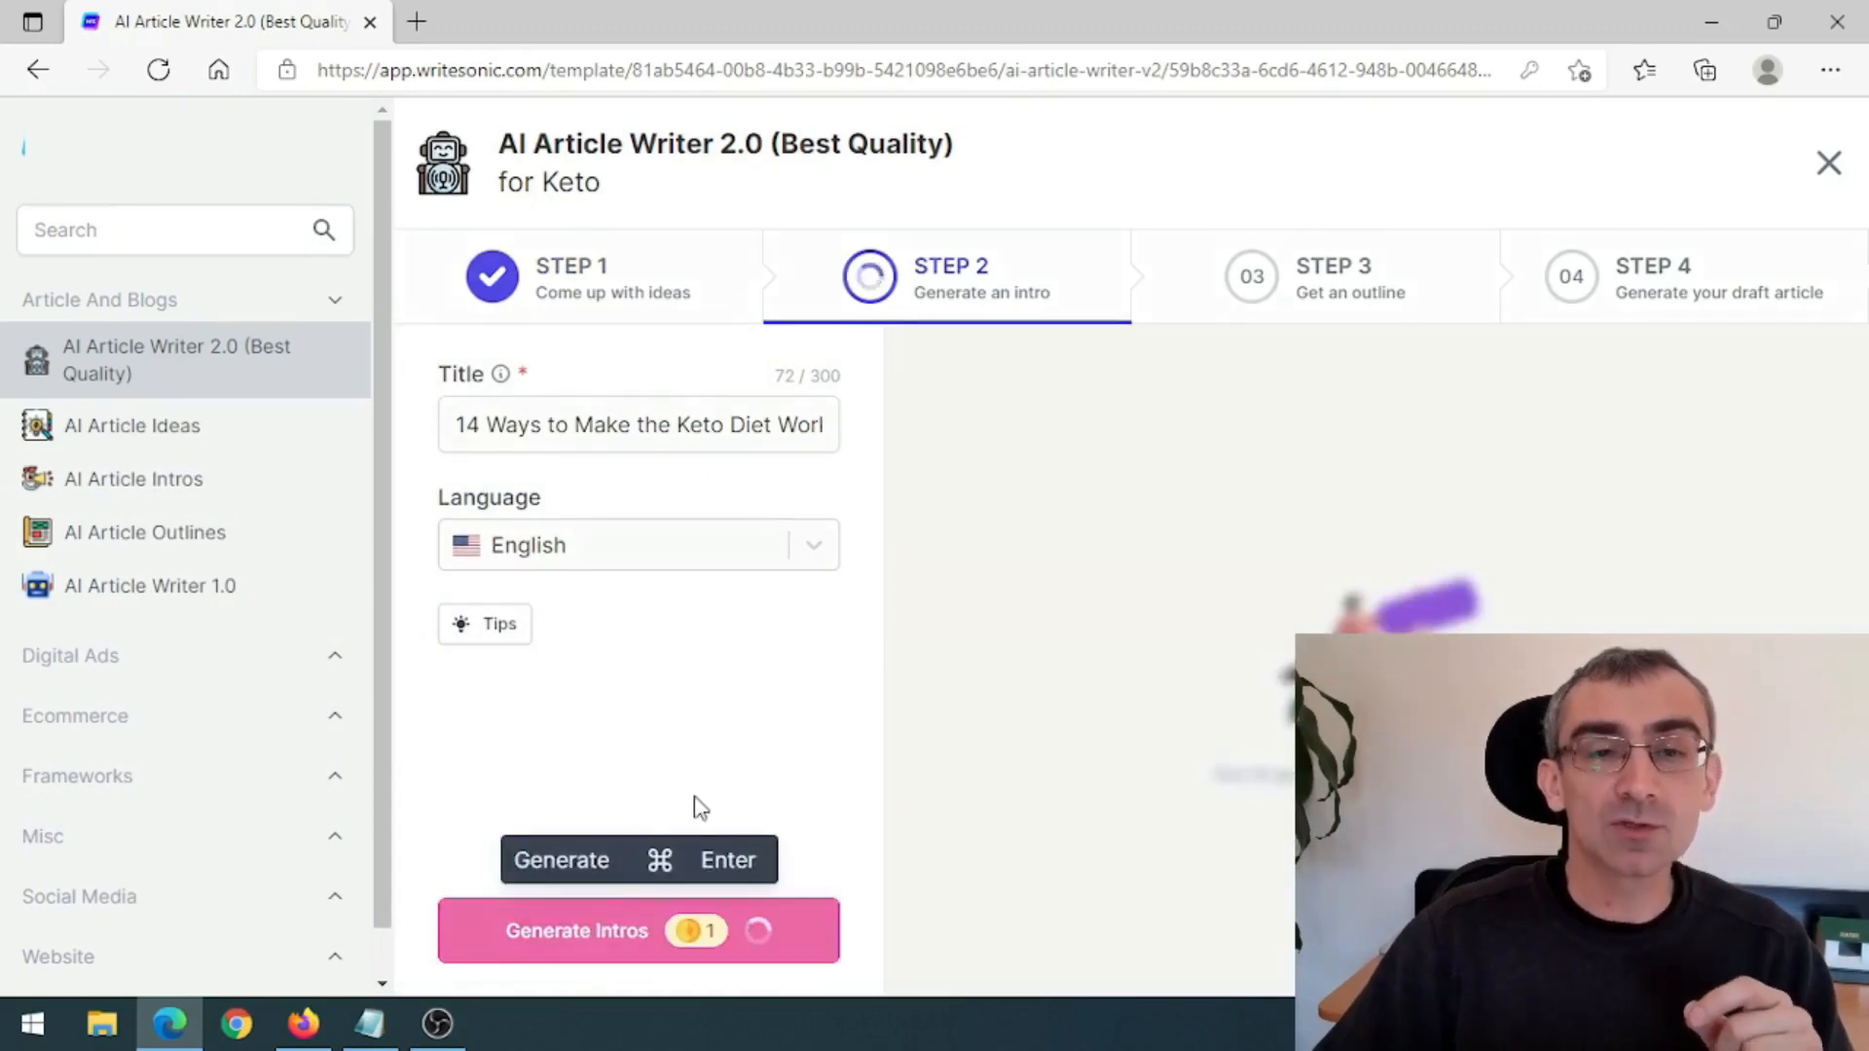
mouse_move(787, 783)
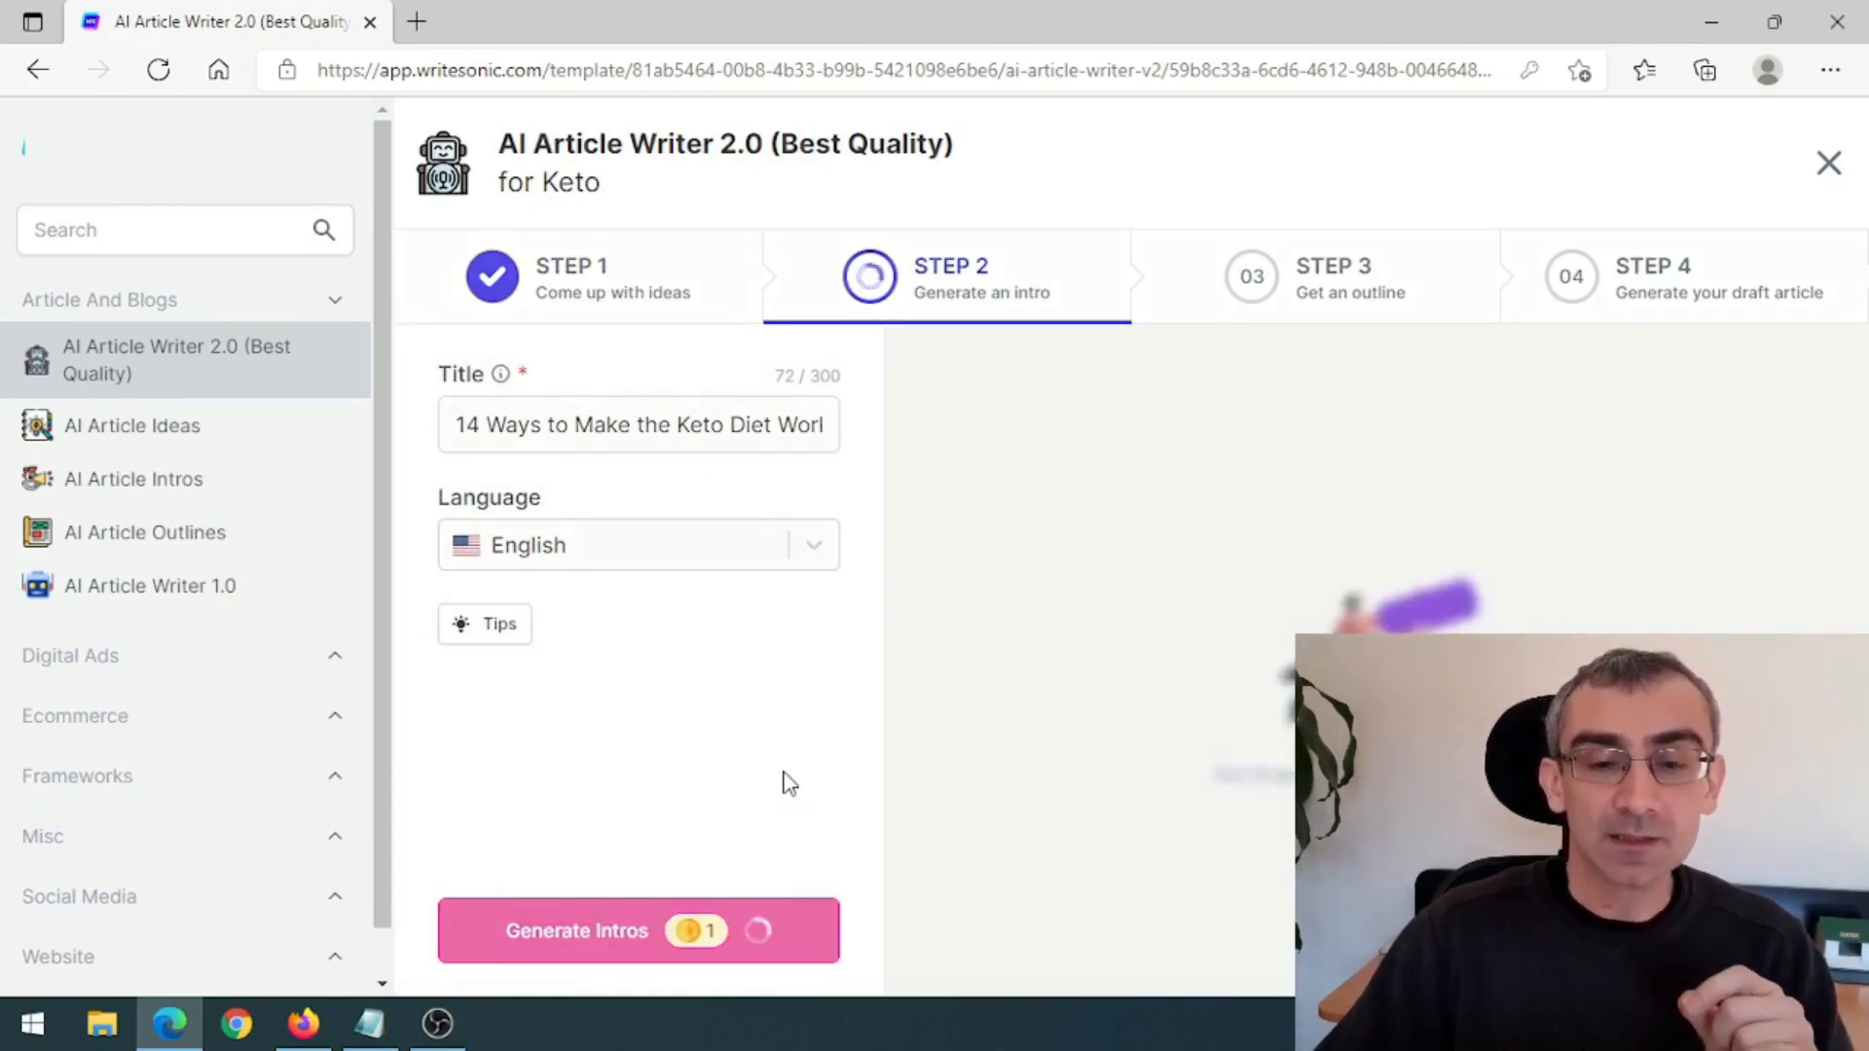
mouse_move(997, 707)
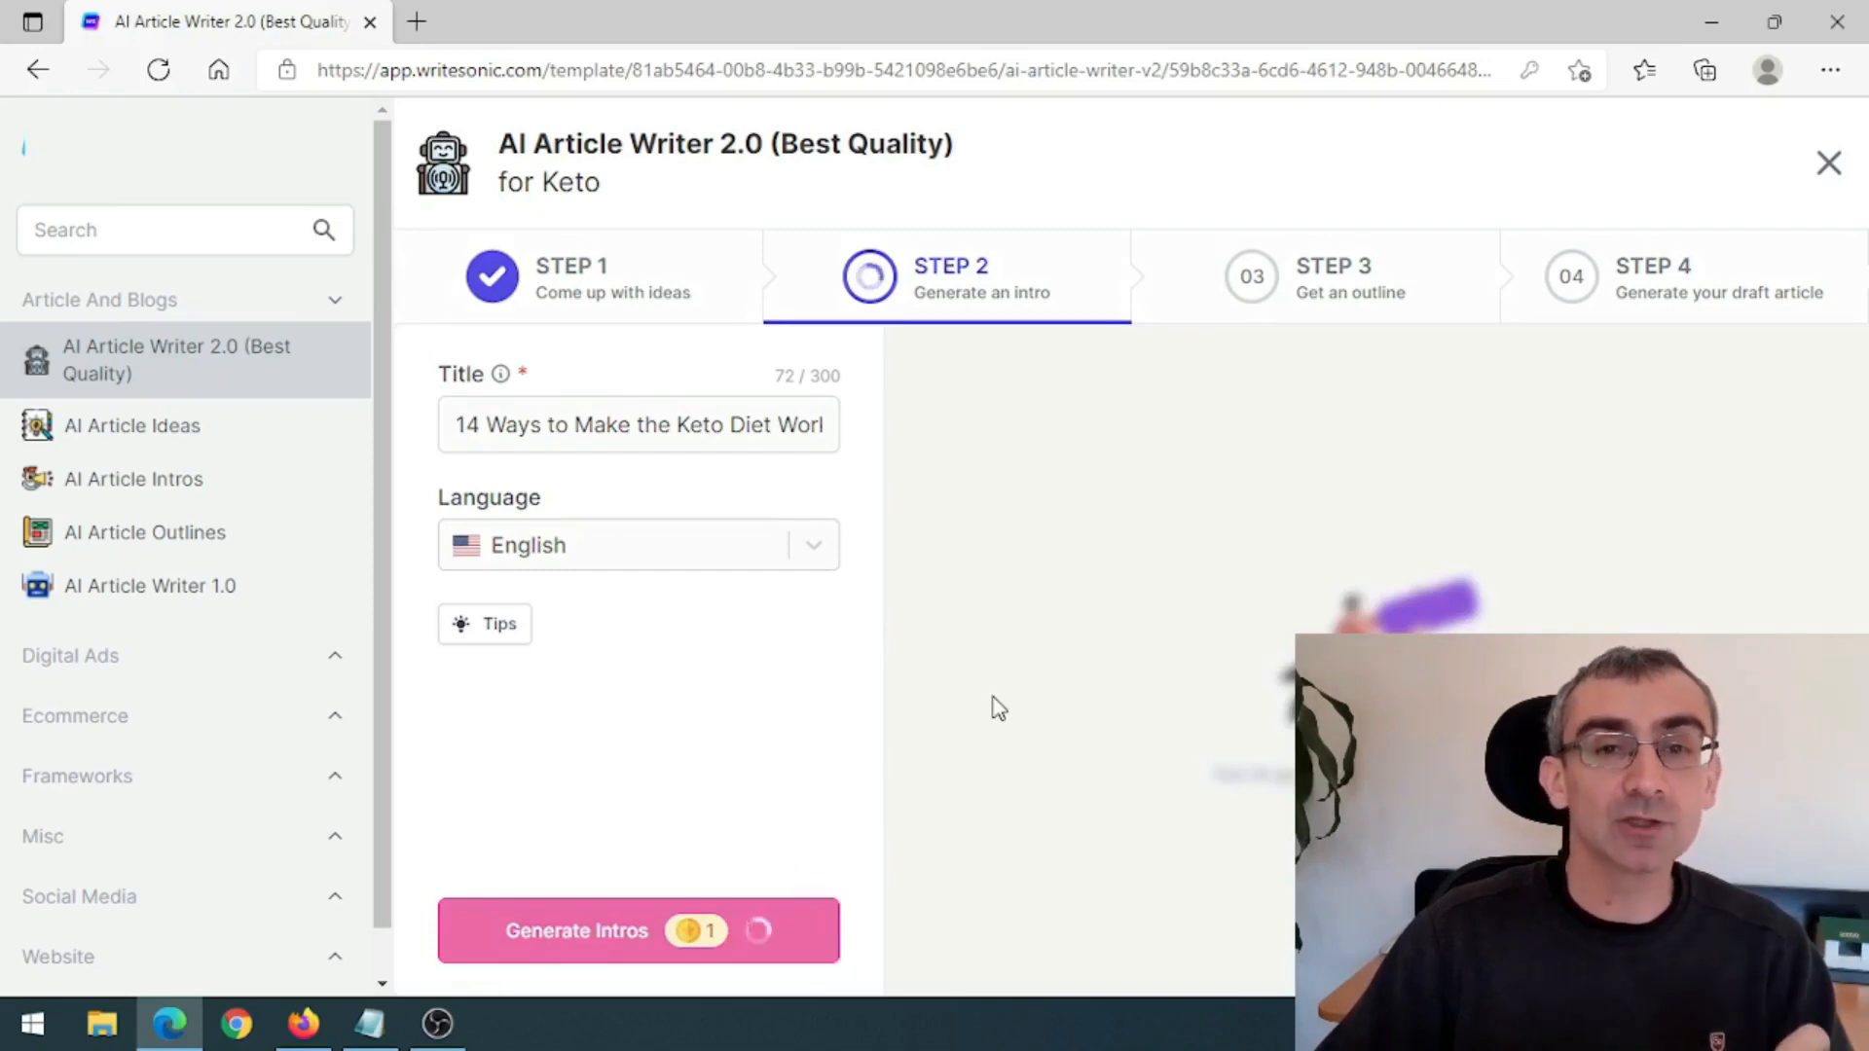
click(638, 931)
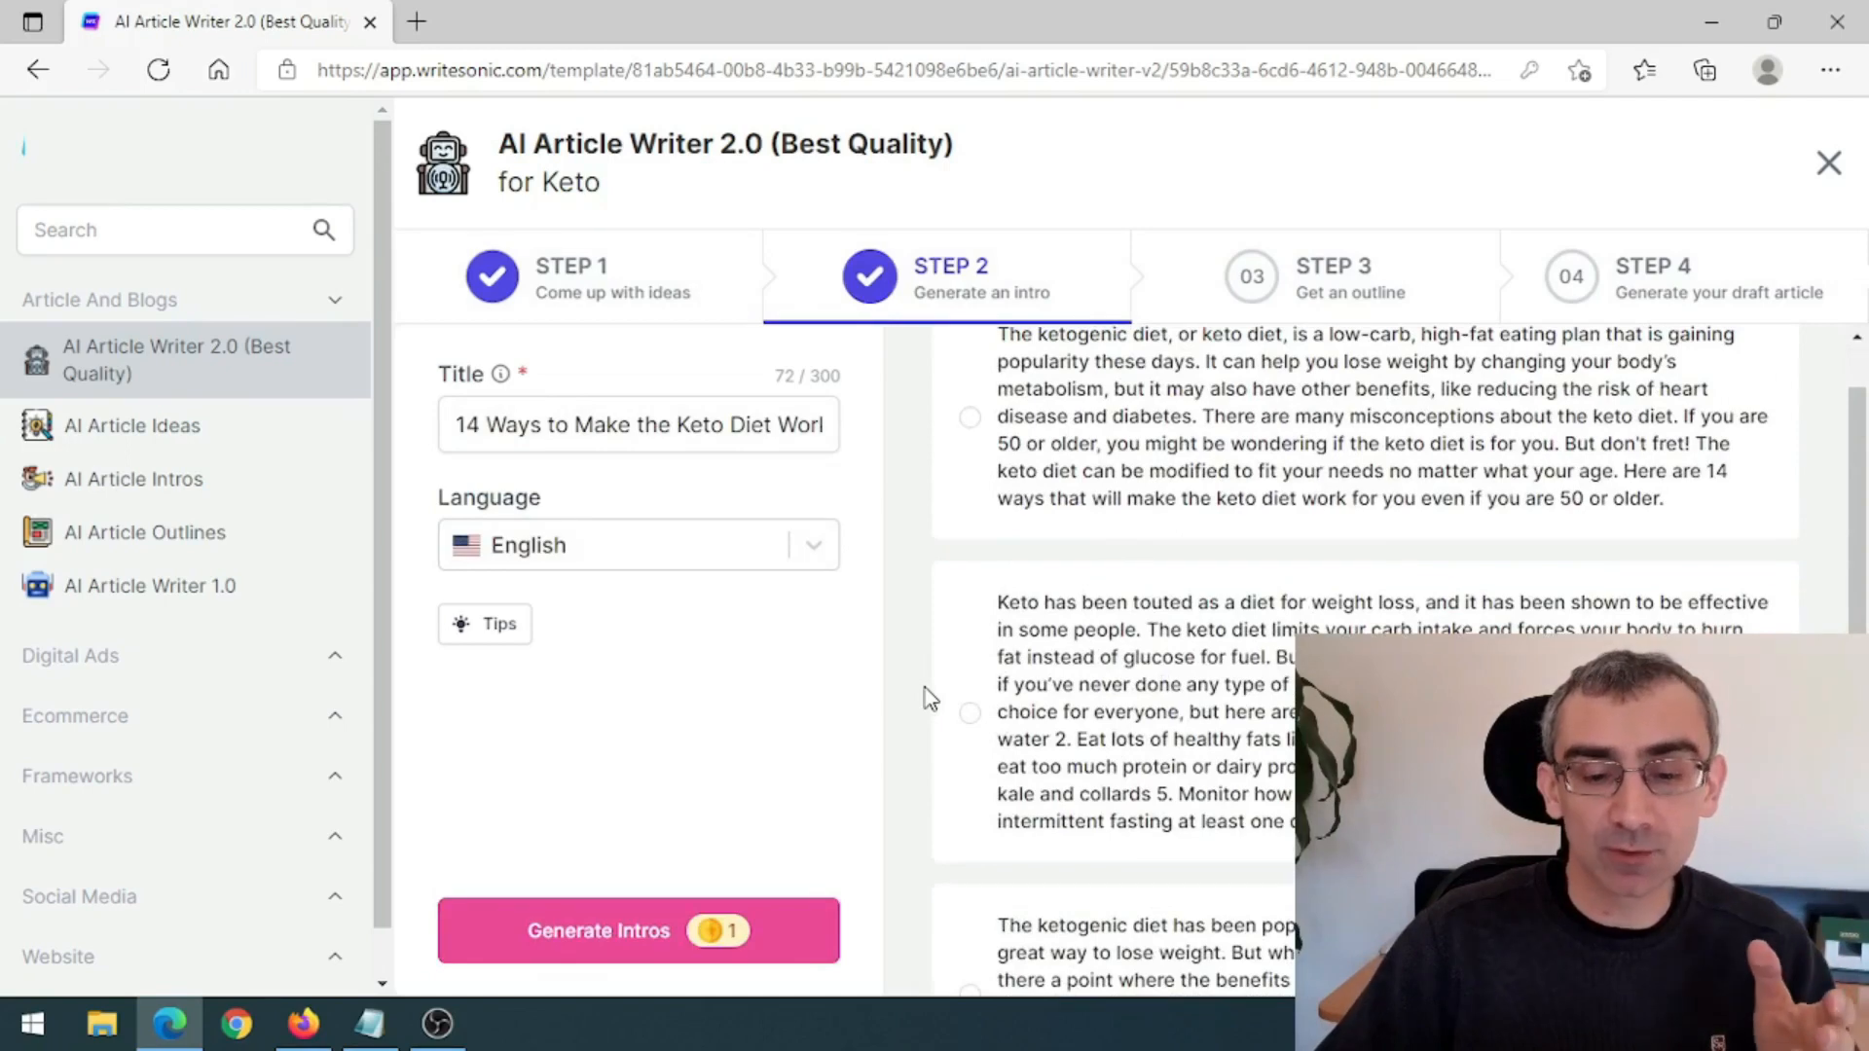
- Pick an introduction and generate article outline options from it
scroll(down, 3)
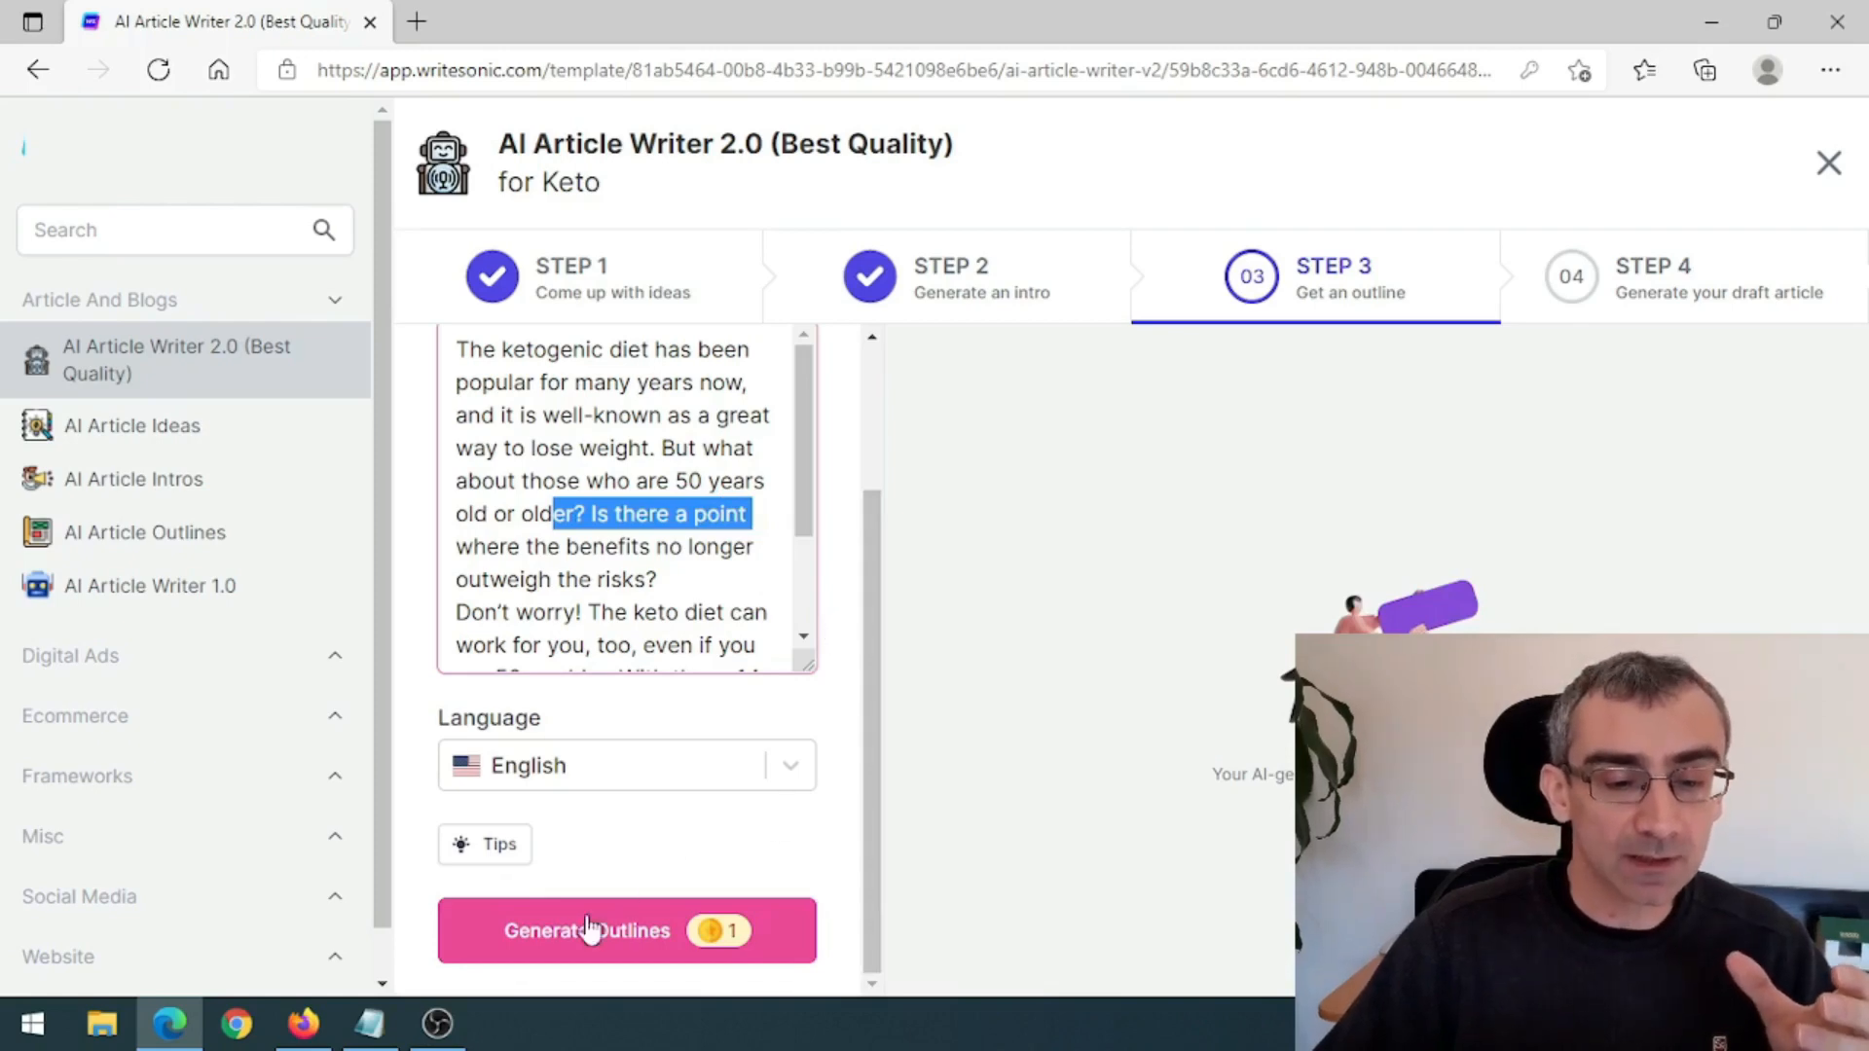
click(586, 931)
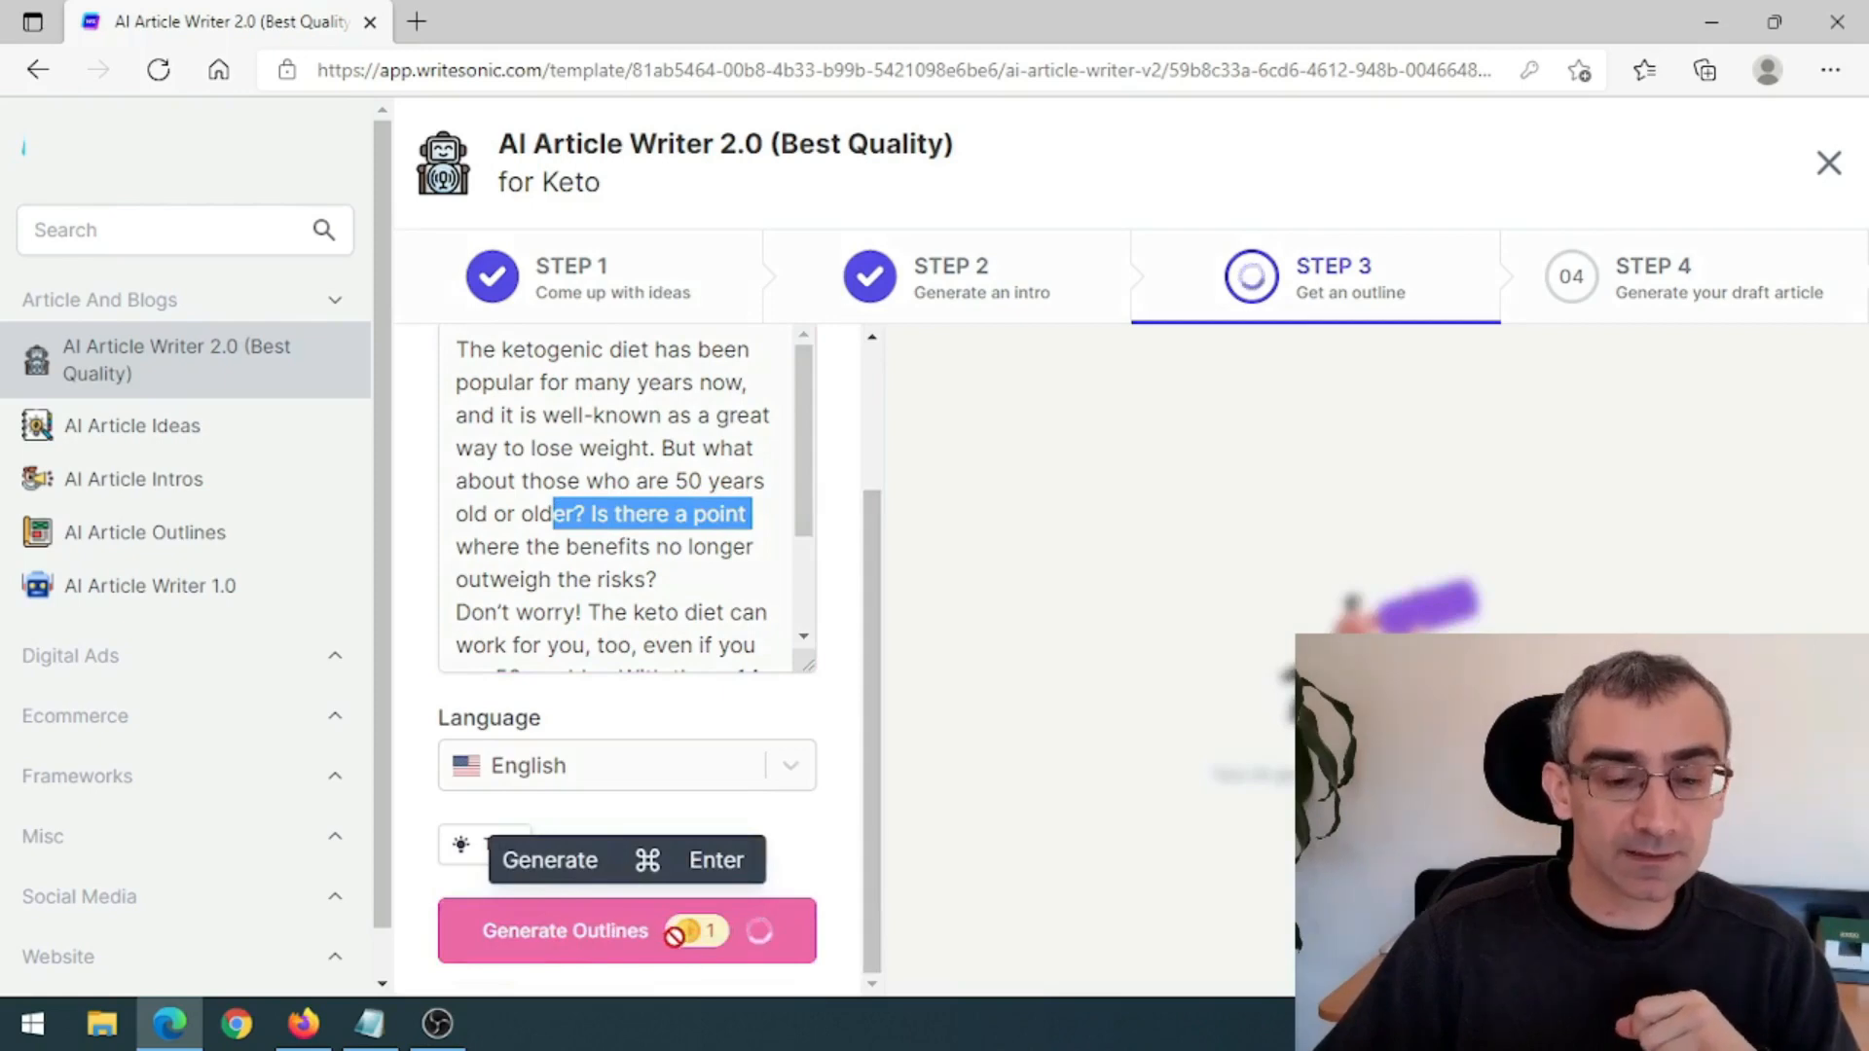
click(625, 931)
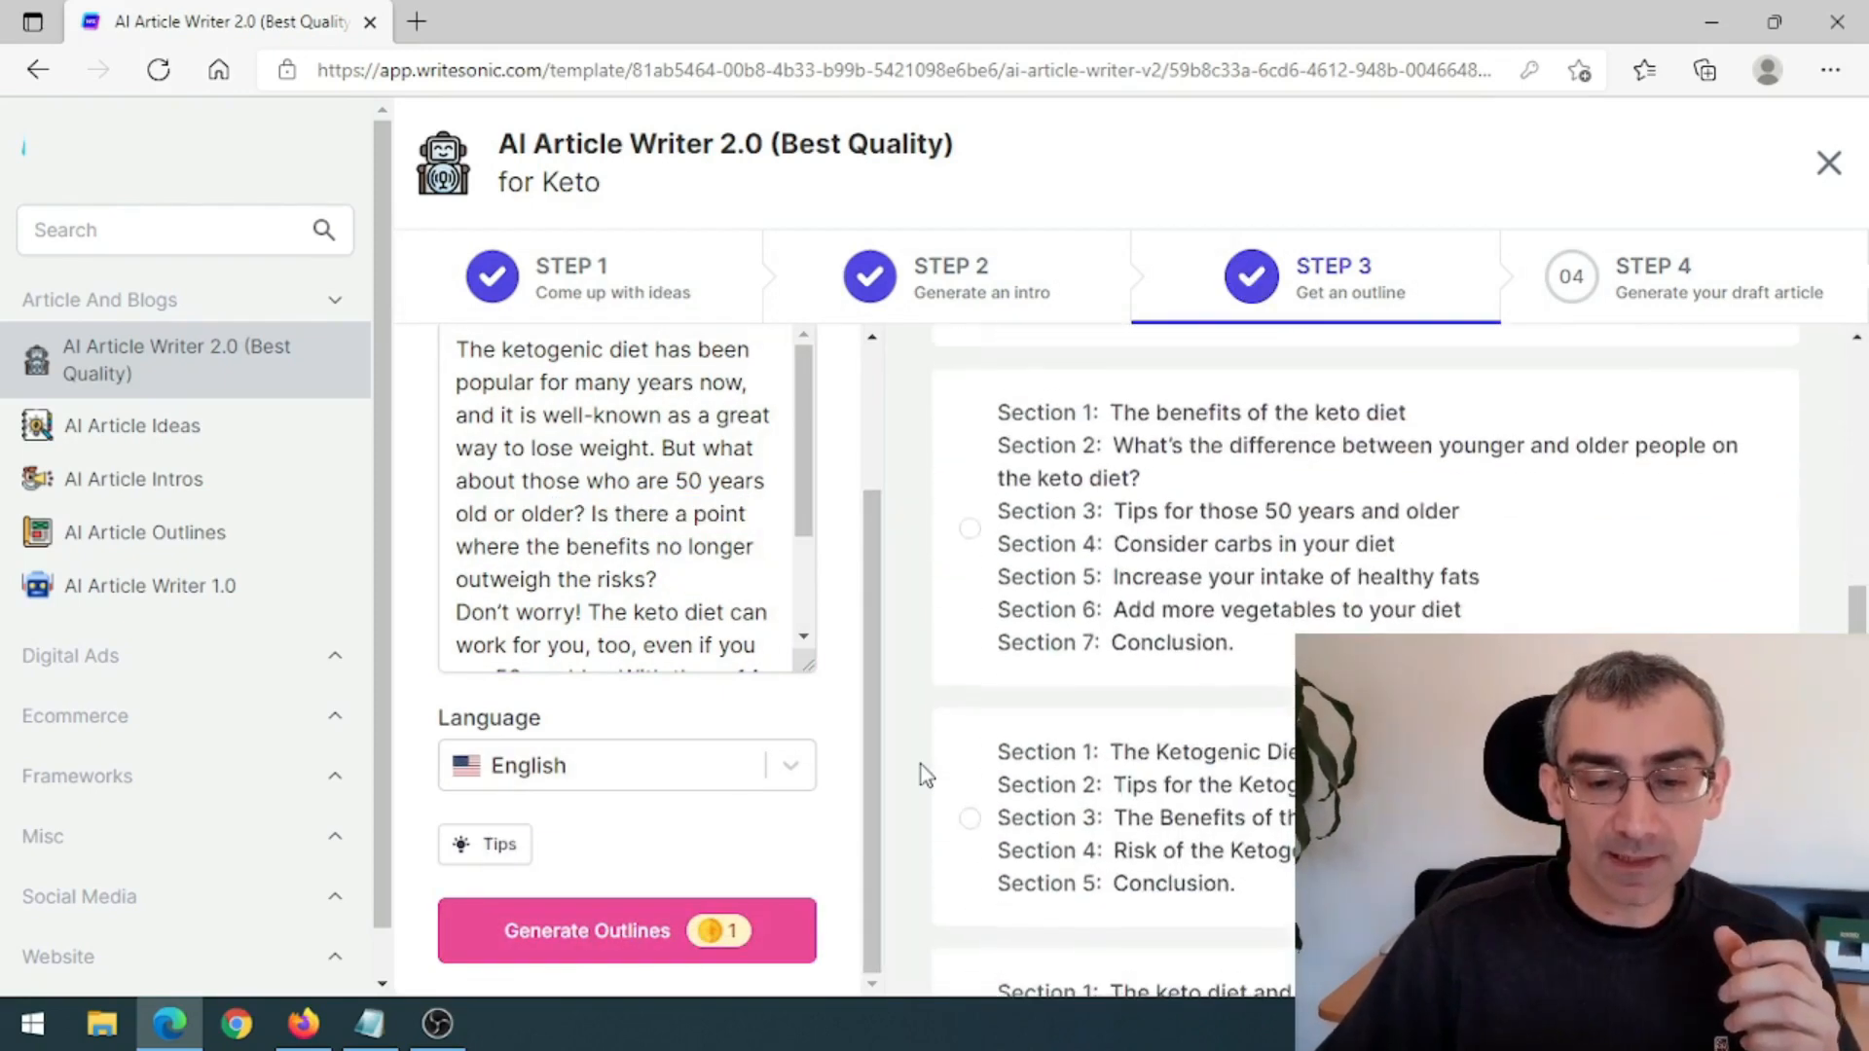
- Select the nine-section outline and write the full article from it
scroll(down, 3)
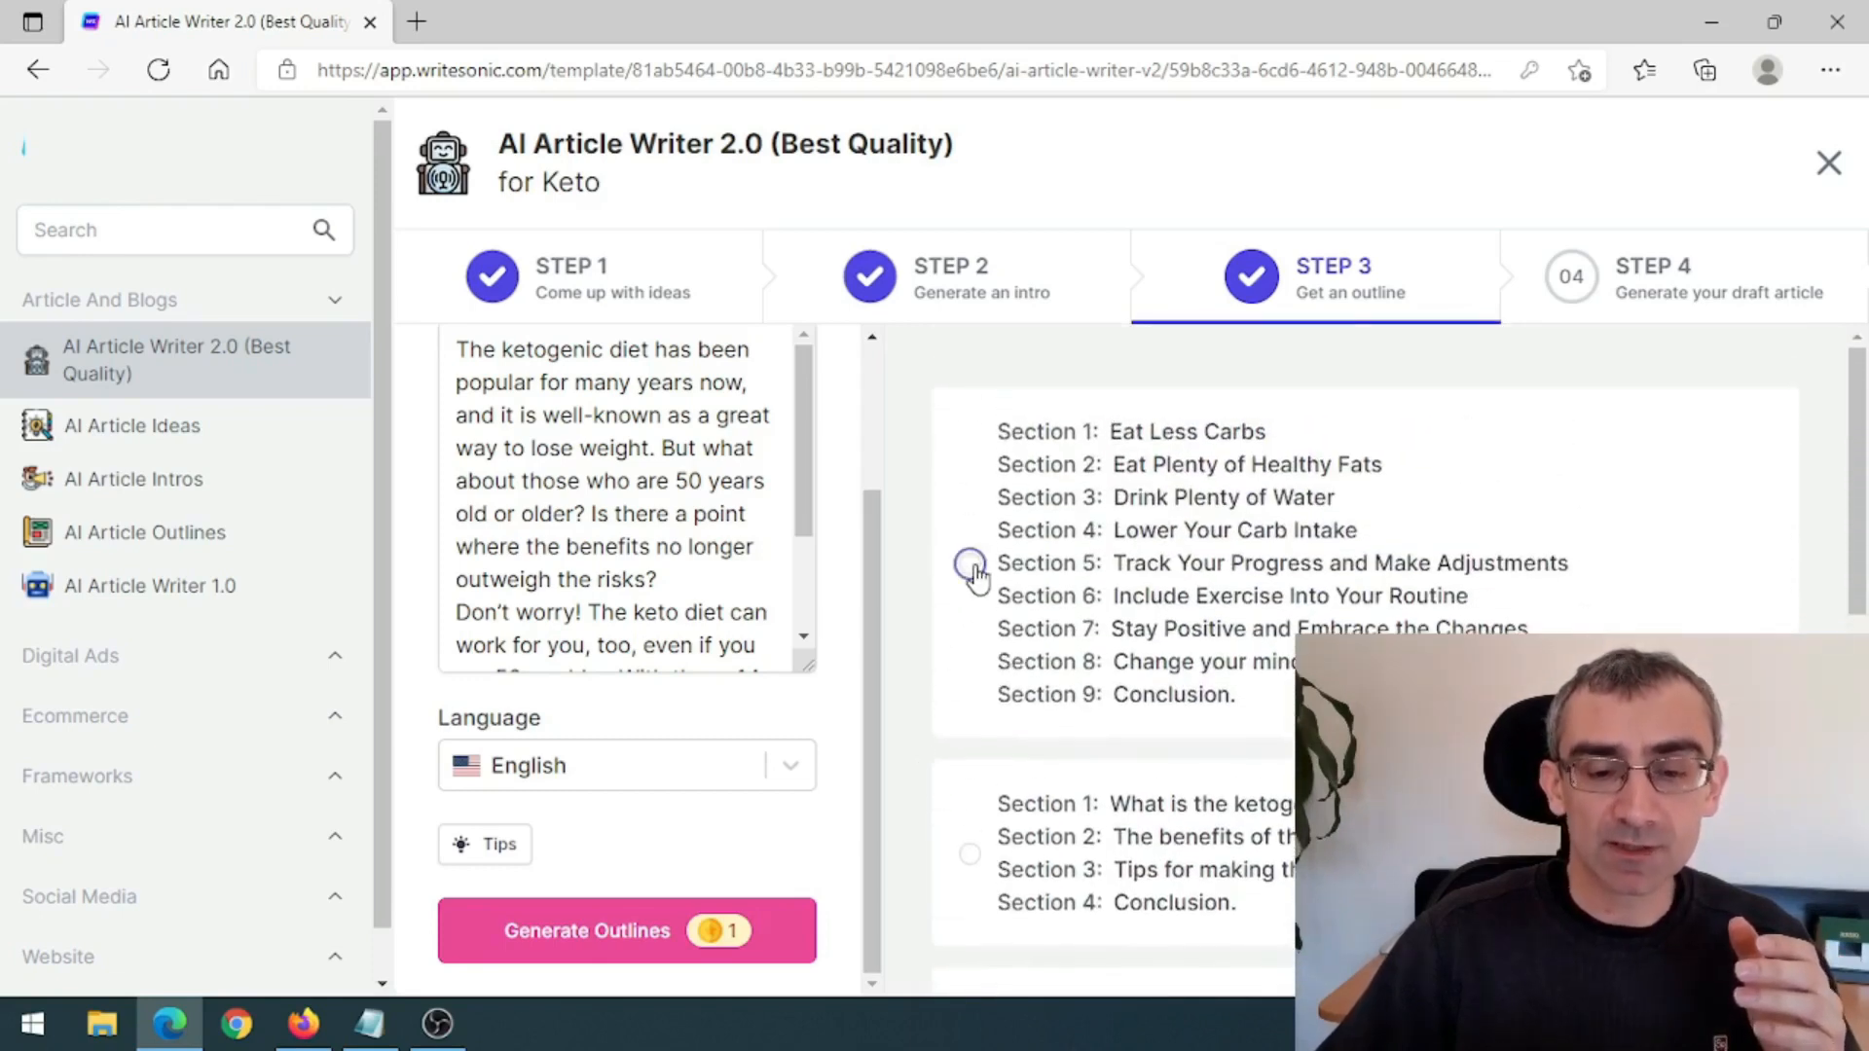
click(970, 563)
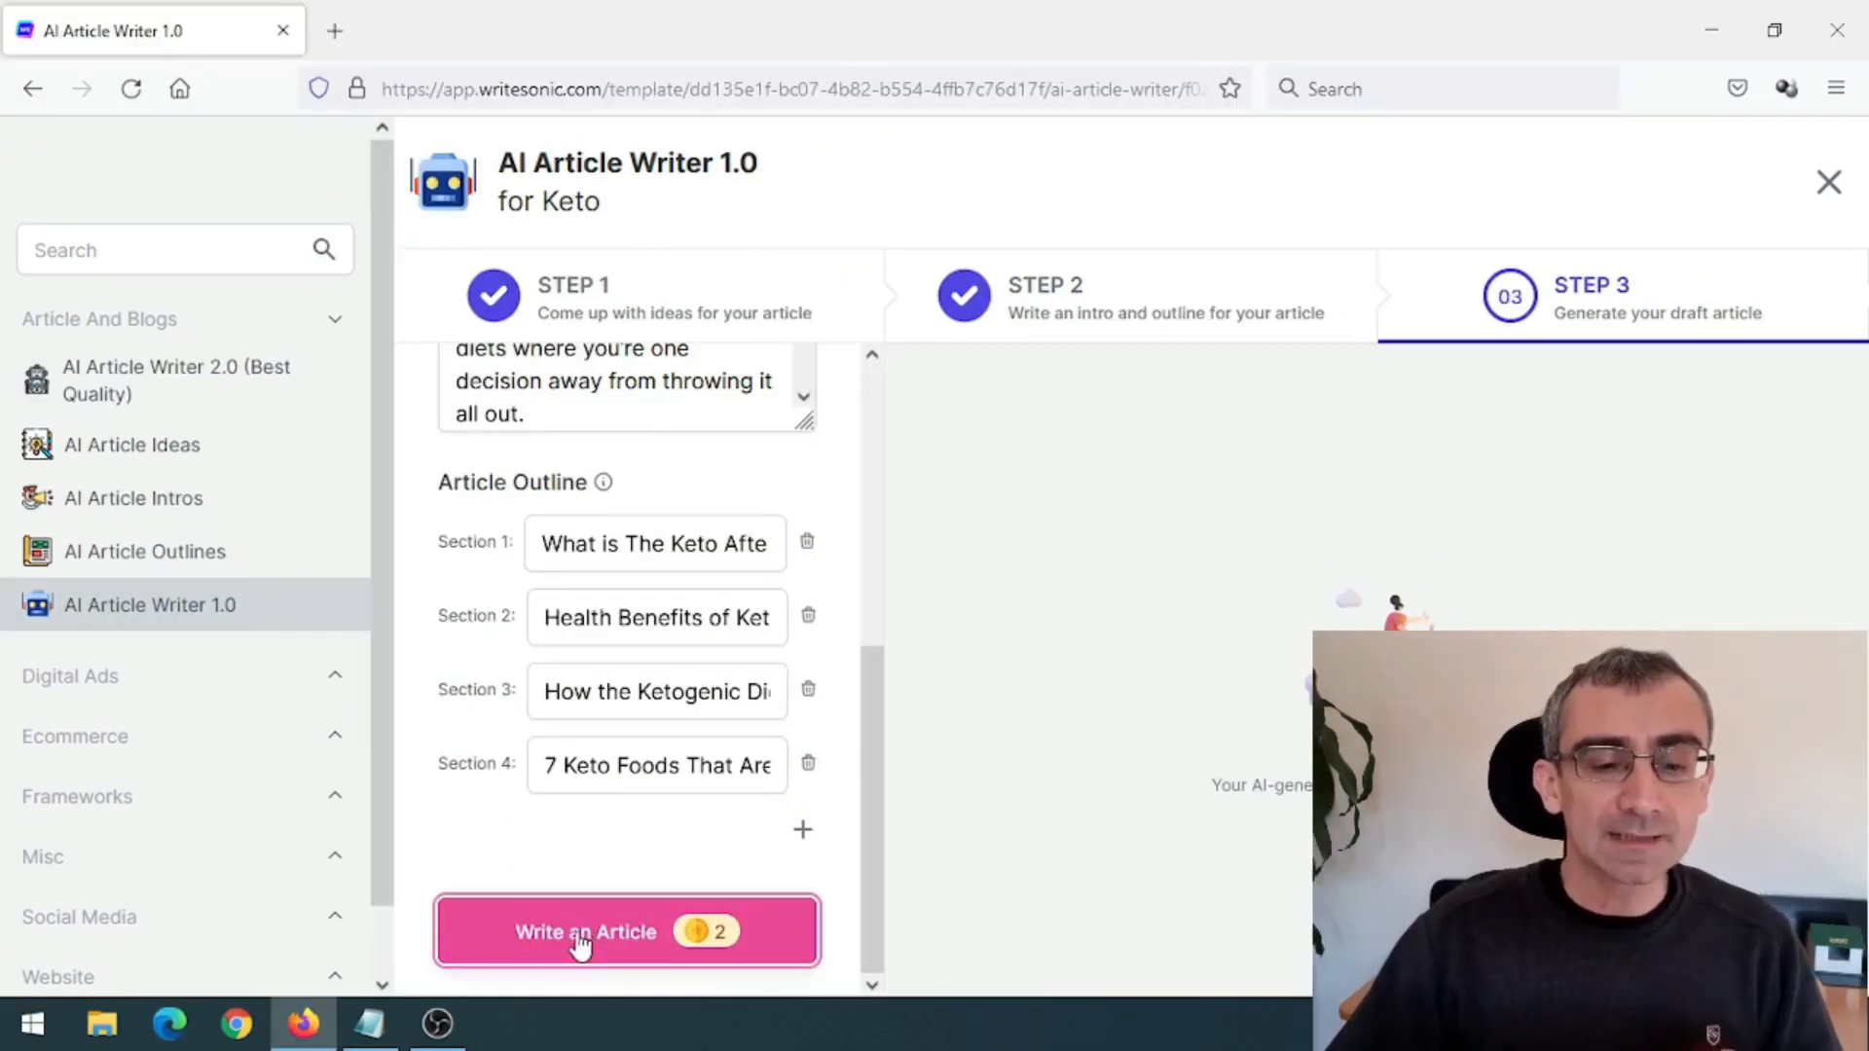
click(584, 932)
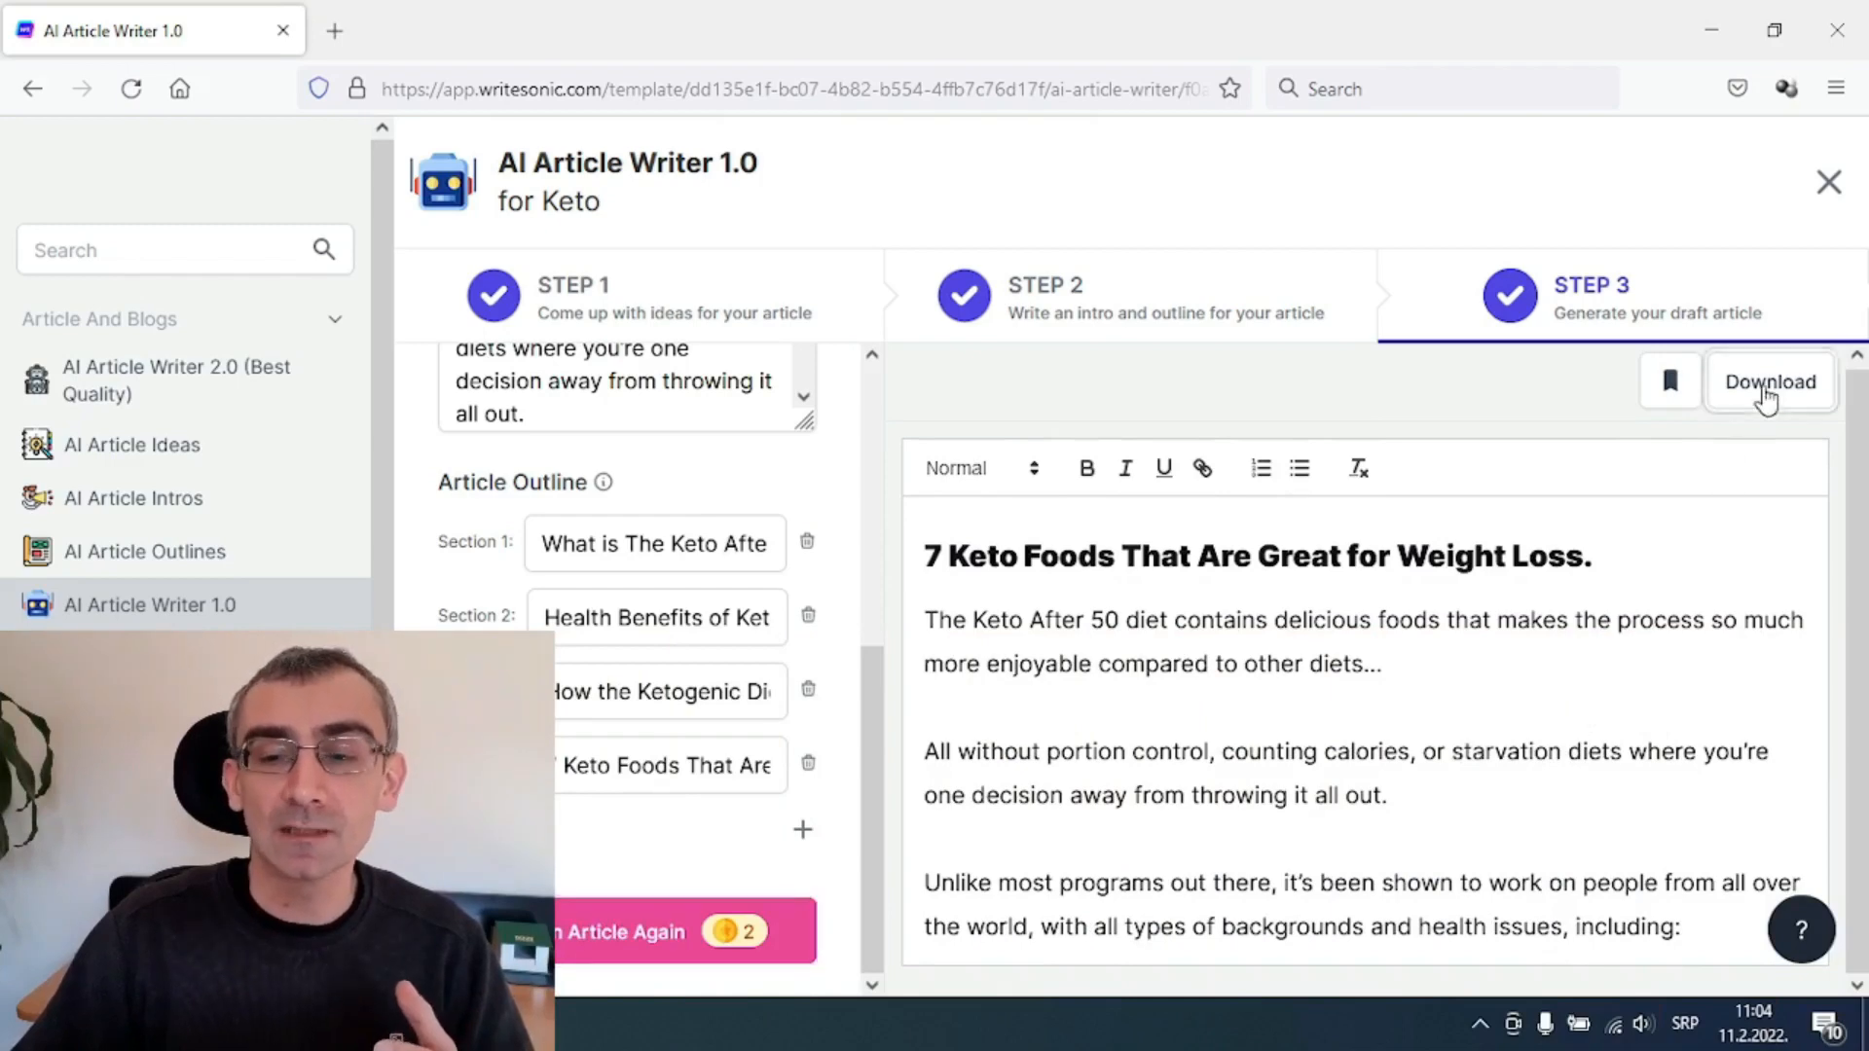
- Download the generated keto article as a Word document saved to disk
click(1770, 382)
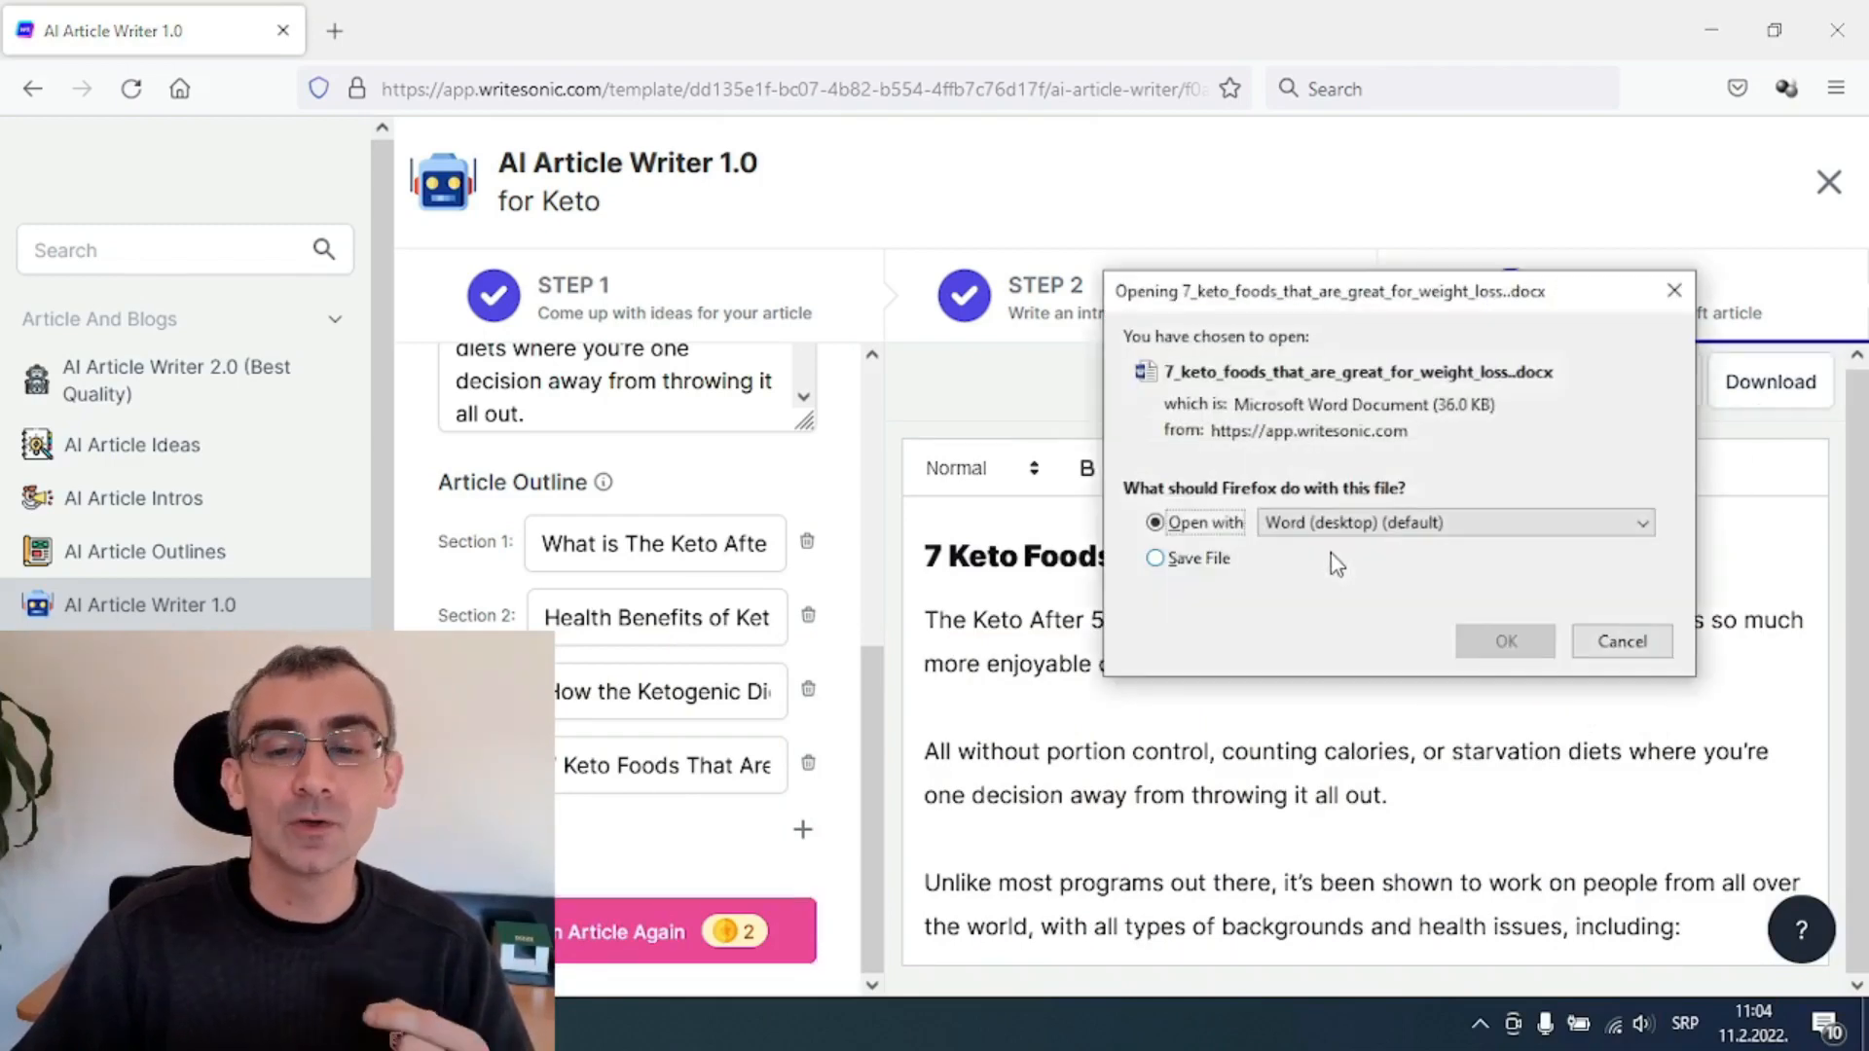
click(1155, 558)
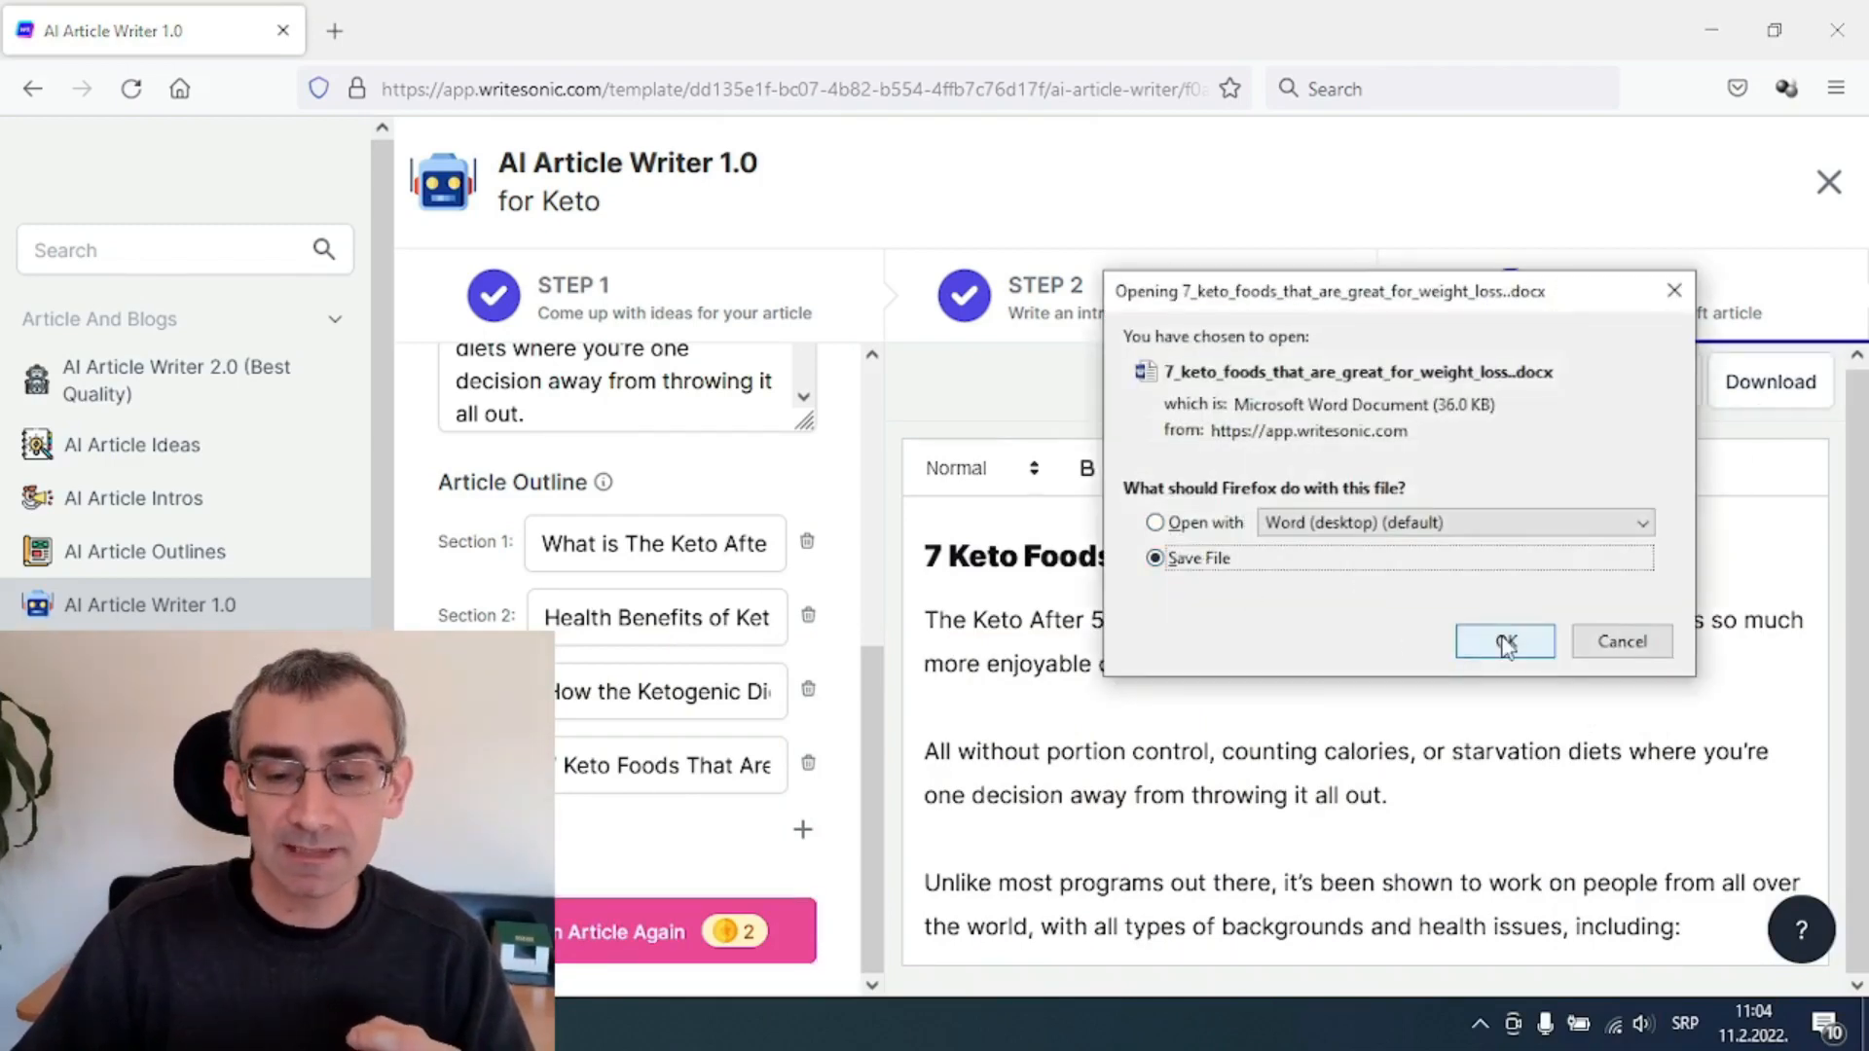
click(1505, 641)
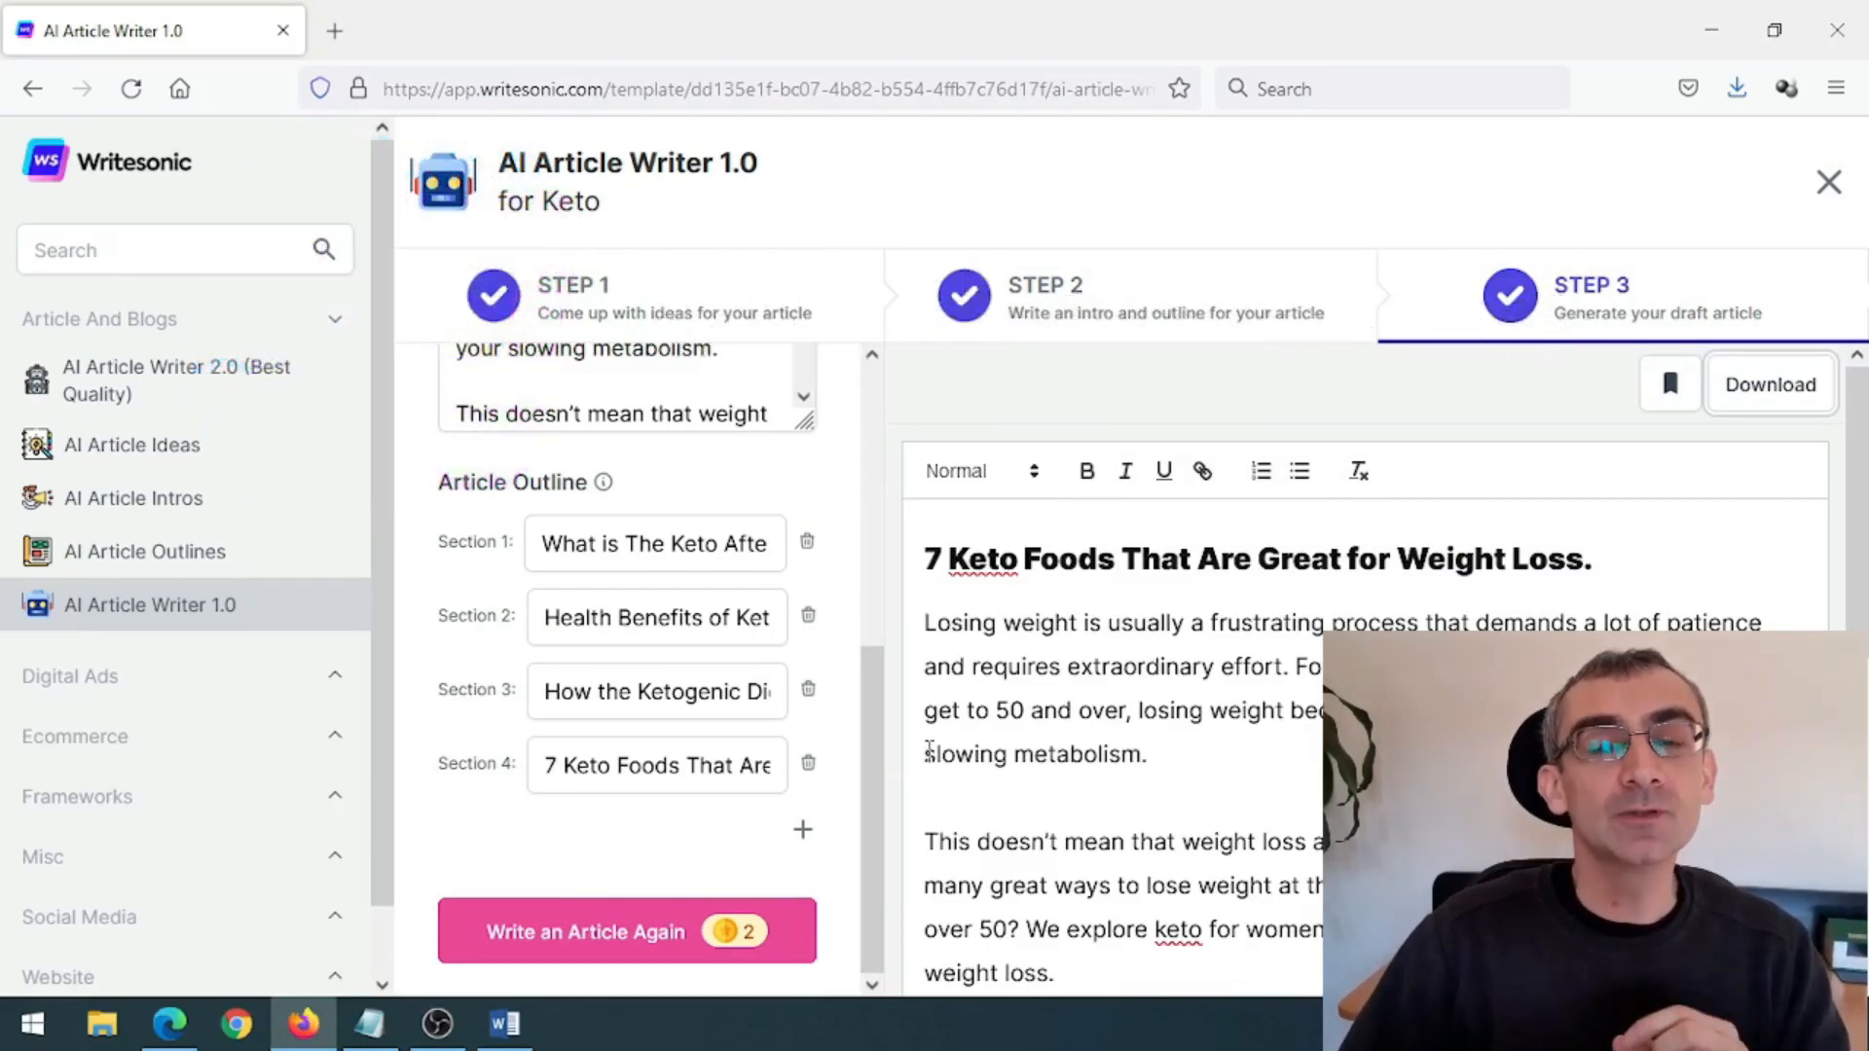
mouse_move(906, 734)
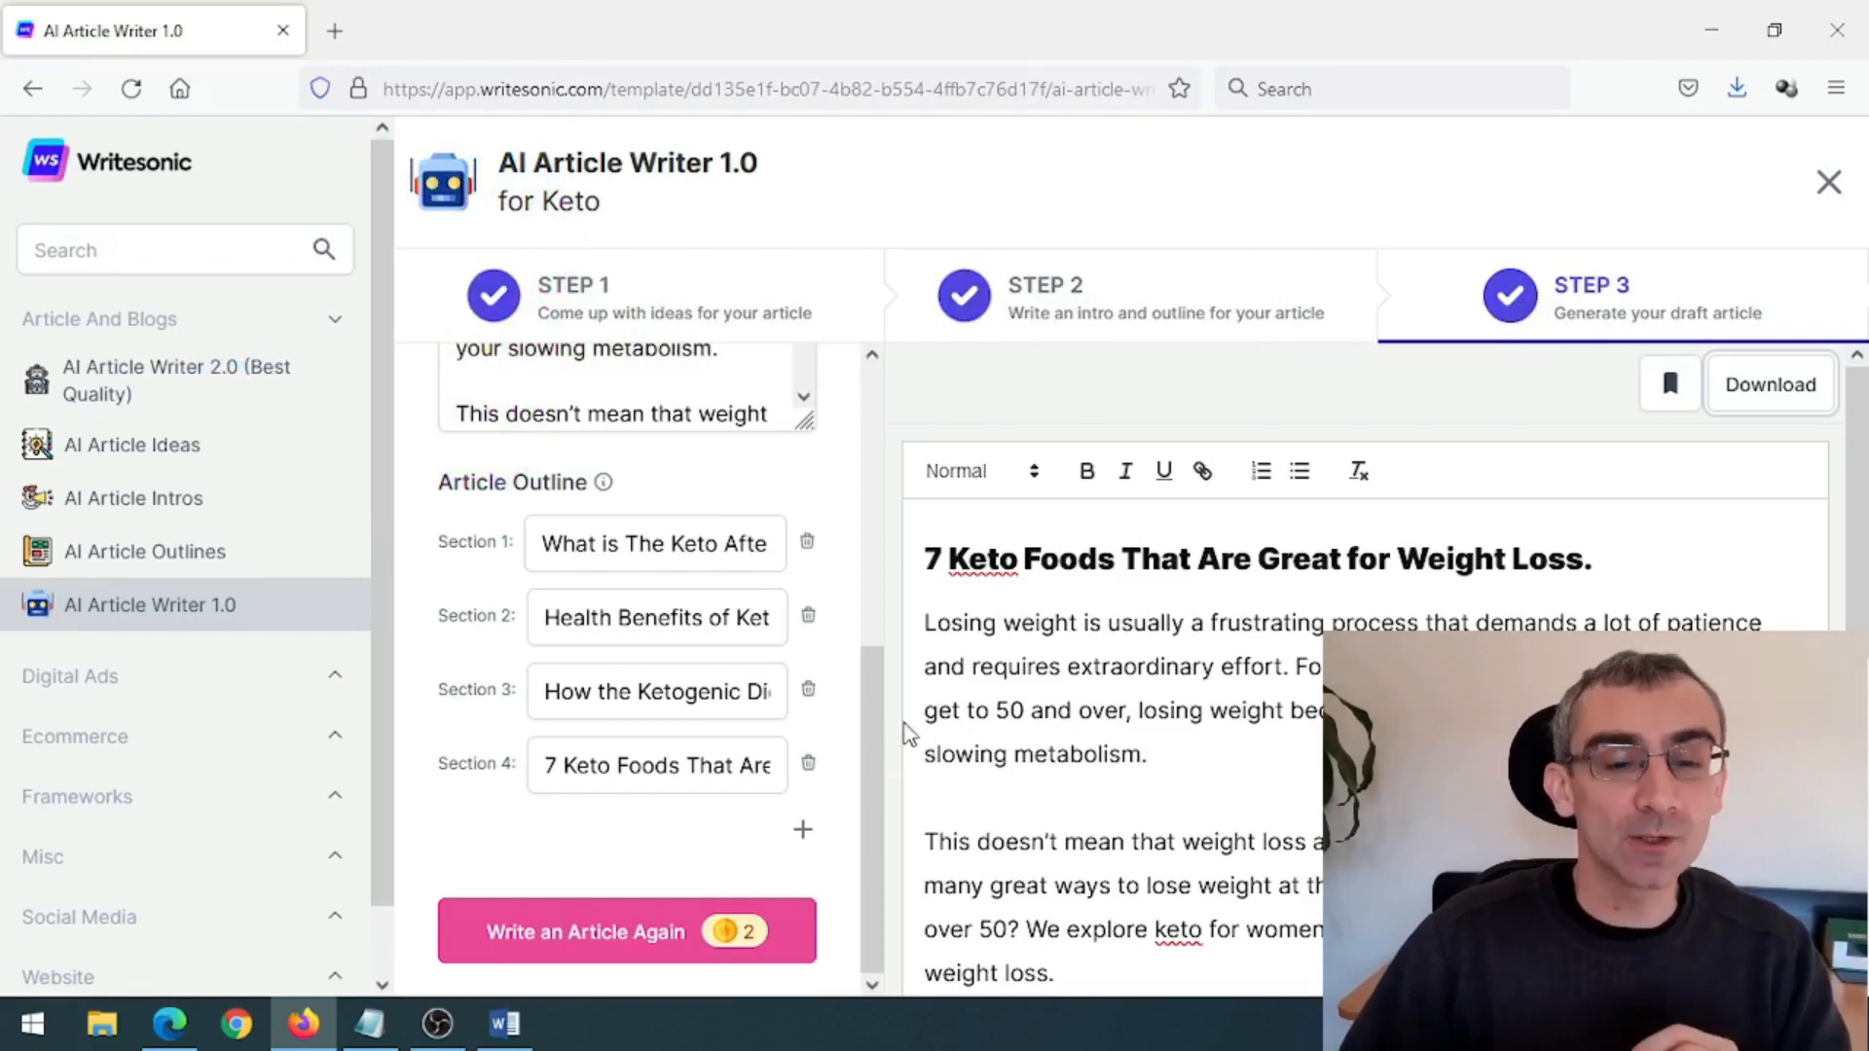
click(168, 1022)
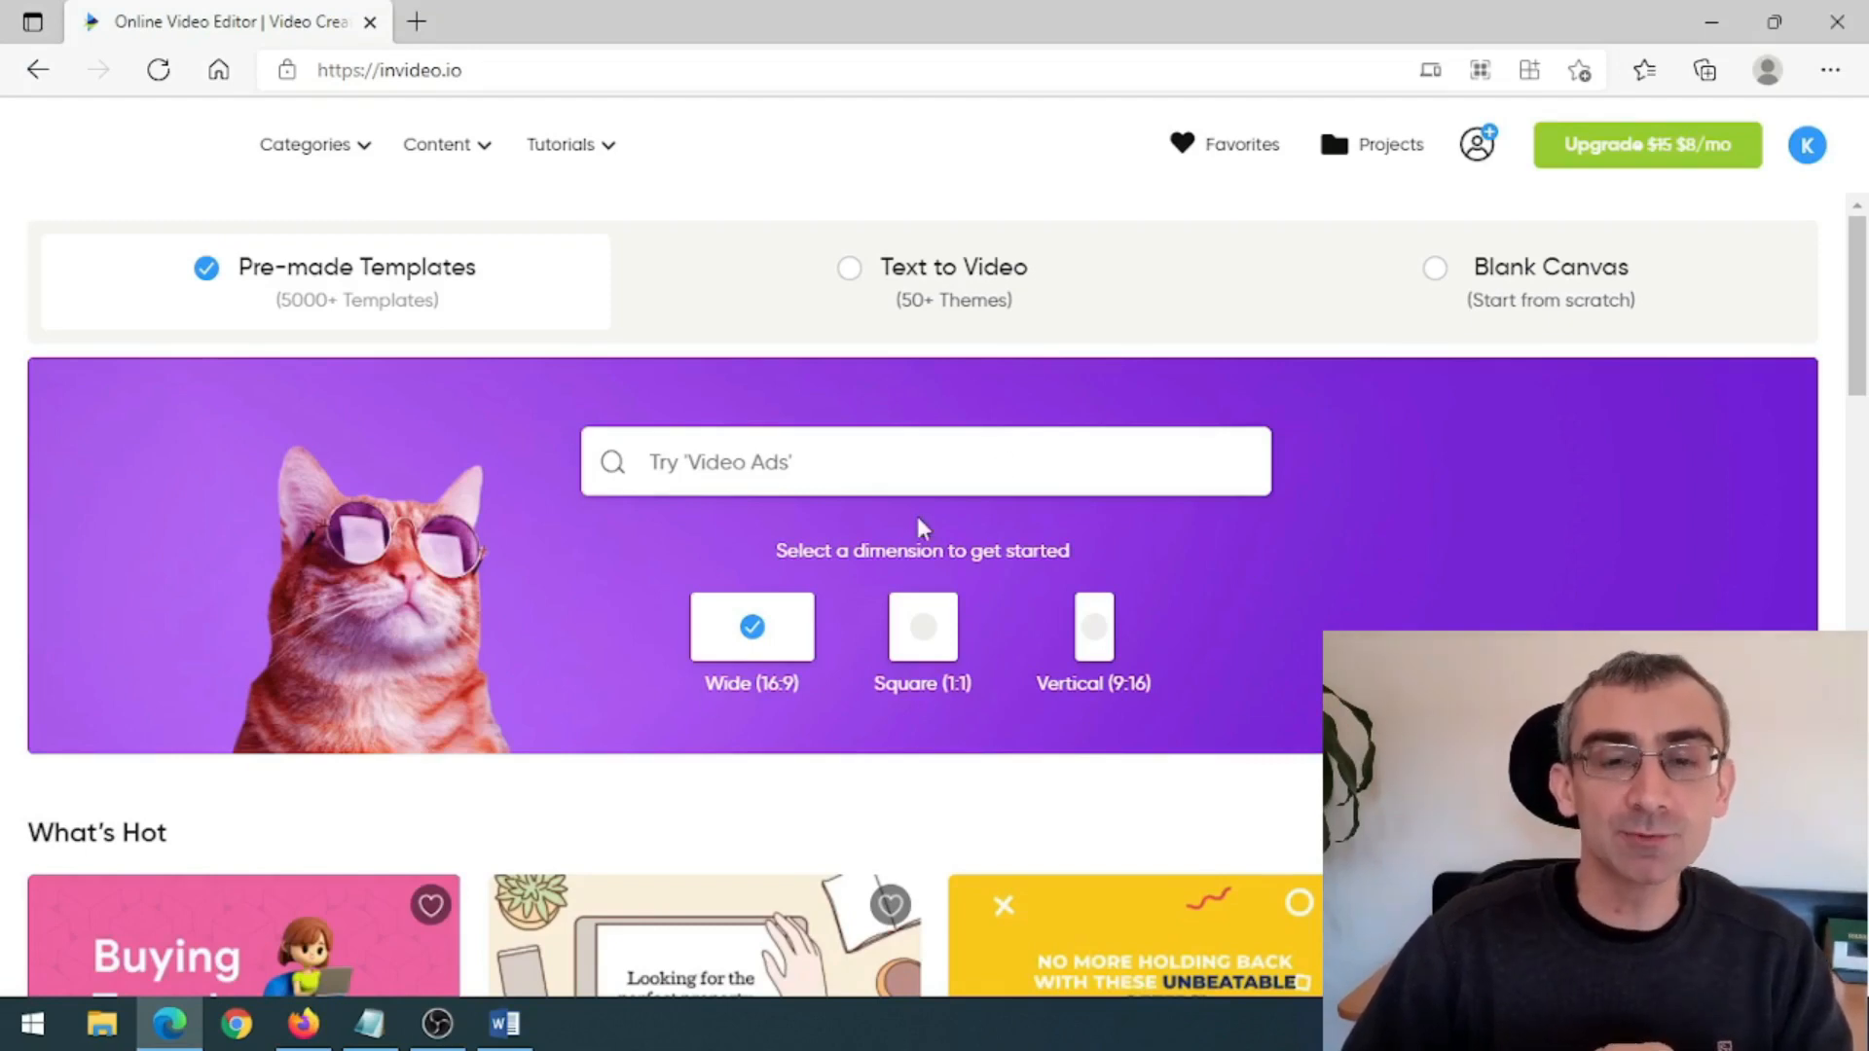
mouse_move(1226, 576)
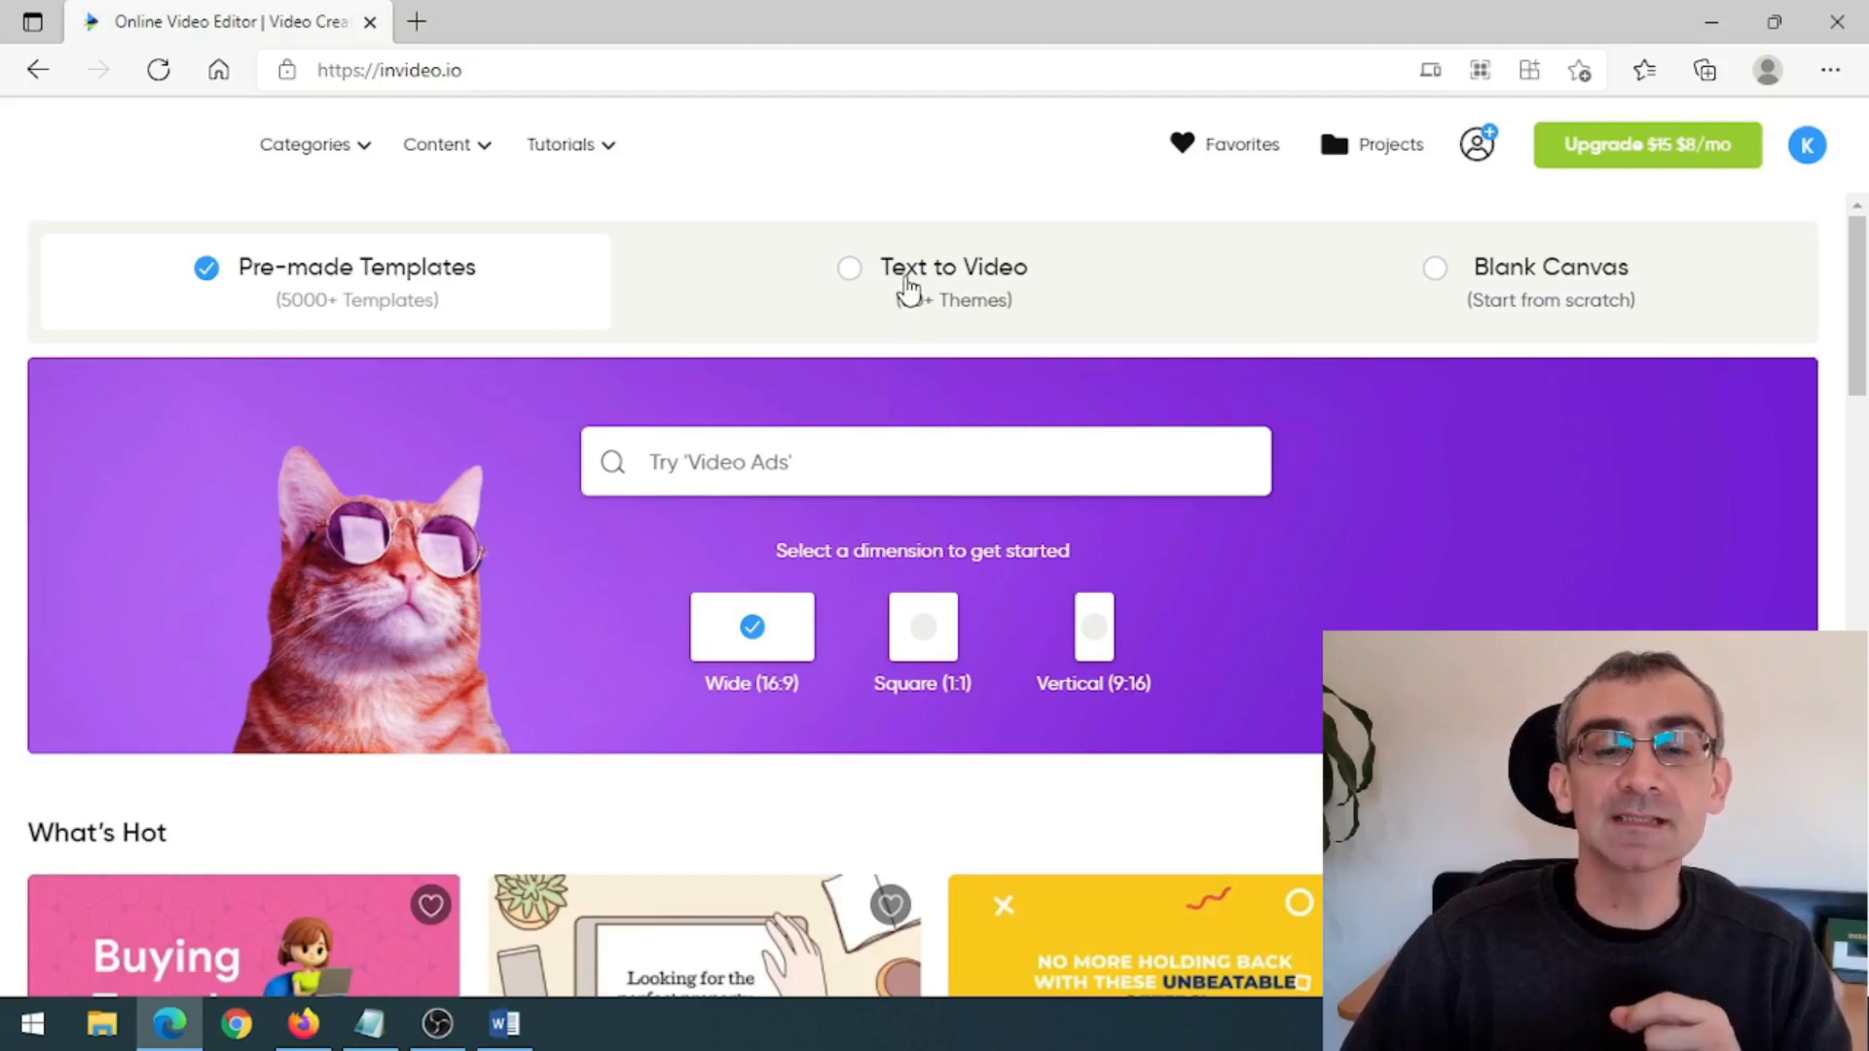
- Start InVideo's text-to-video workflow in the vertical 9:16 format
click(952, 267)
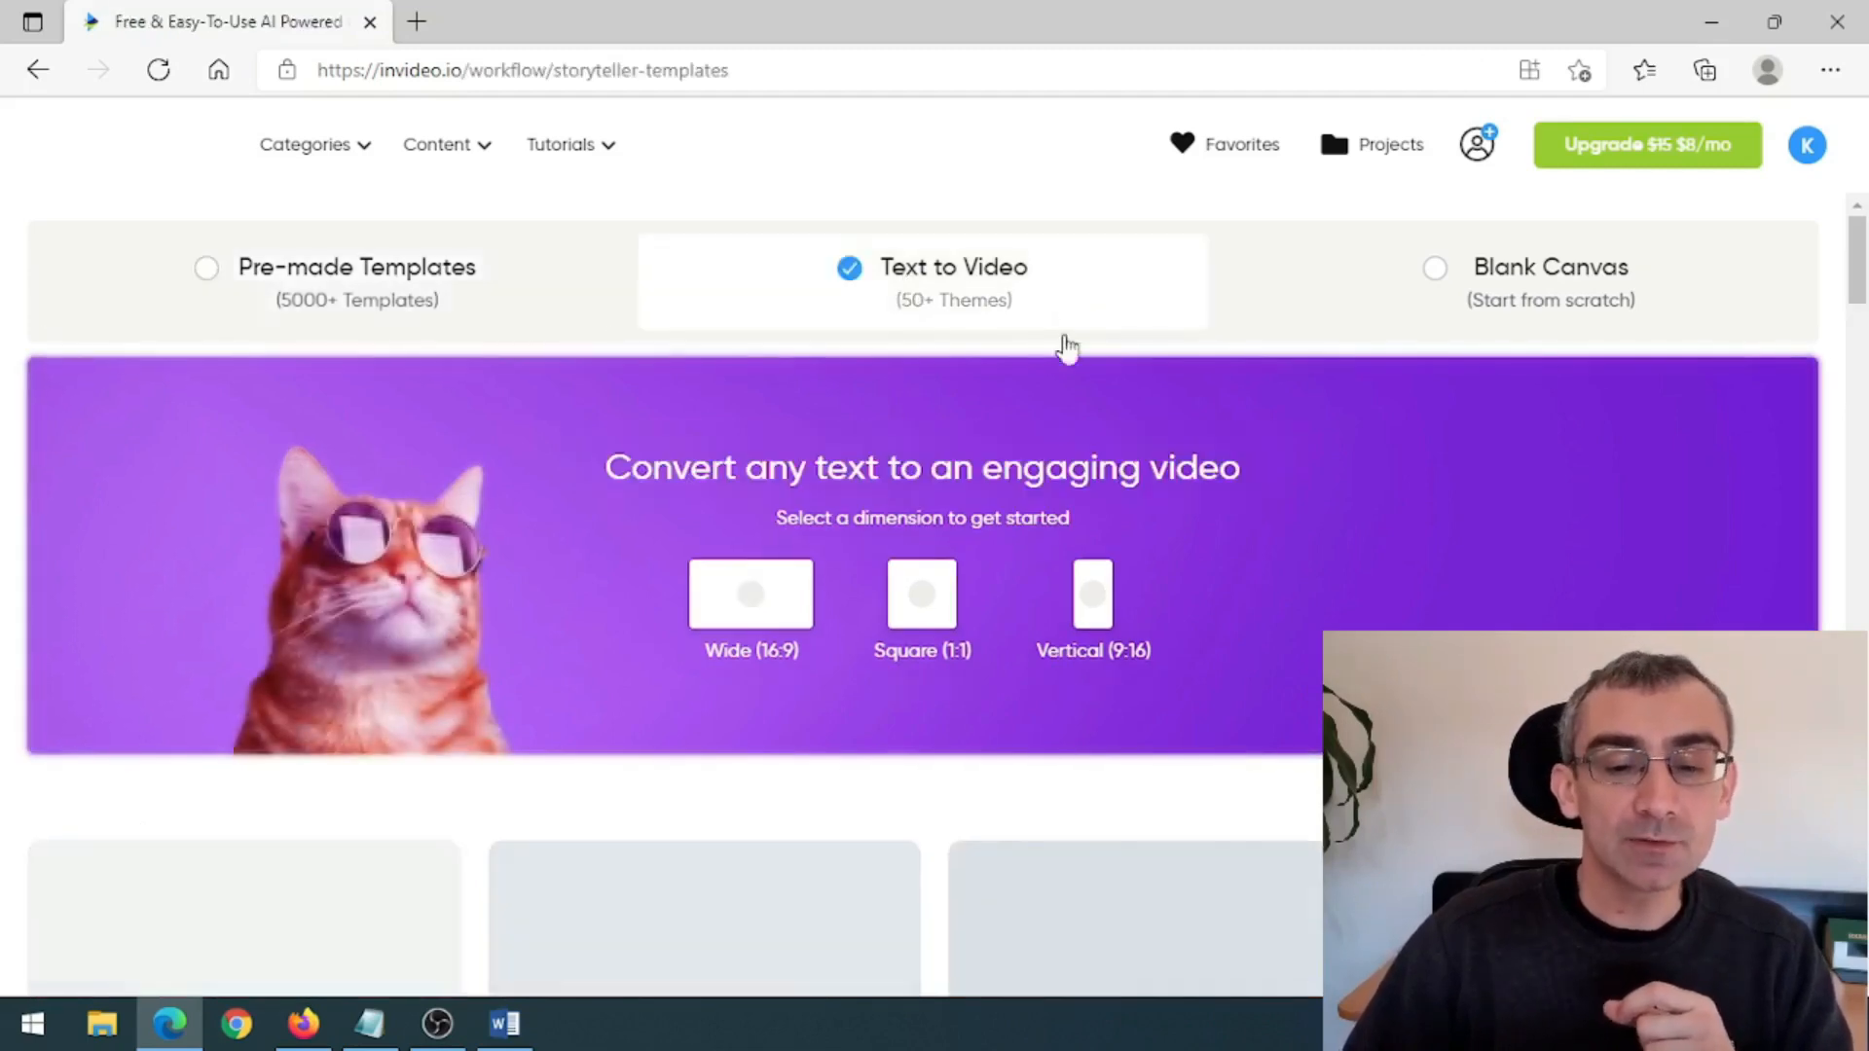
click(752, 594)
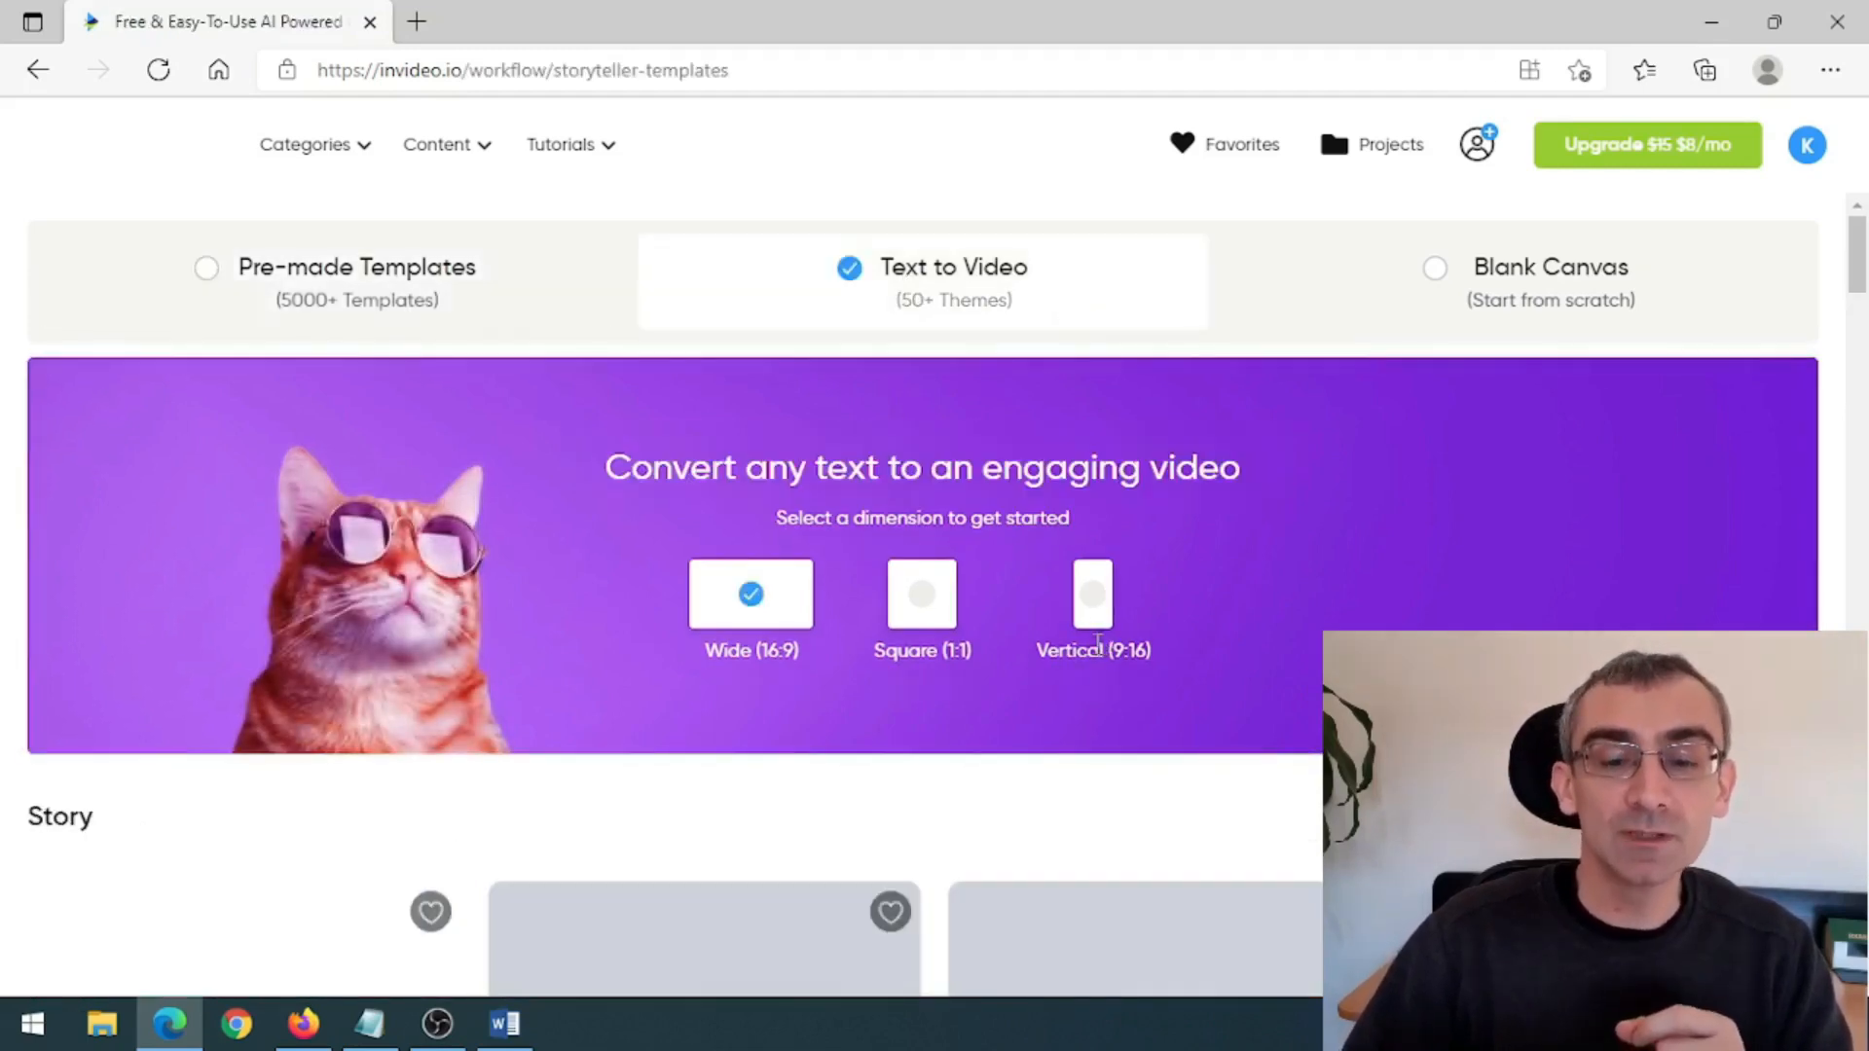
click(1092, 566)
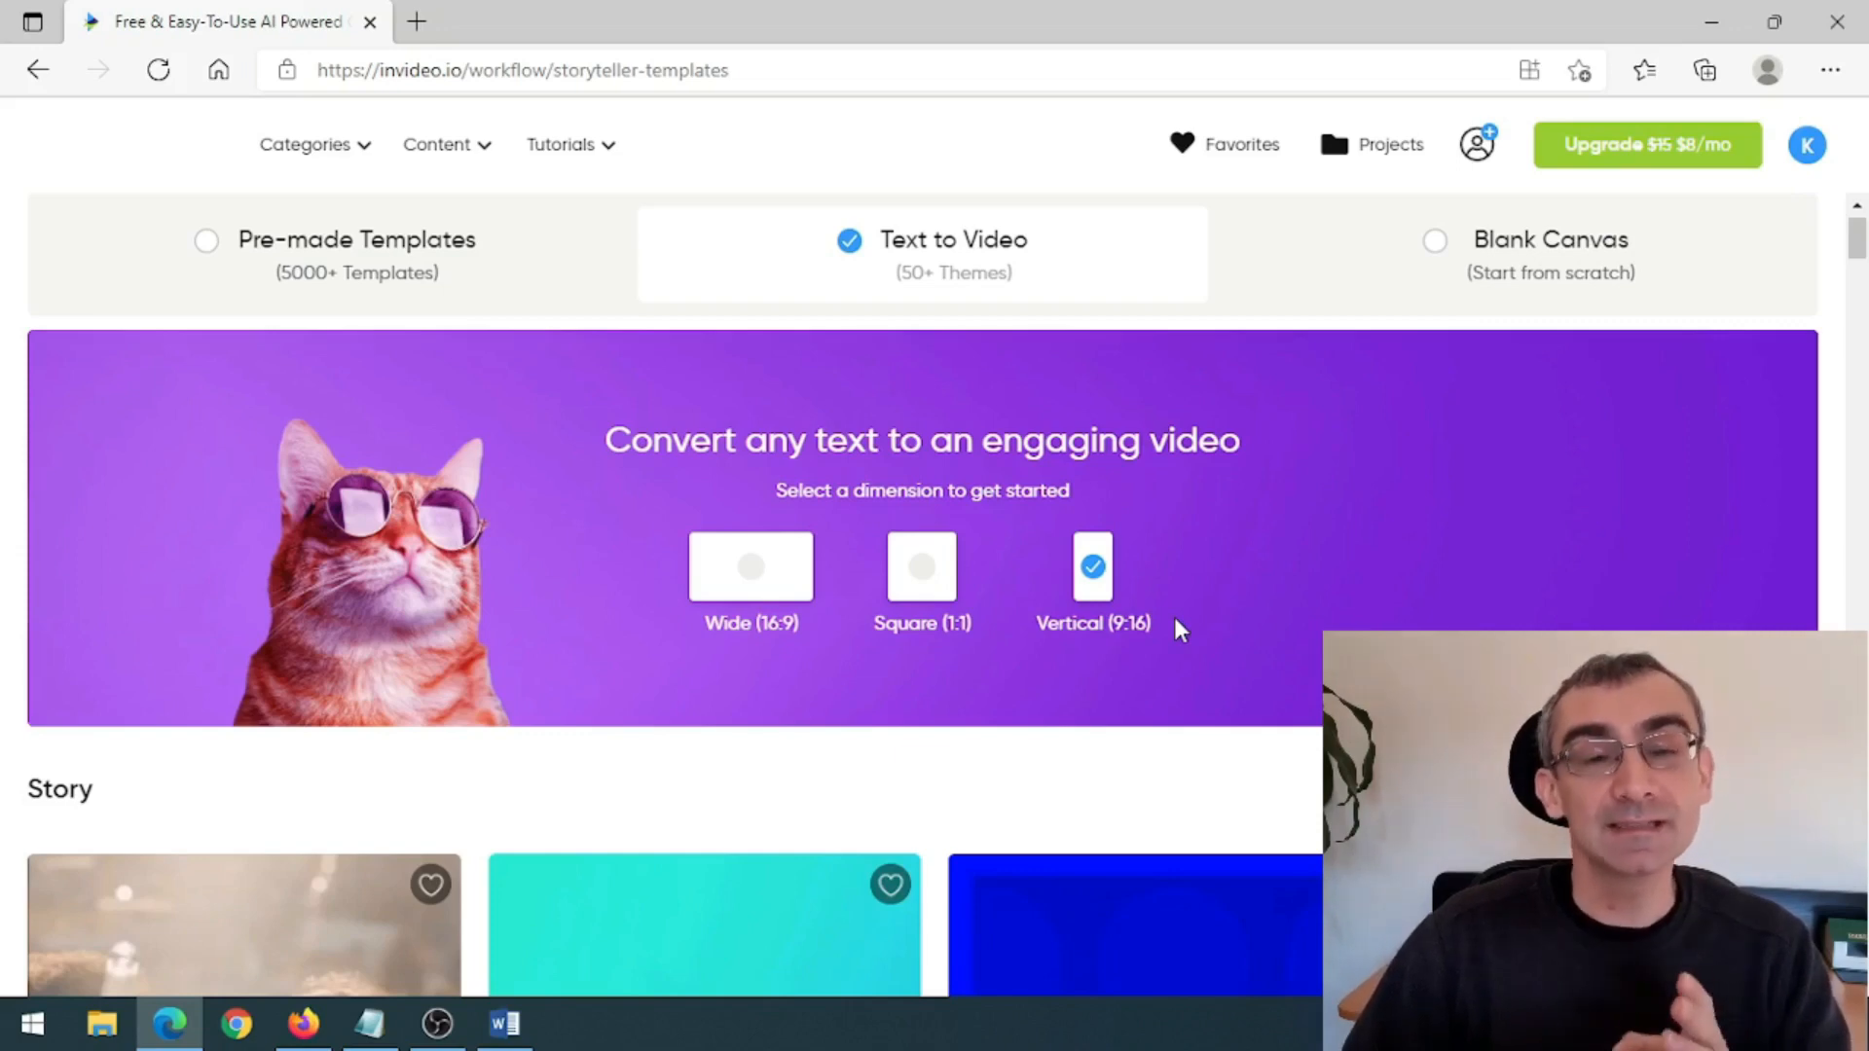
mouse_move(1083, 588)
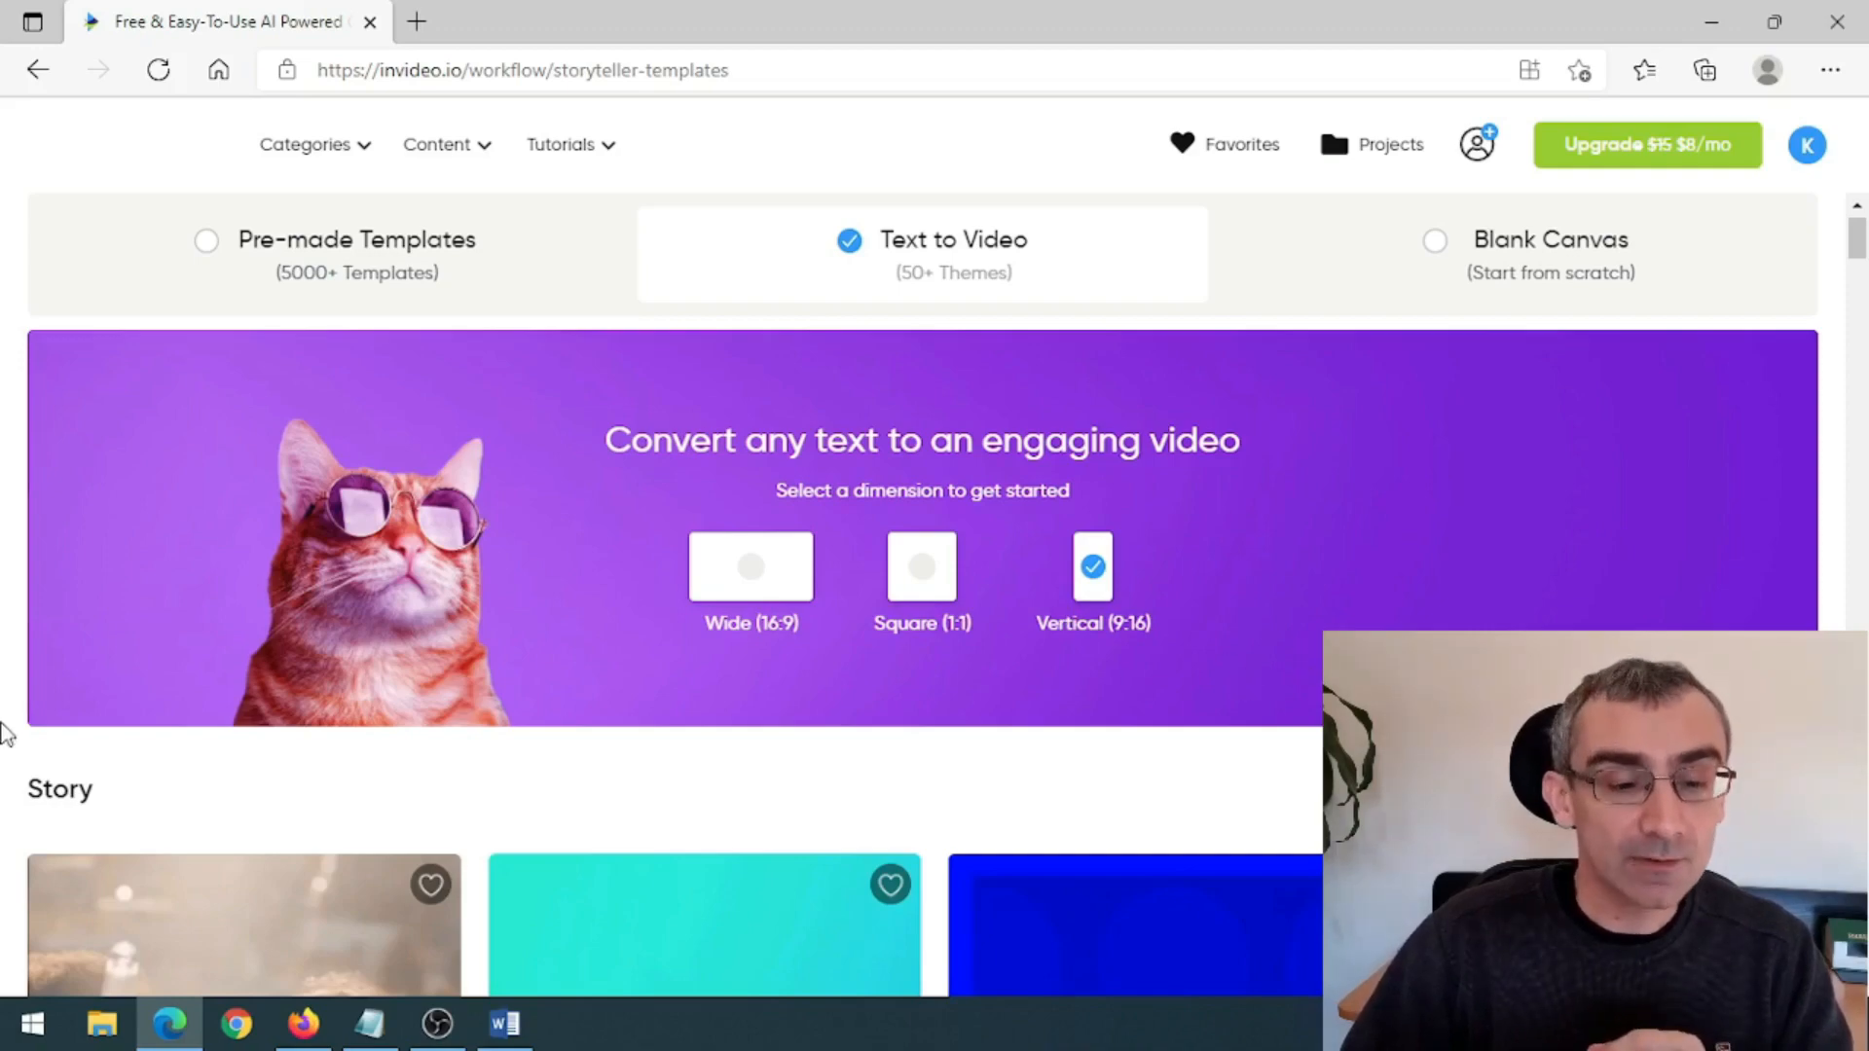
- Browse the storyteller template gallery for a vertical template
scroll(down, 3)
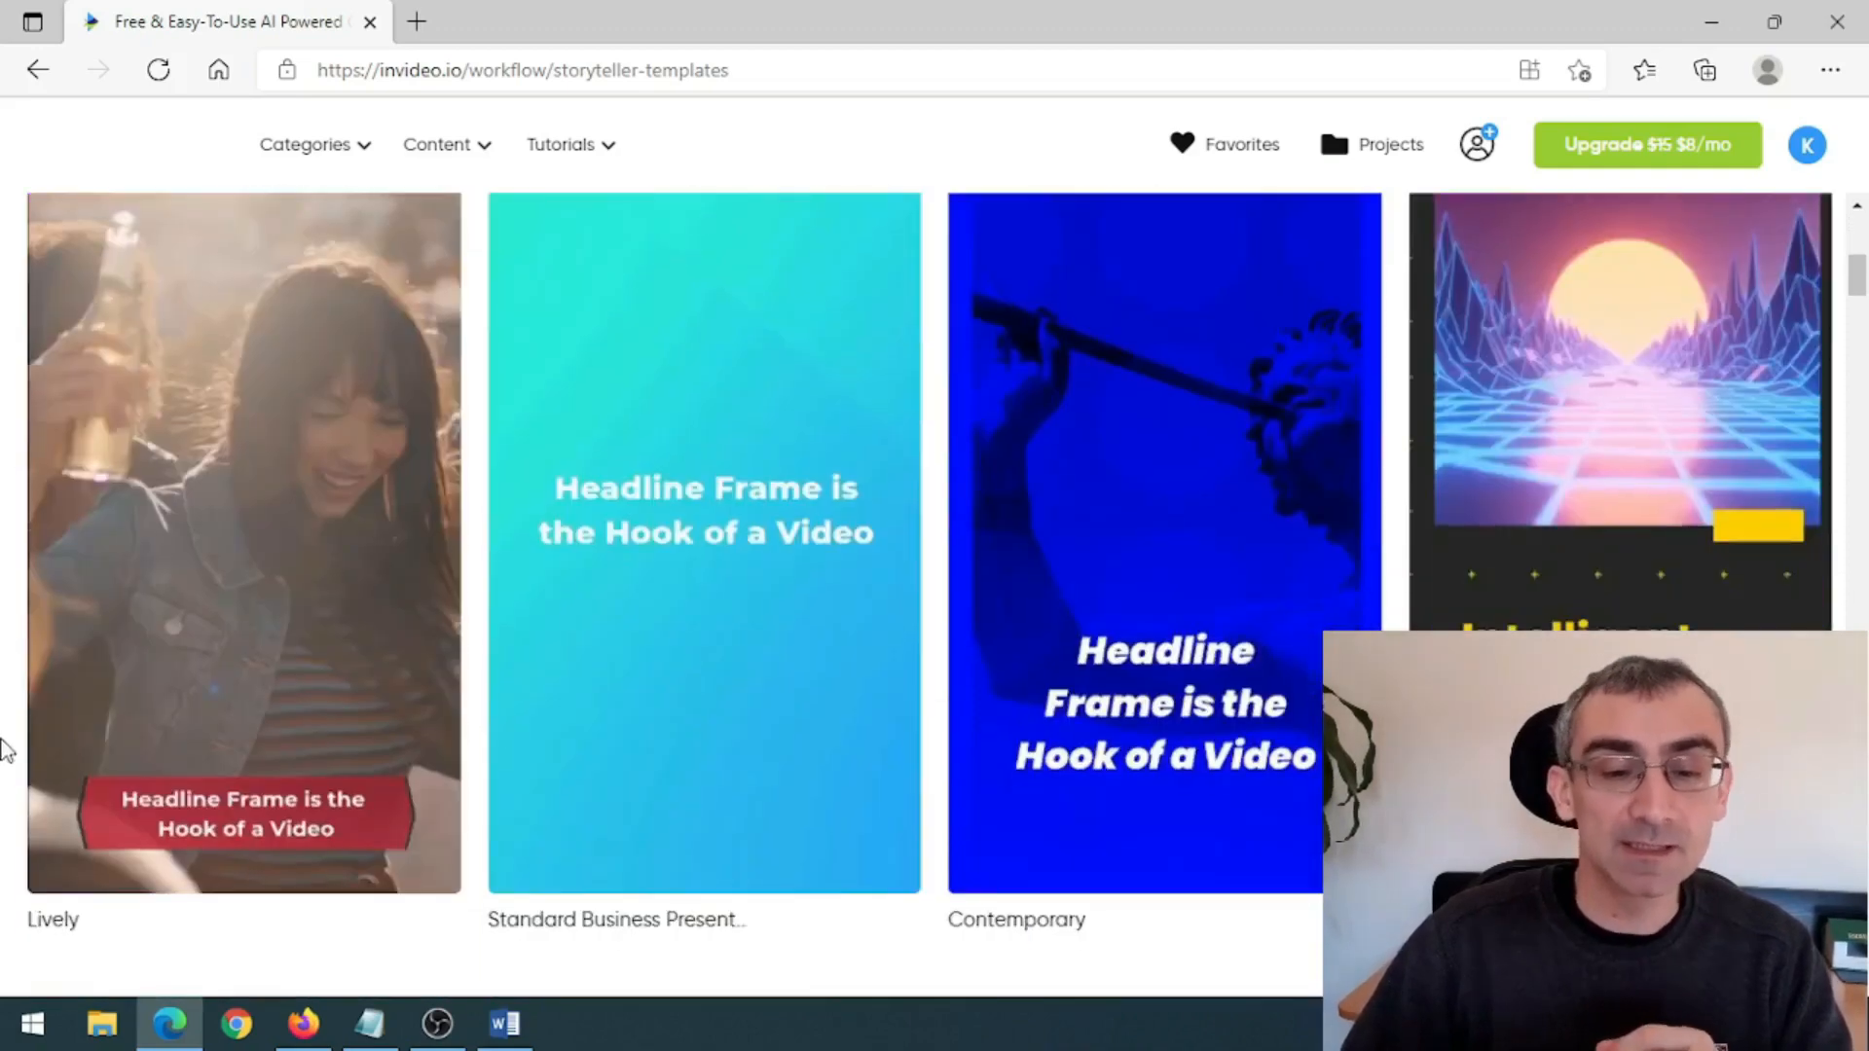
scroll(down, 3)
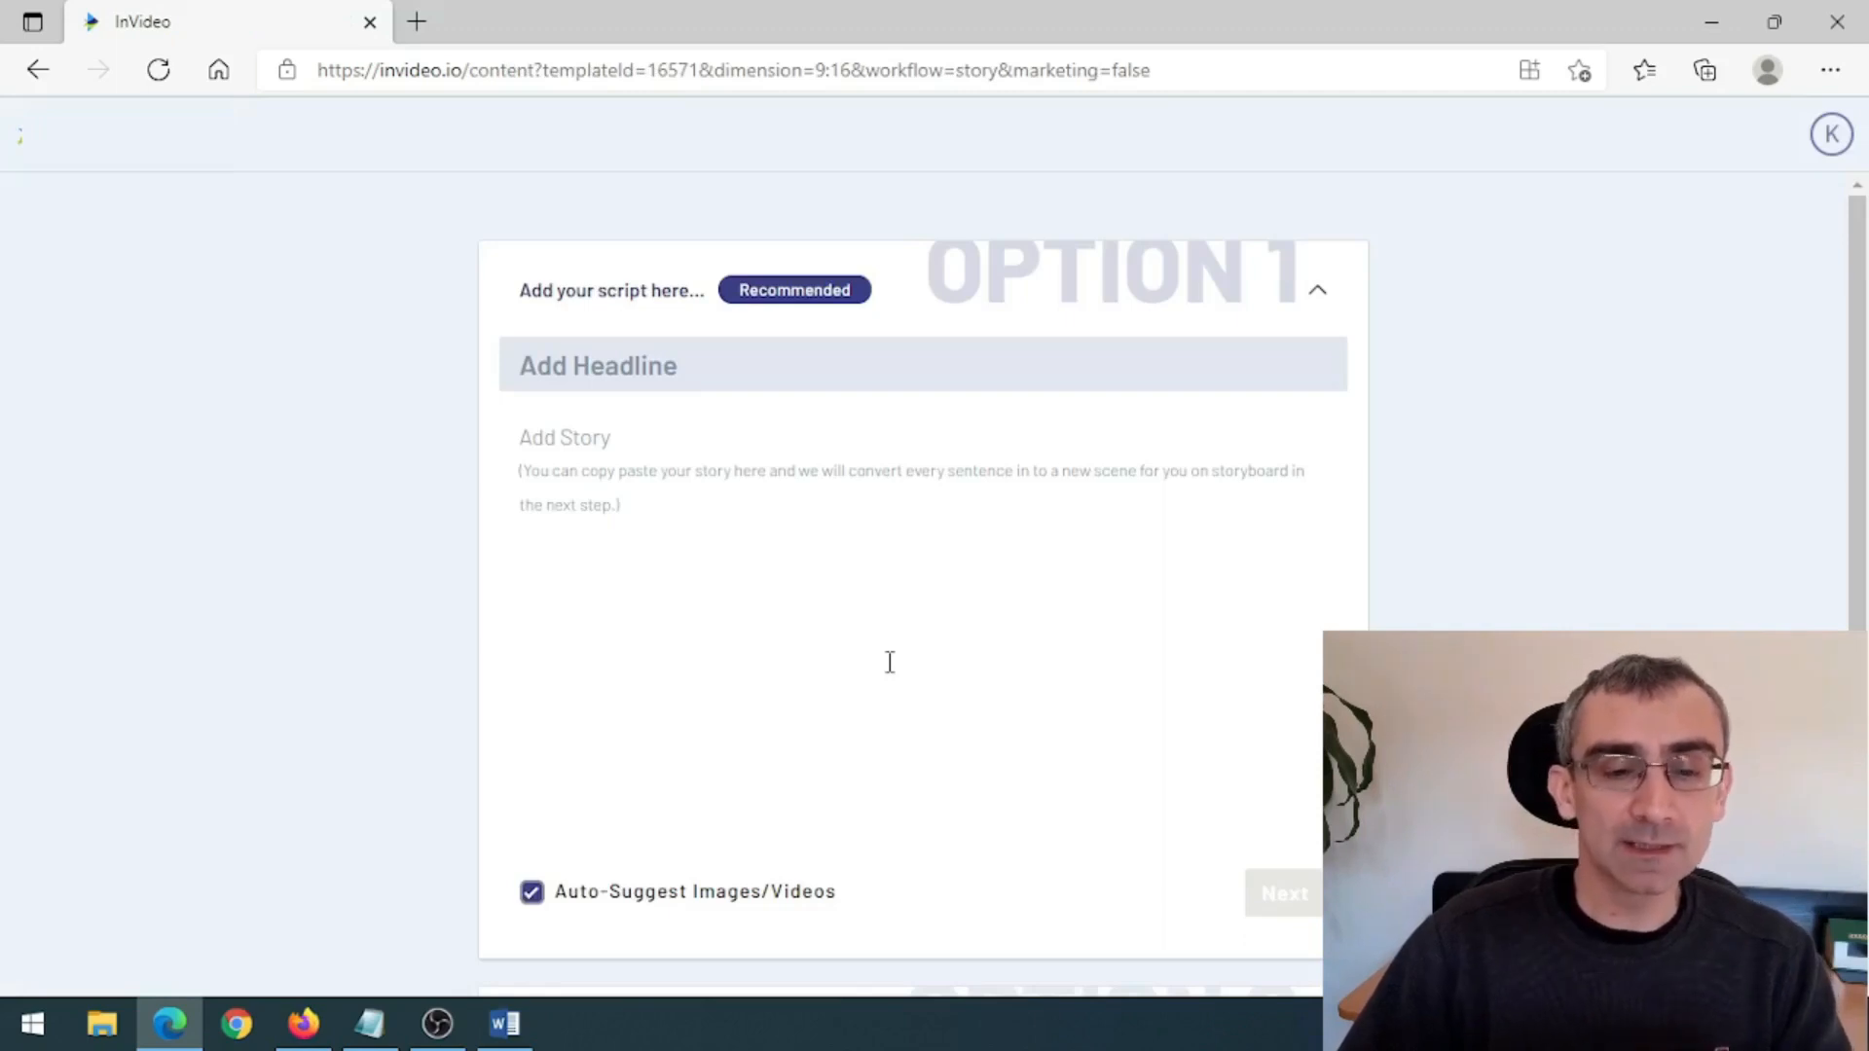
- Enter headline '7 Keto Foods That Are Great for Weight Loss.' and the article as story, then submit
text(7 Keto Foods That Are Great for Weight Loss.)
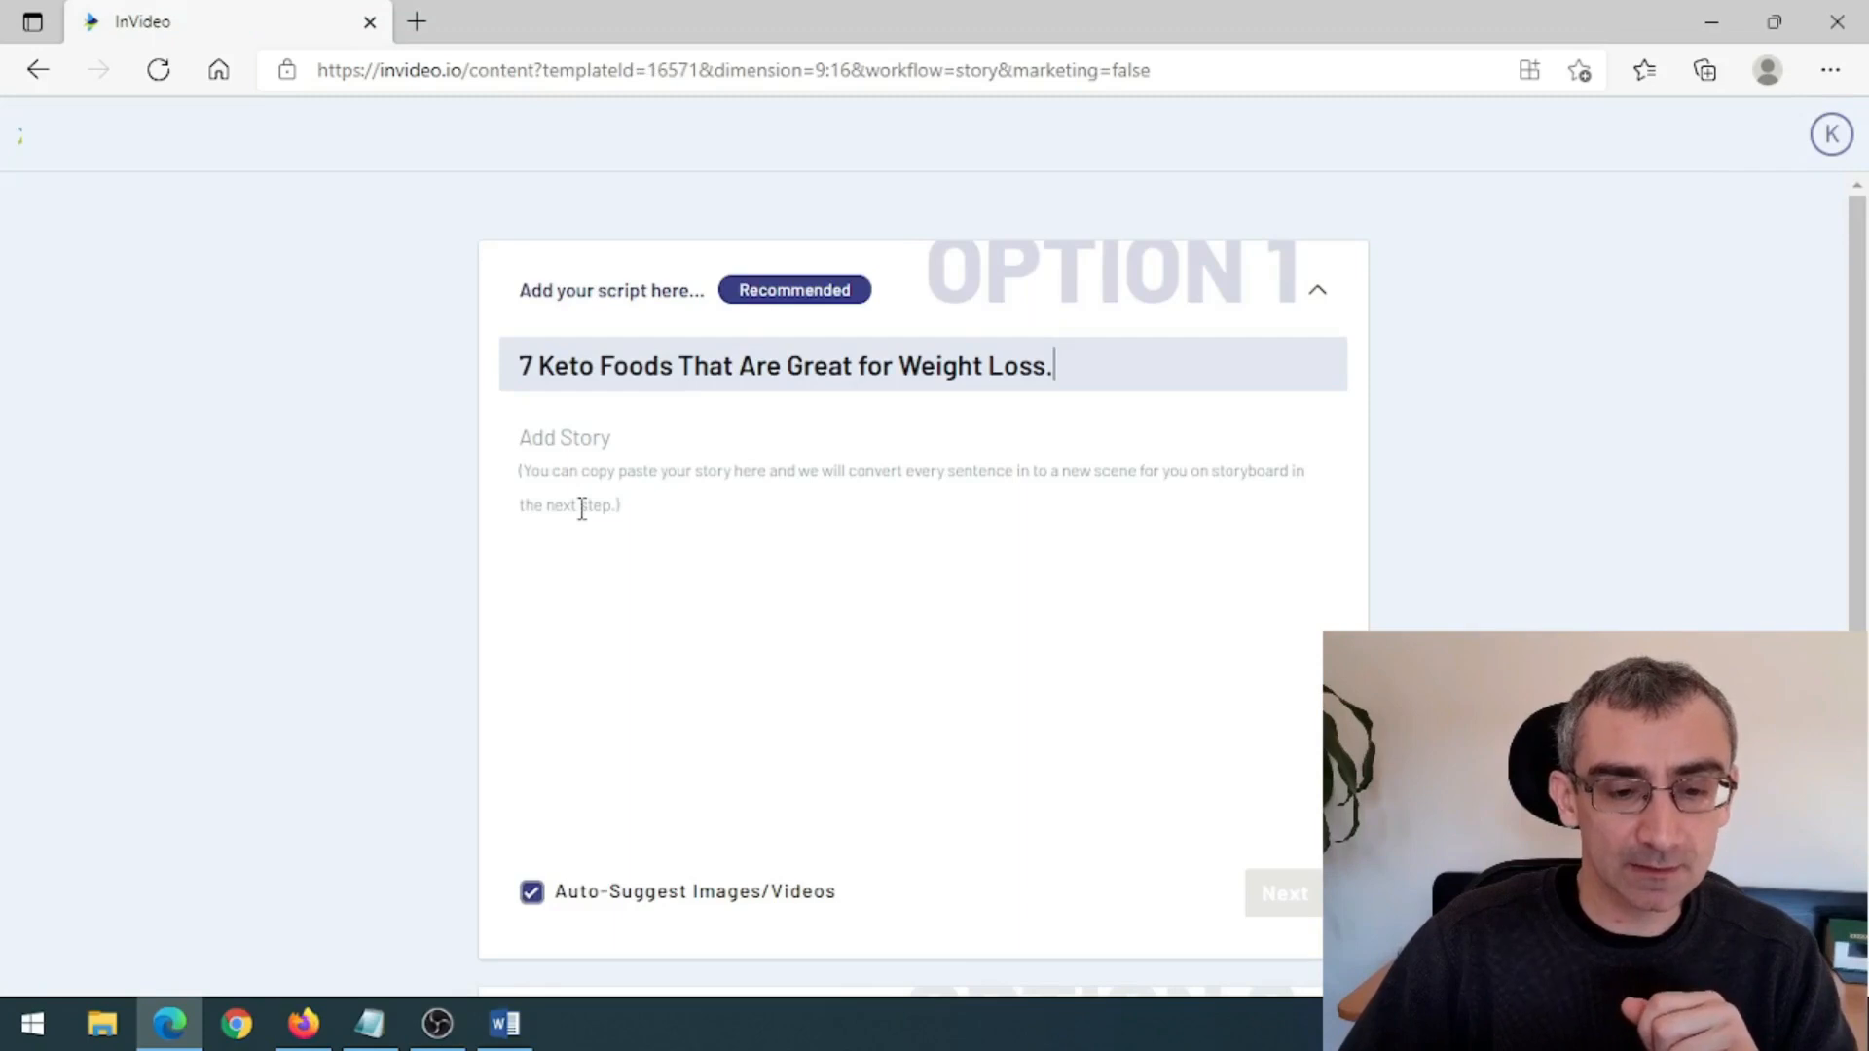
click(502, 1022)
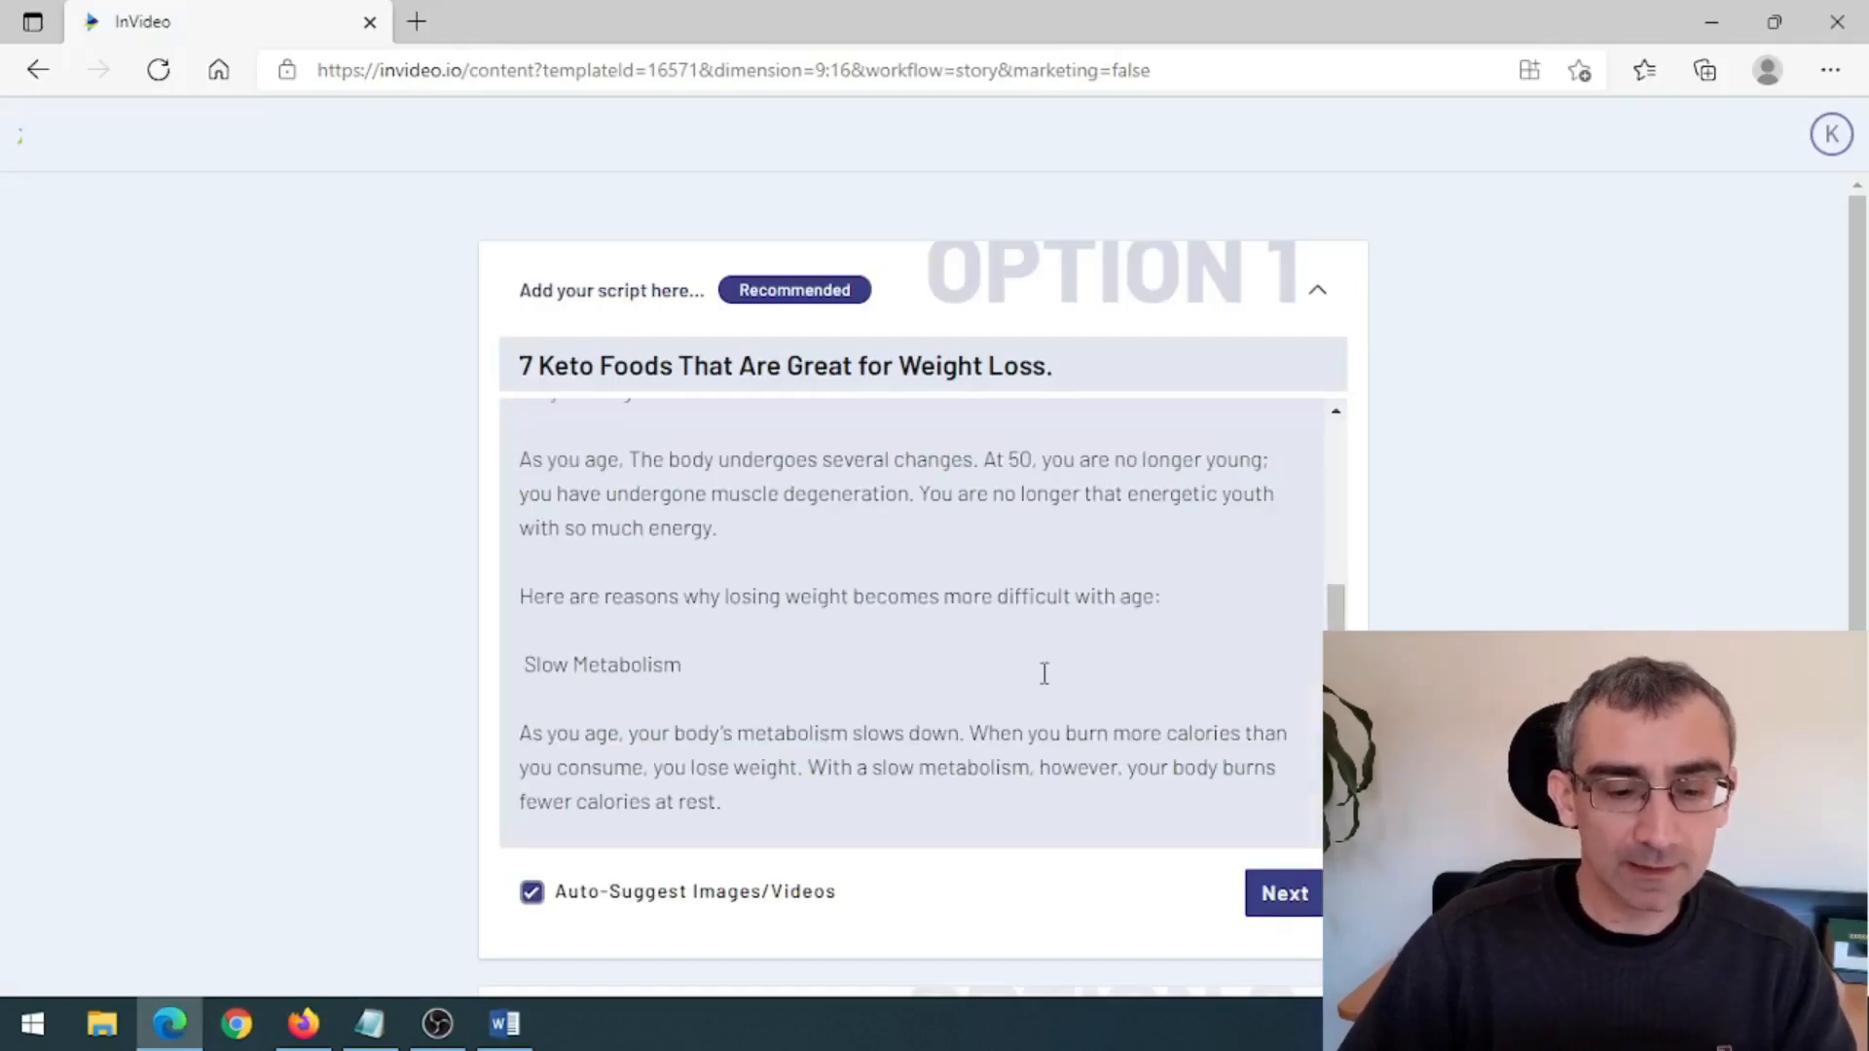
click(1283, 893)
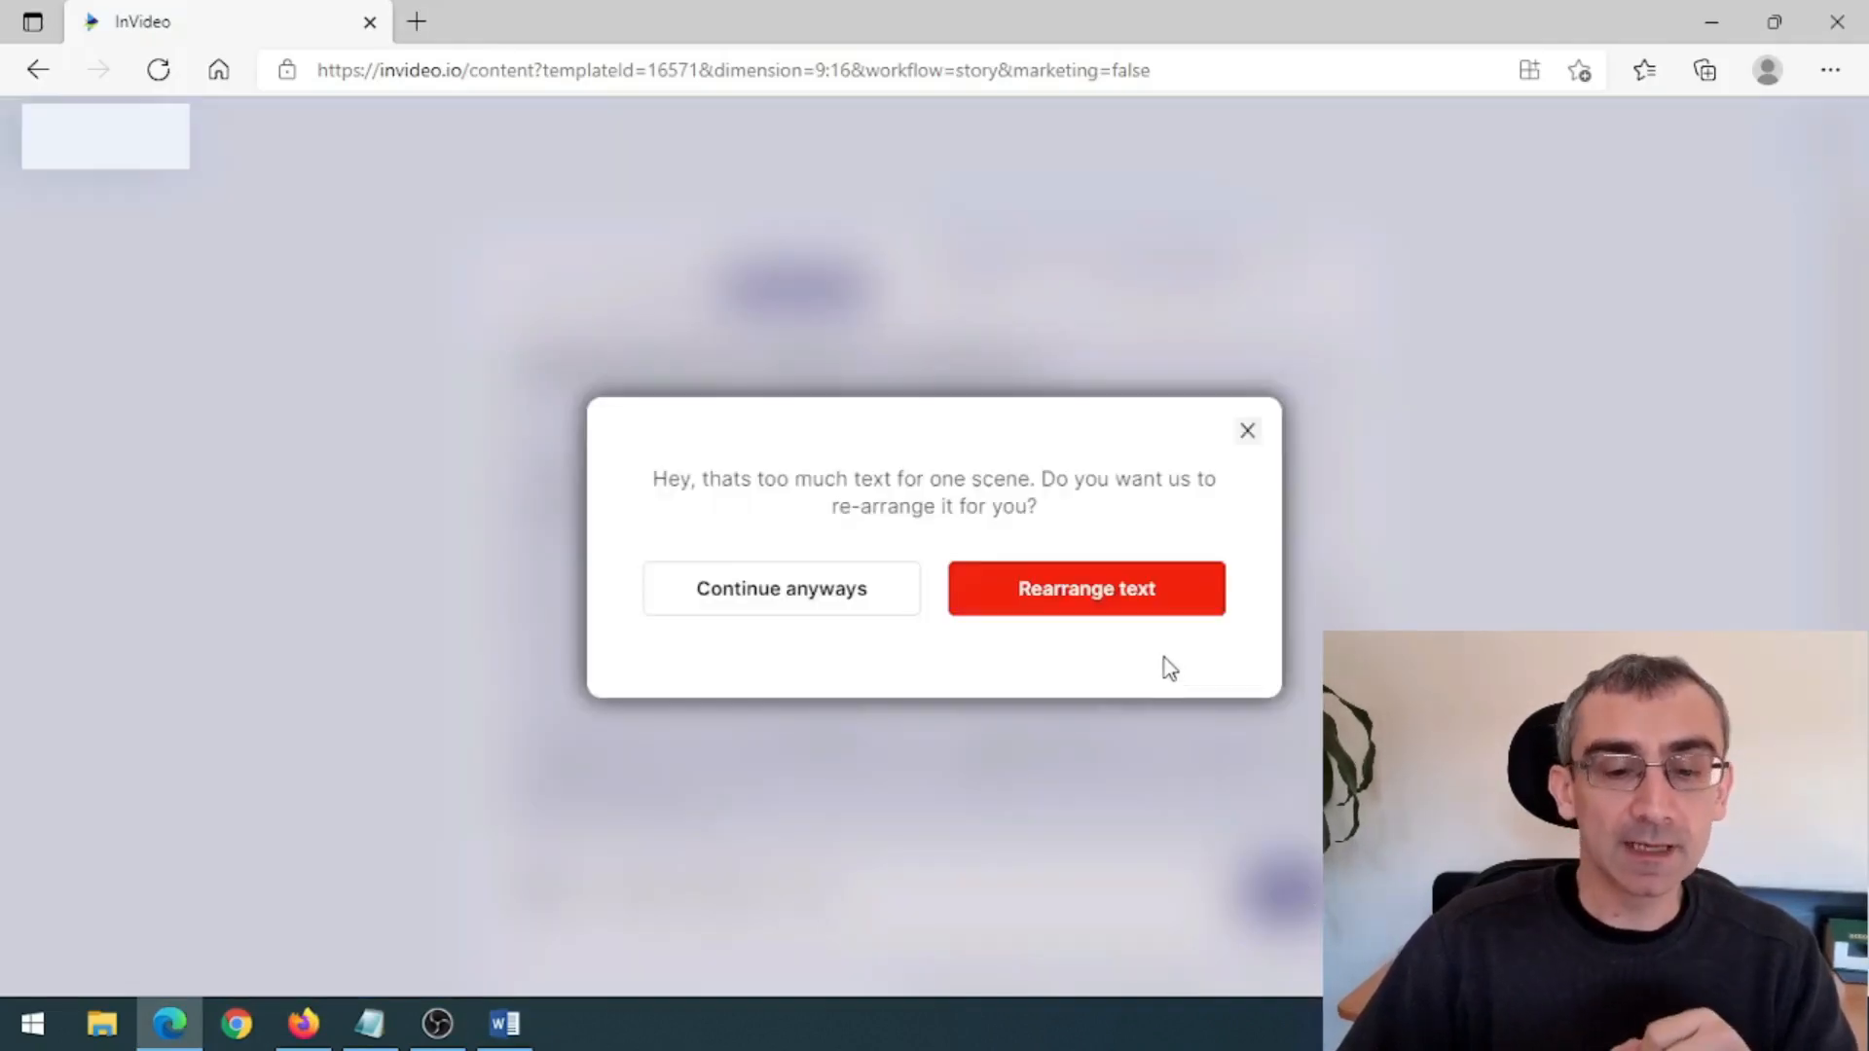
mouse_move(1085, 608)
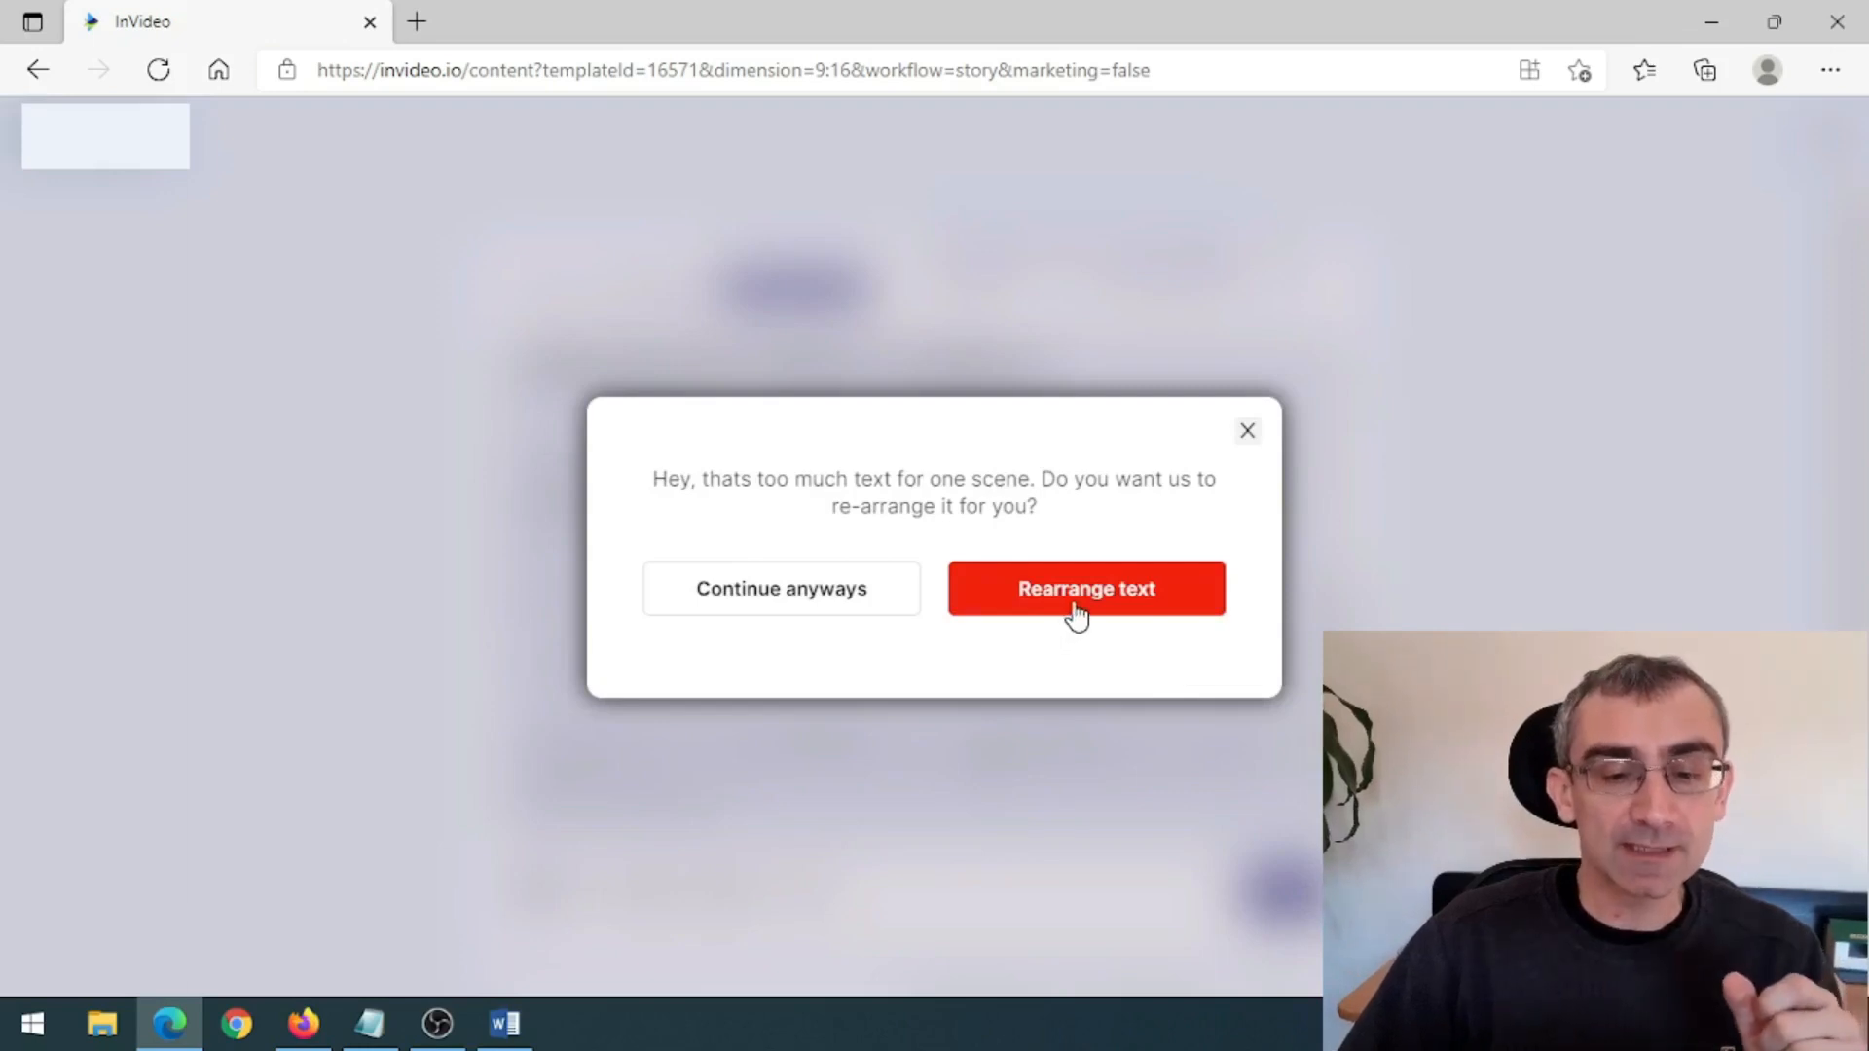
- Let the overlong text be rearranged into scenes and continue to the storyboard
click(1085, 588)
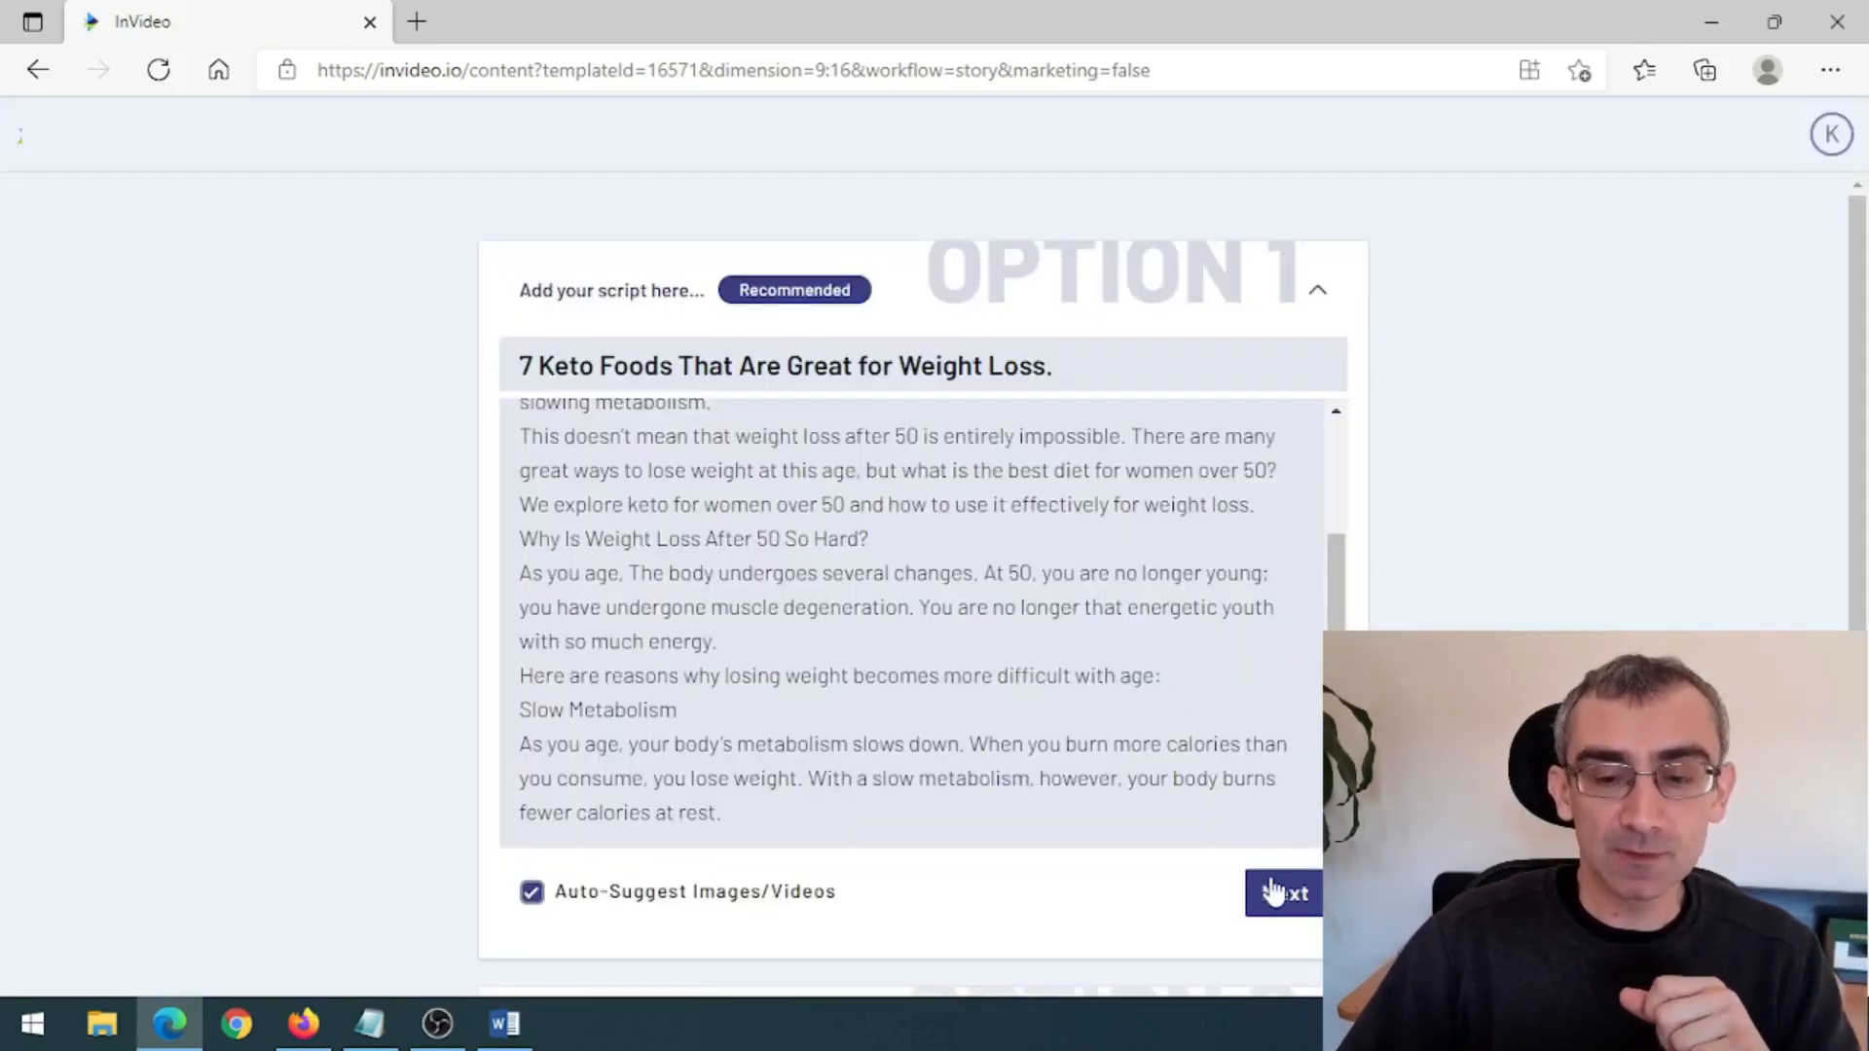
click(1285, 893)
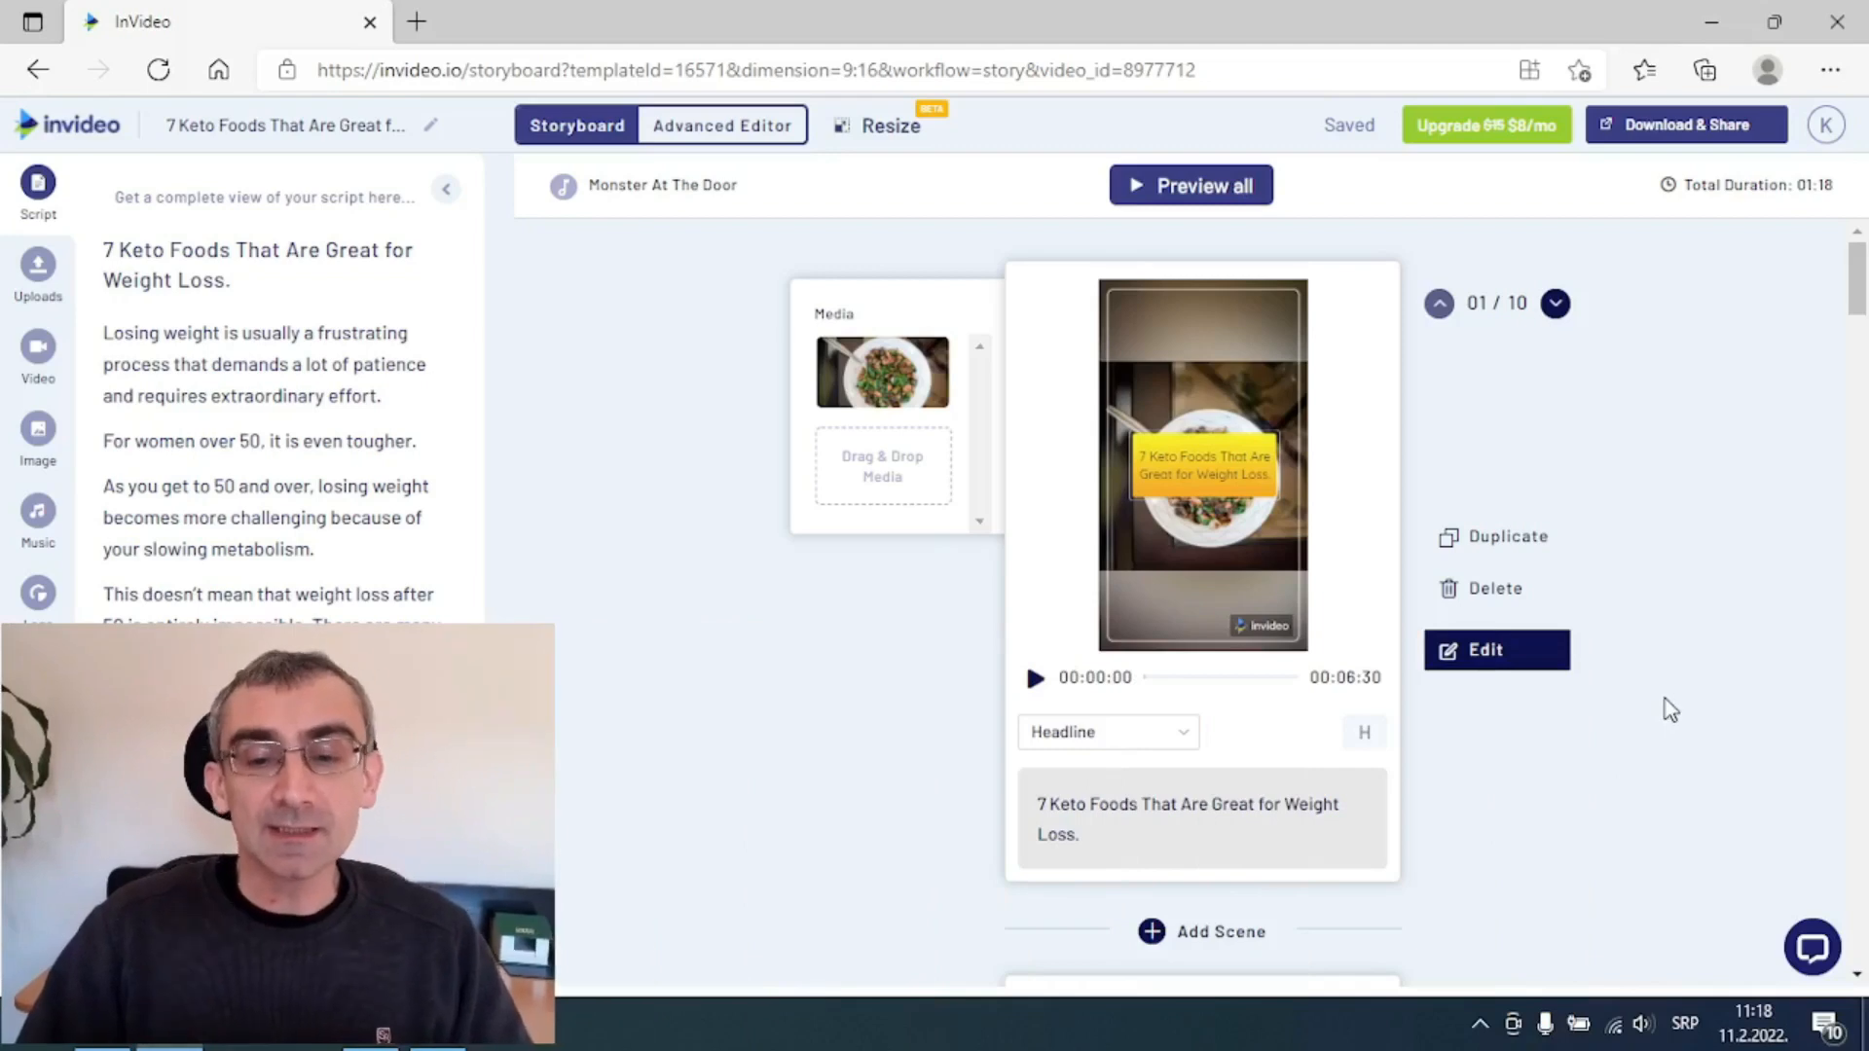
- Scroll through the ten generated storyboard scenes to review them
scroll(down, 3)
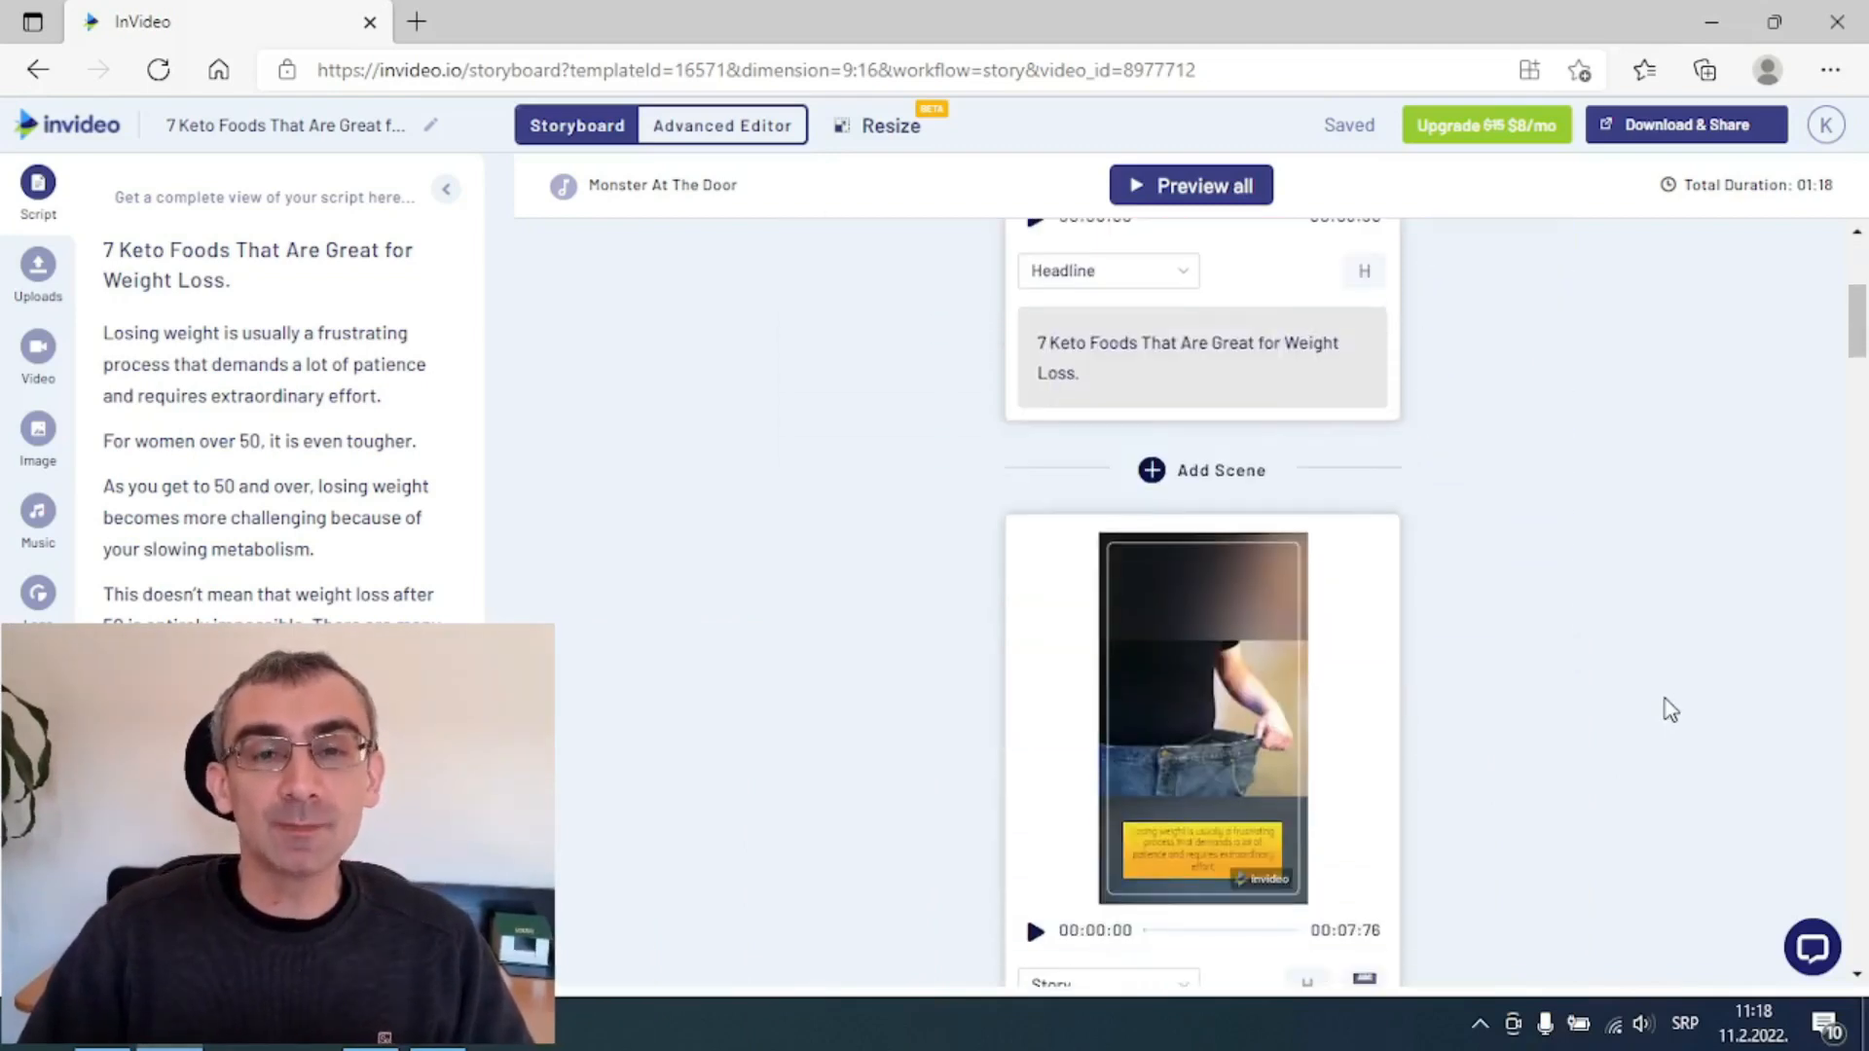
scroll(down, 3)
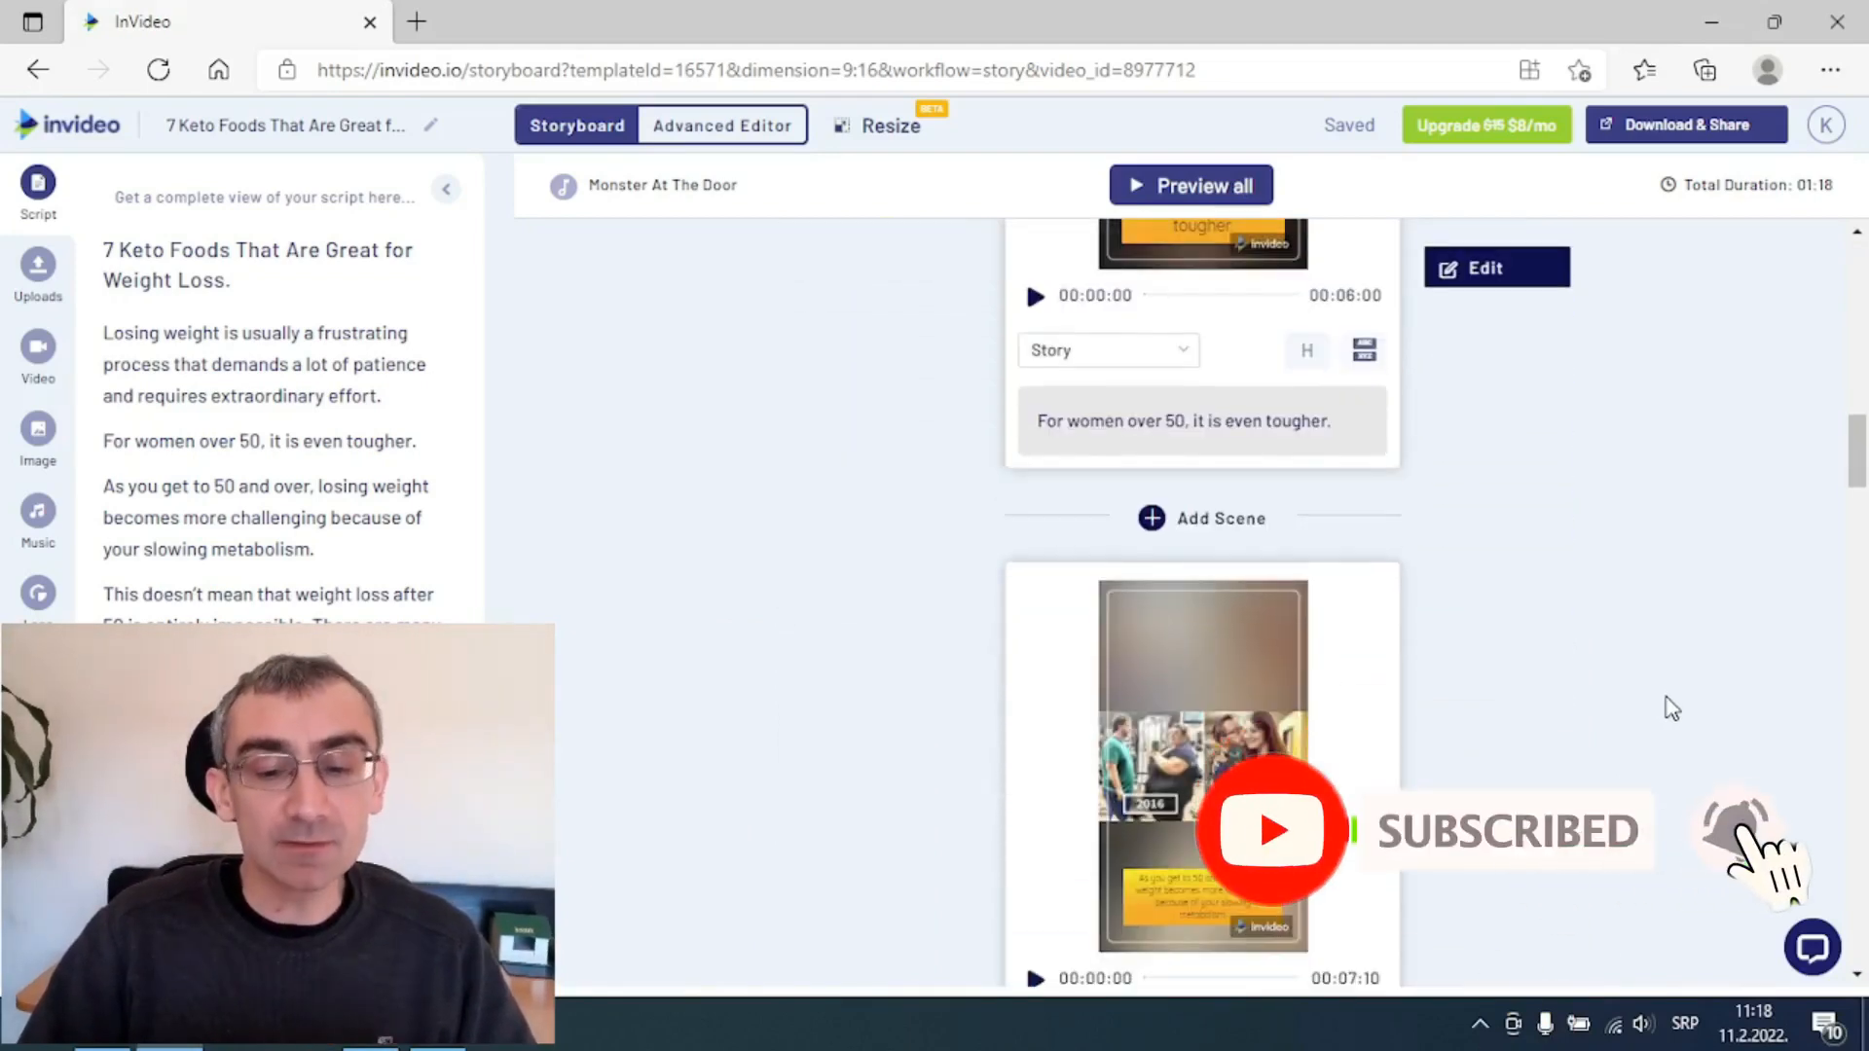
scroll(down, 3)
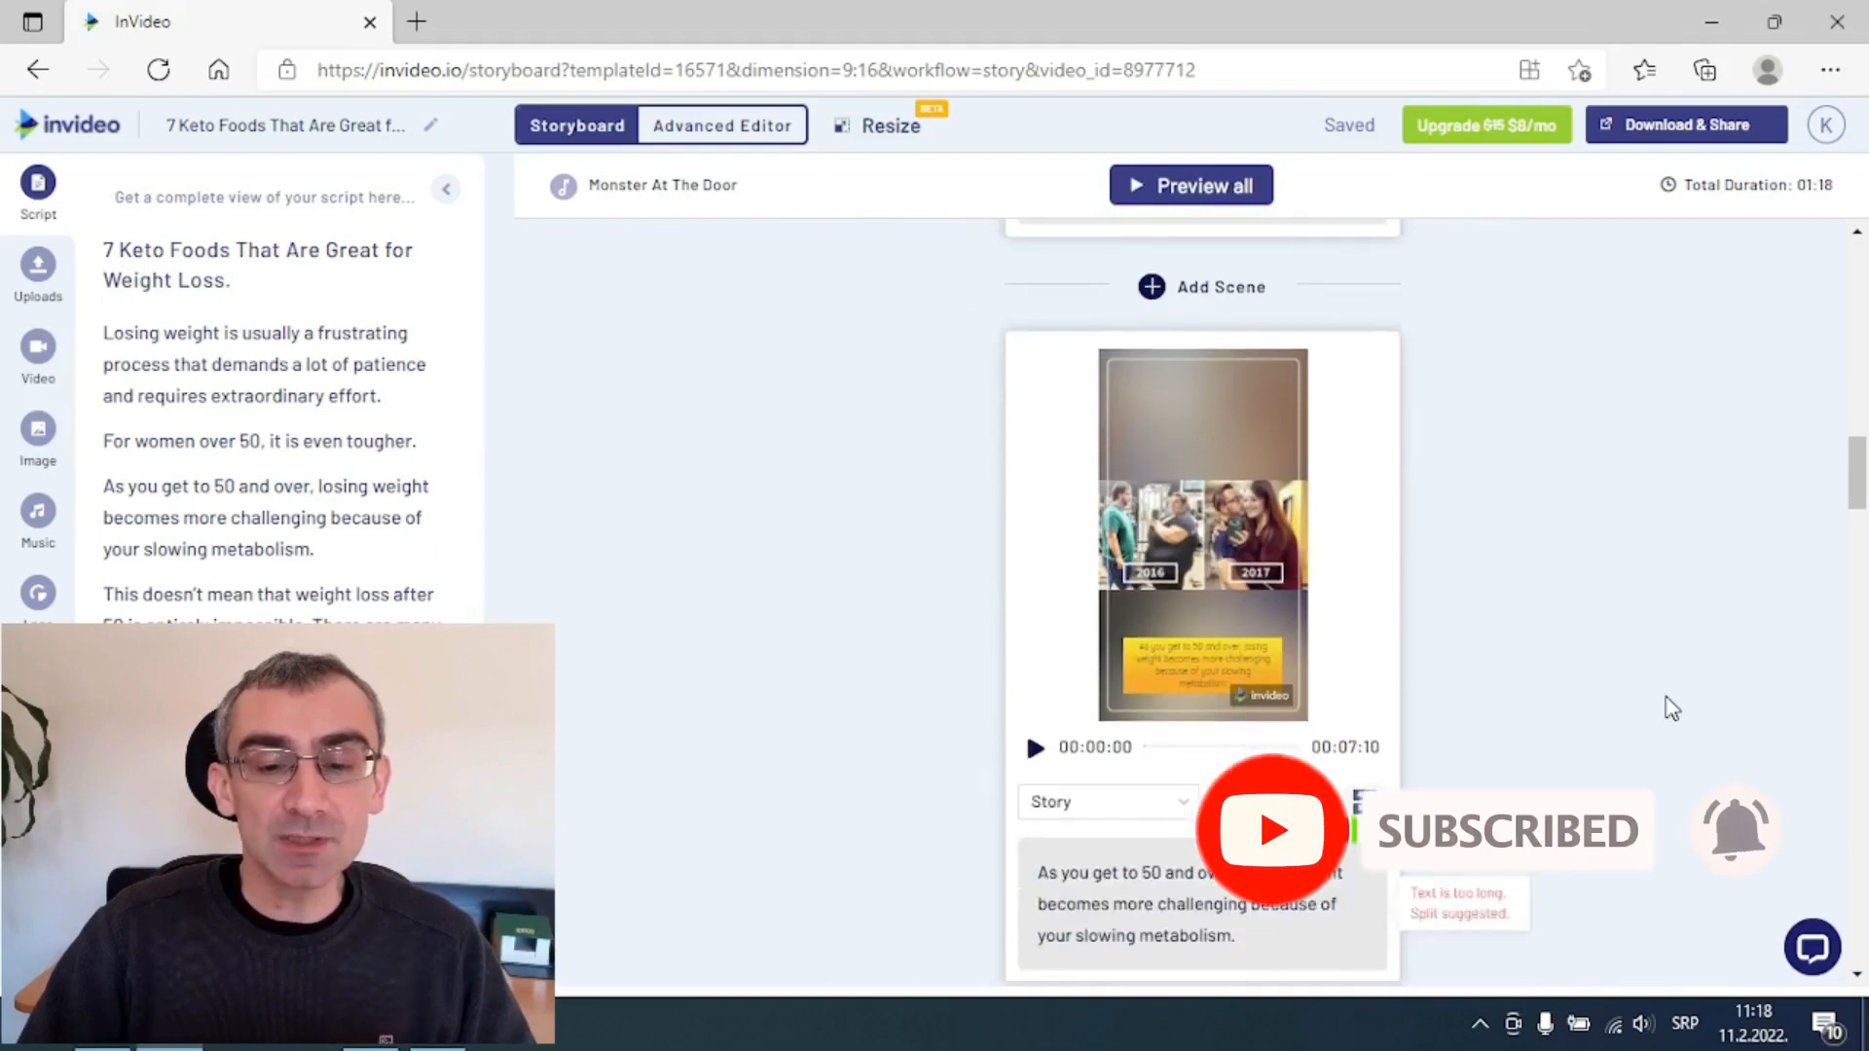
scroll(down, 3)
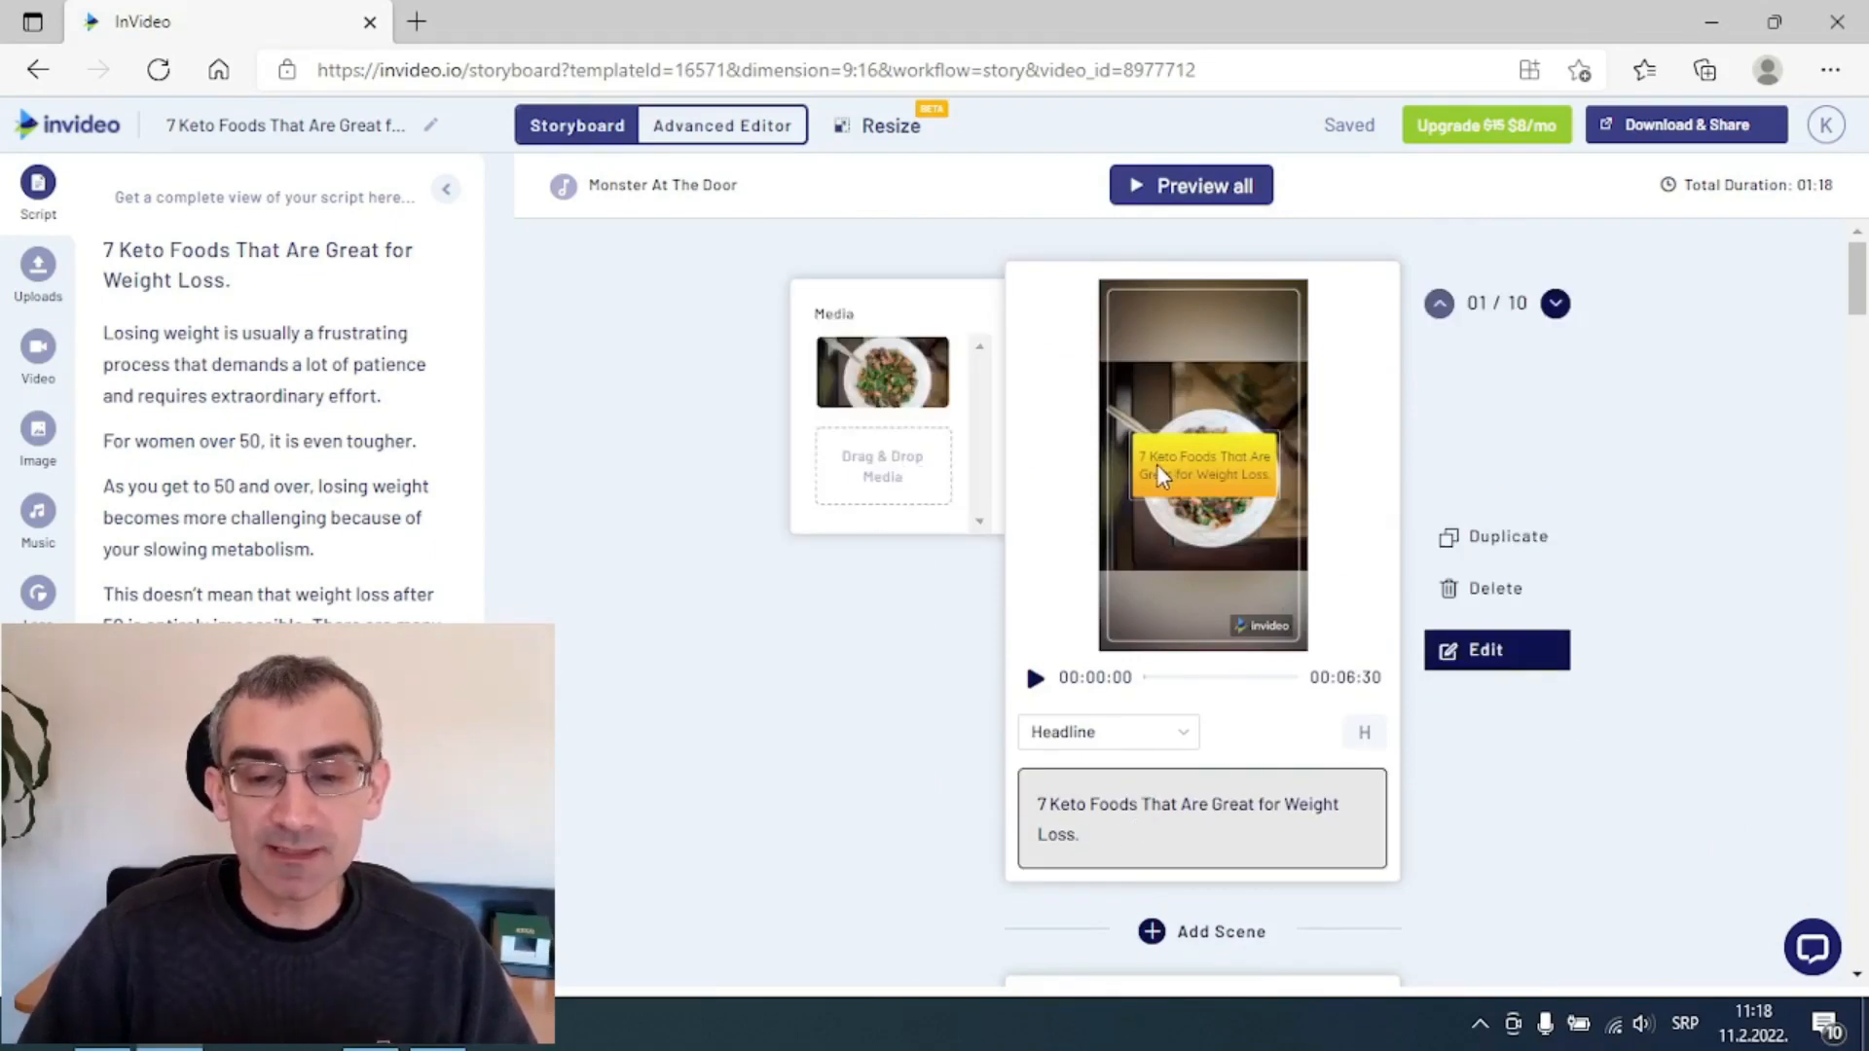
- Select scene 1's duration field to lengthen the headline scene to 00:08:30
triple_click(1185, 820)
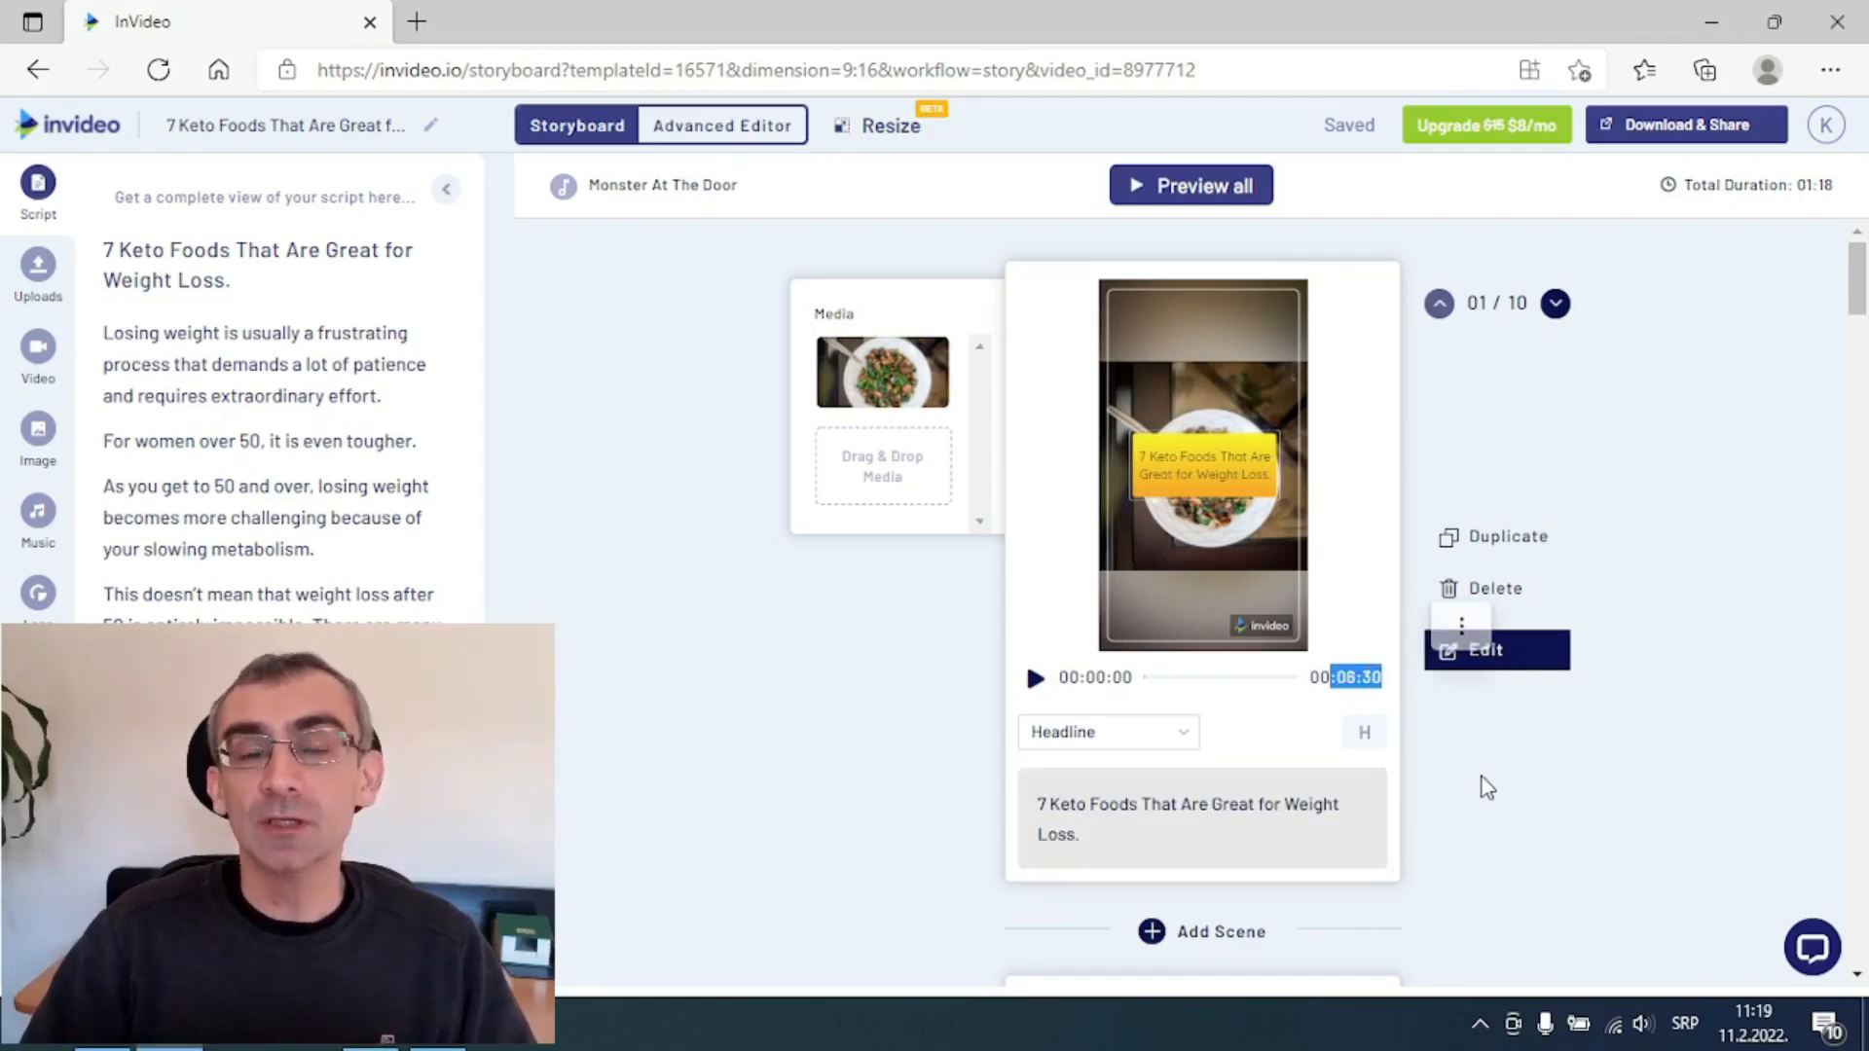
scroll(down, 3)
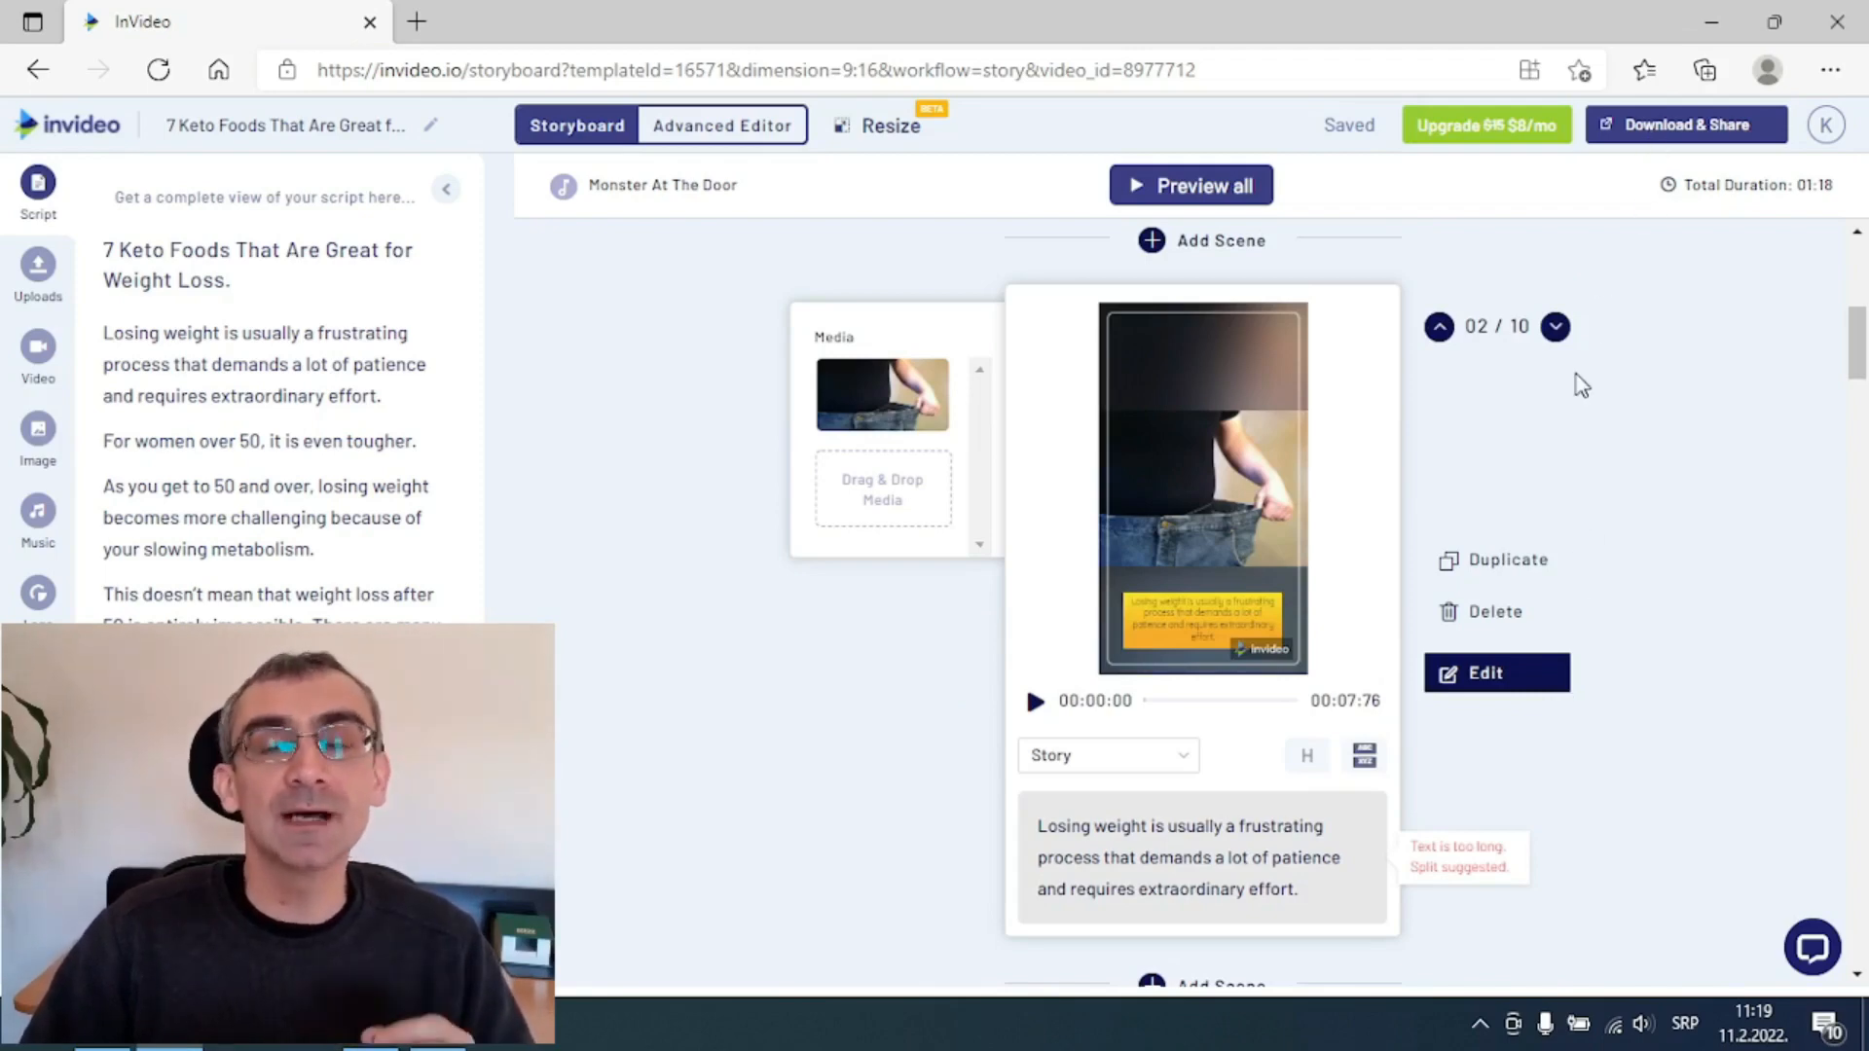
mouse_move(1591, 465)
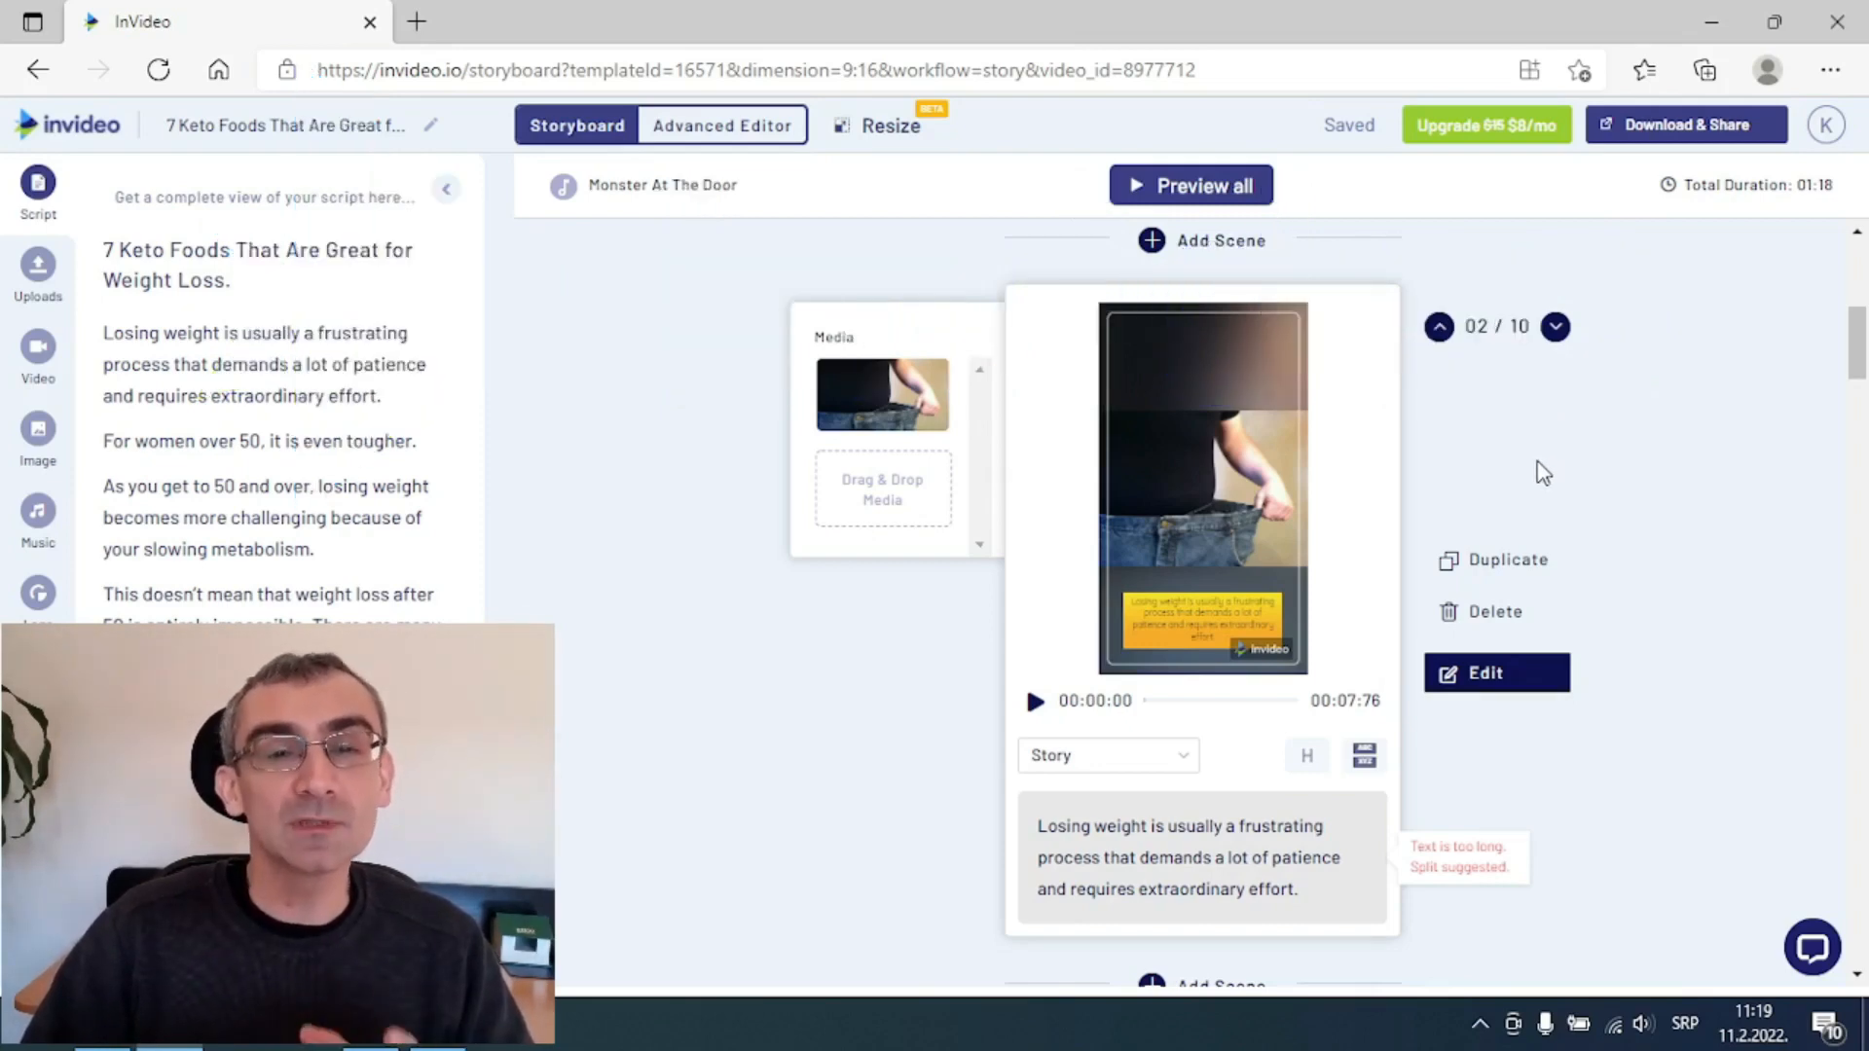
mouse_move(1534, 481)
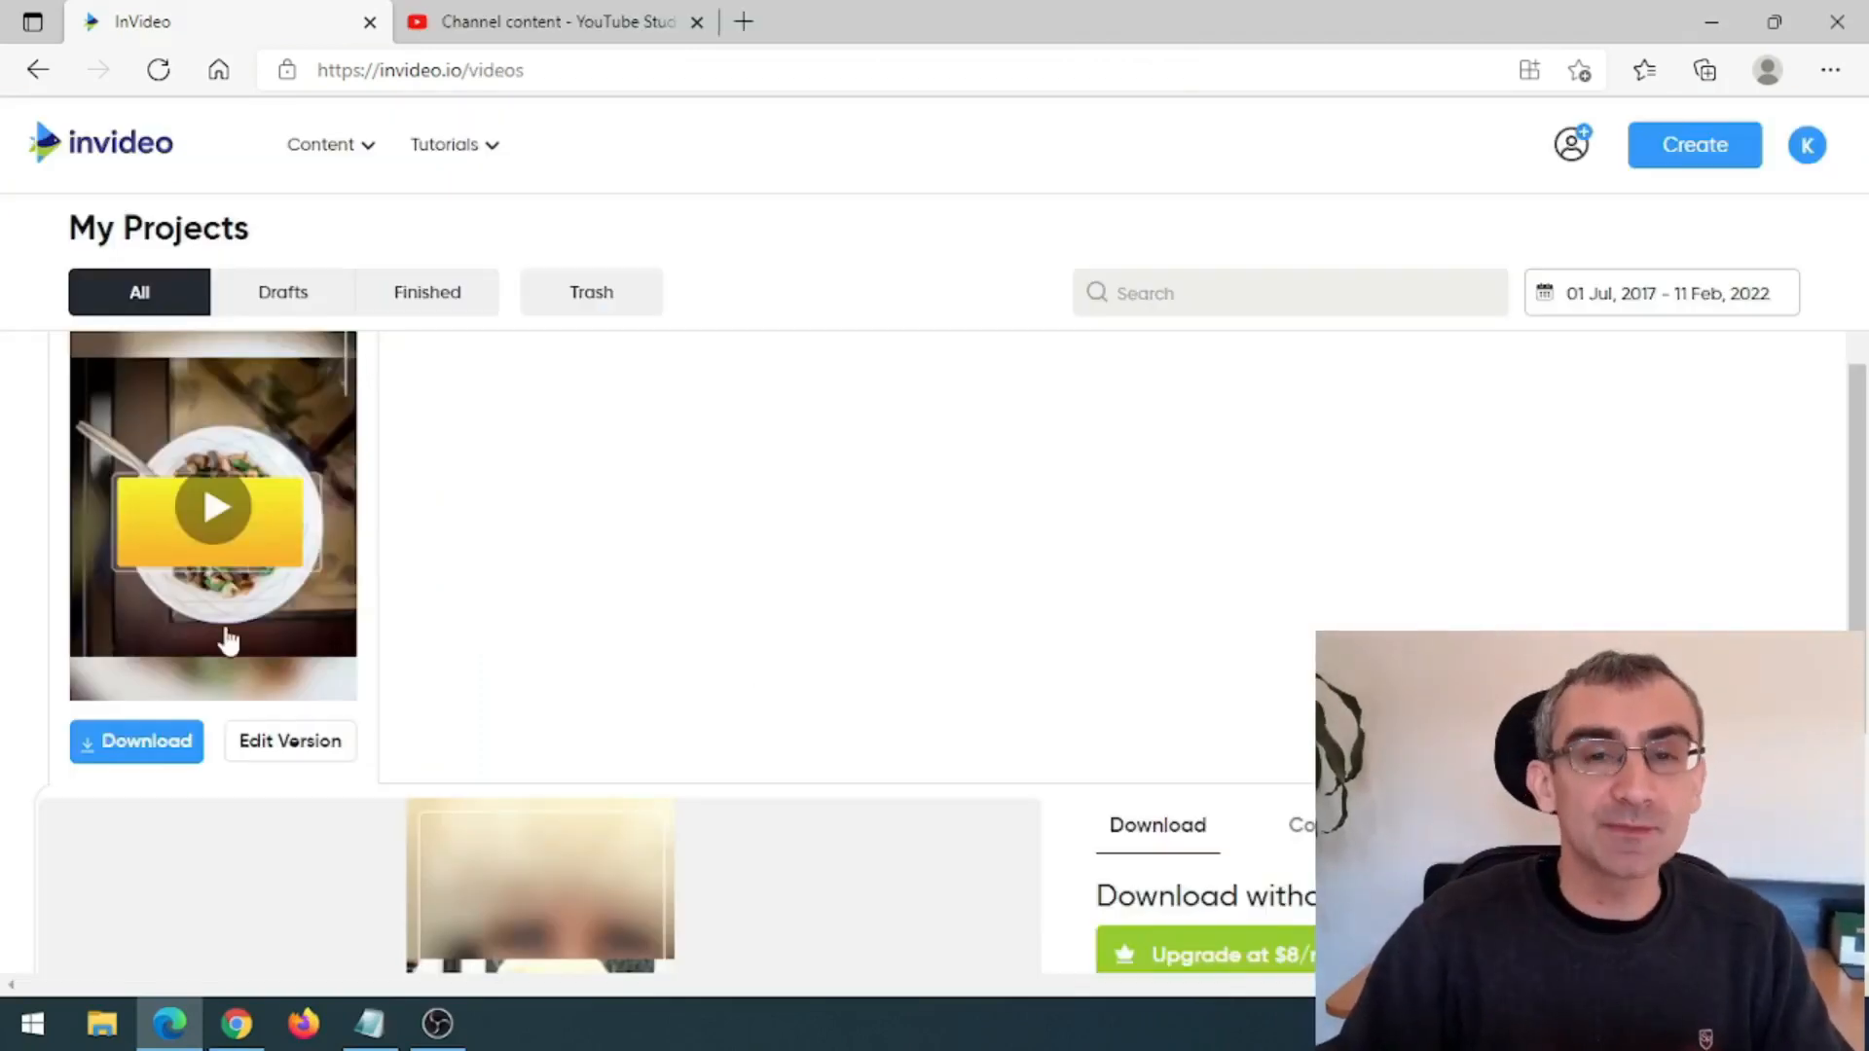
mouse_move(709, 666)
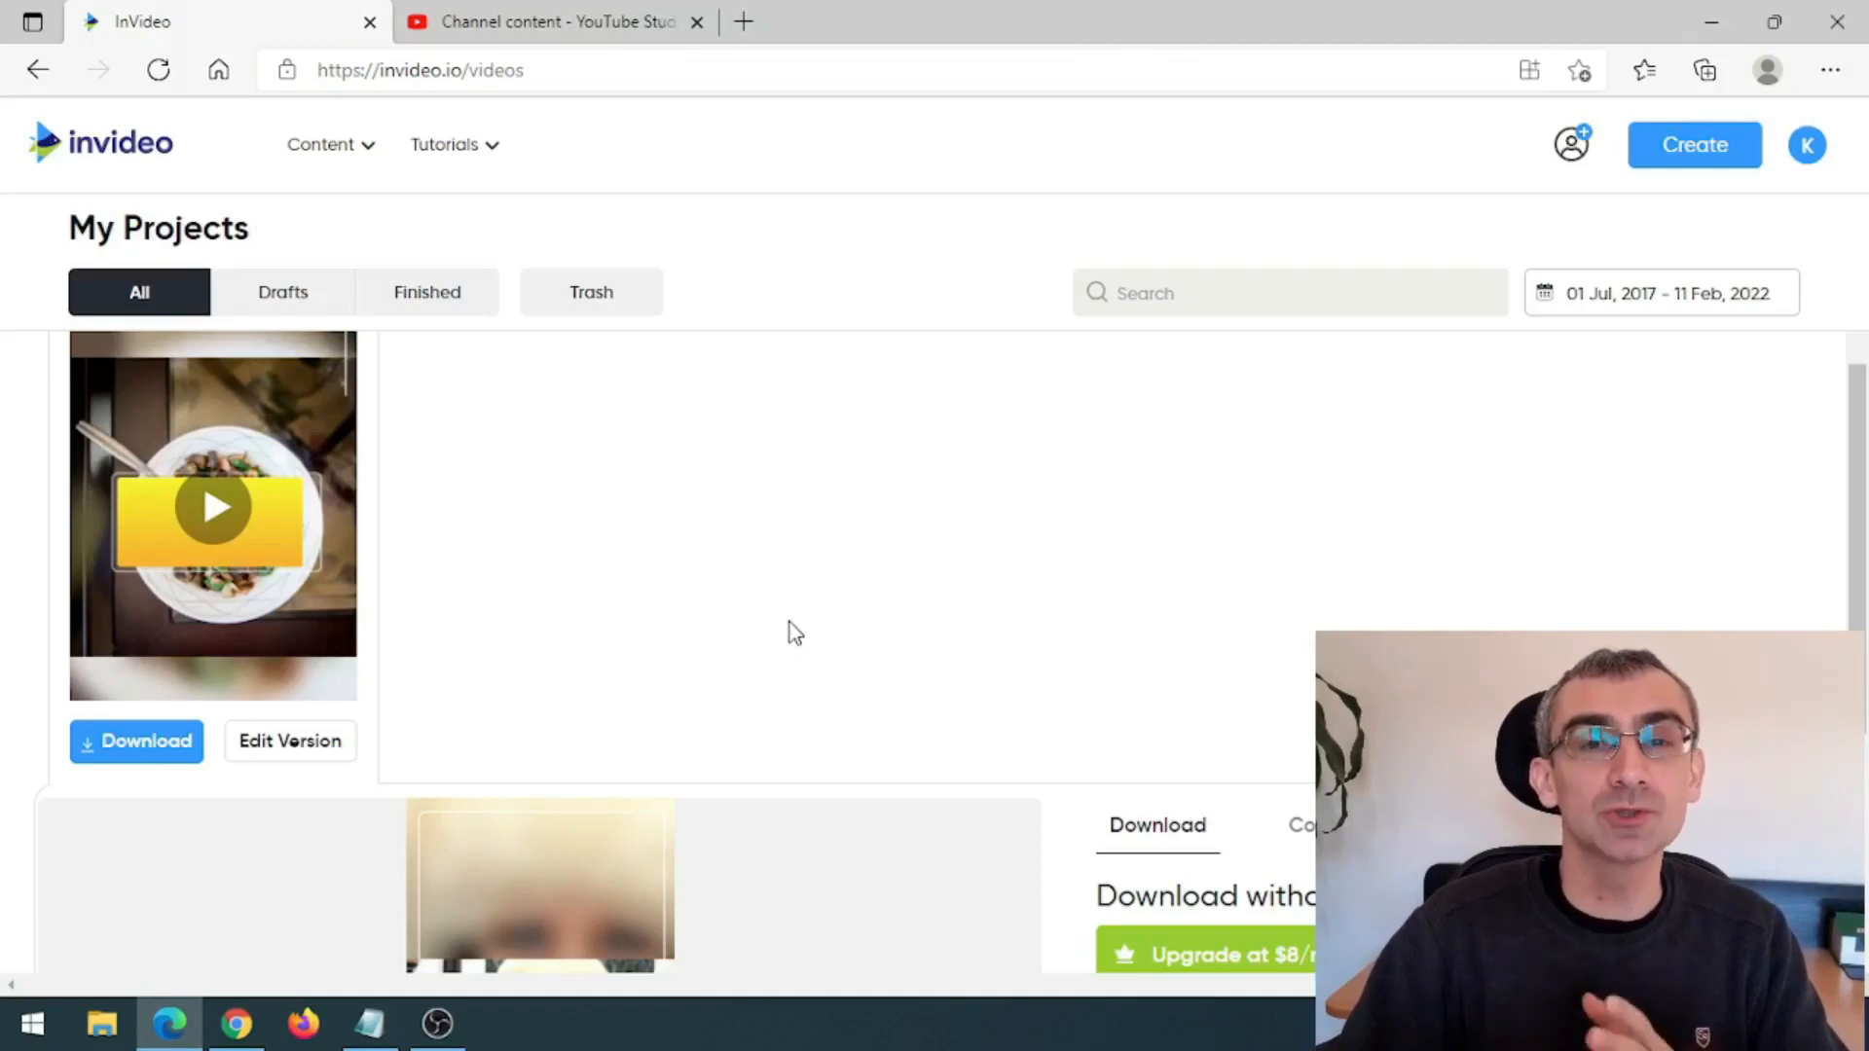
mouse_move(881, 585)
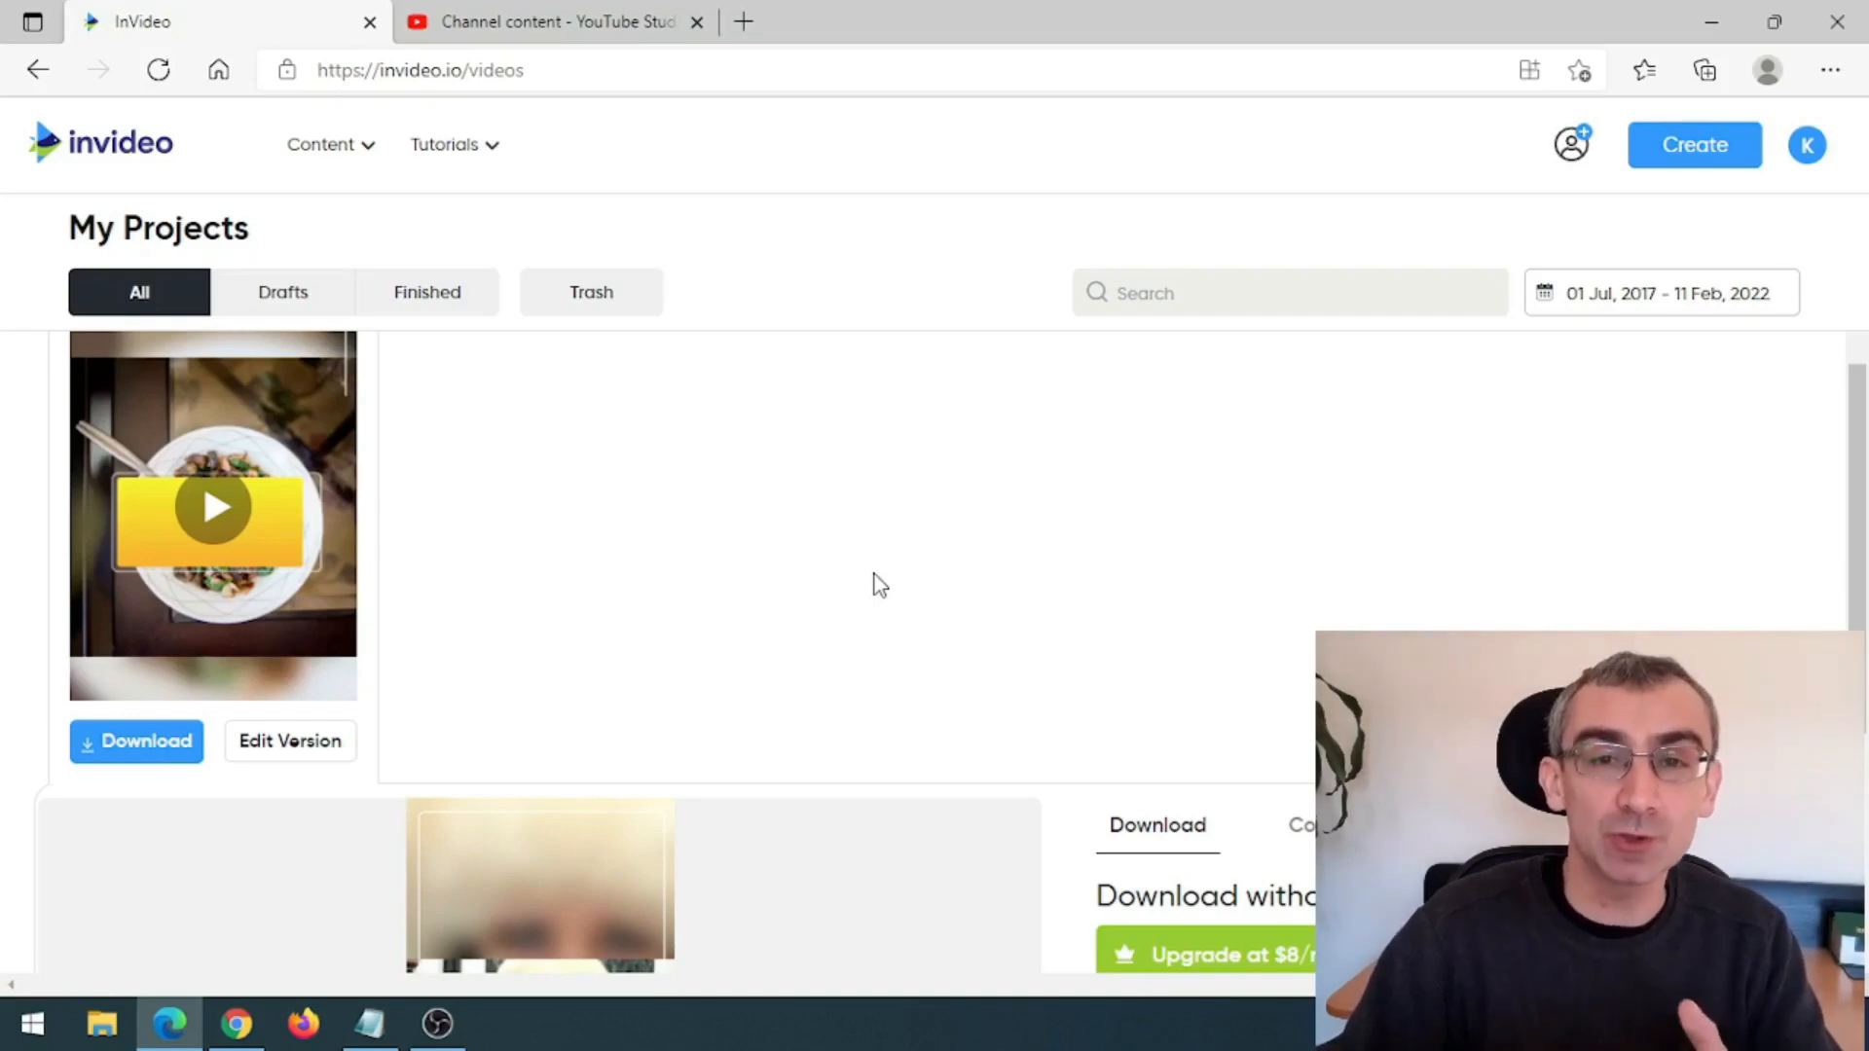
mouse_move(933, 580)
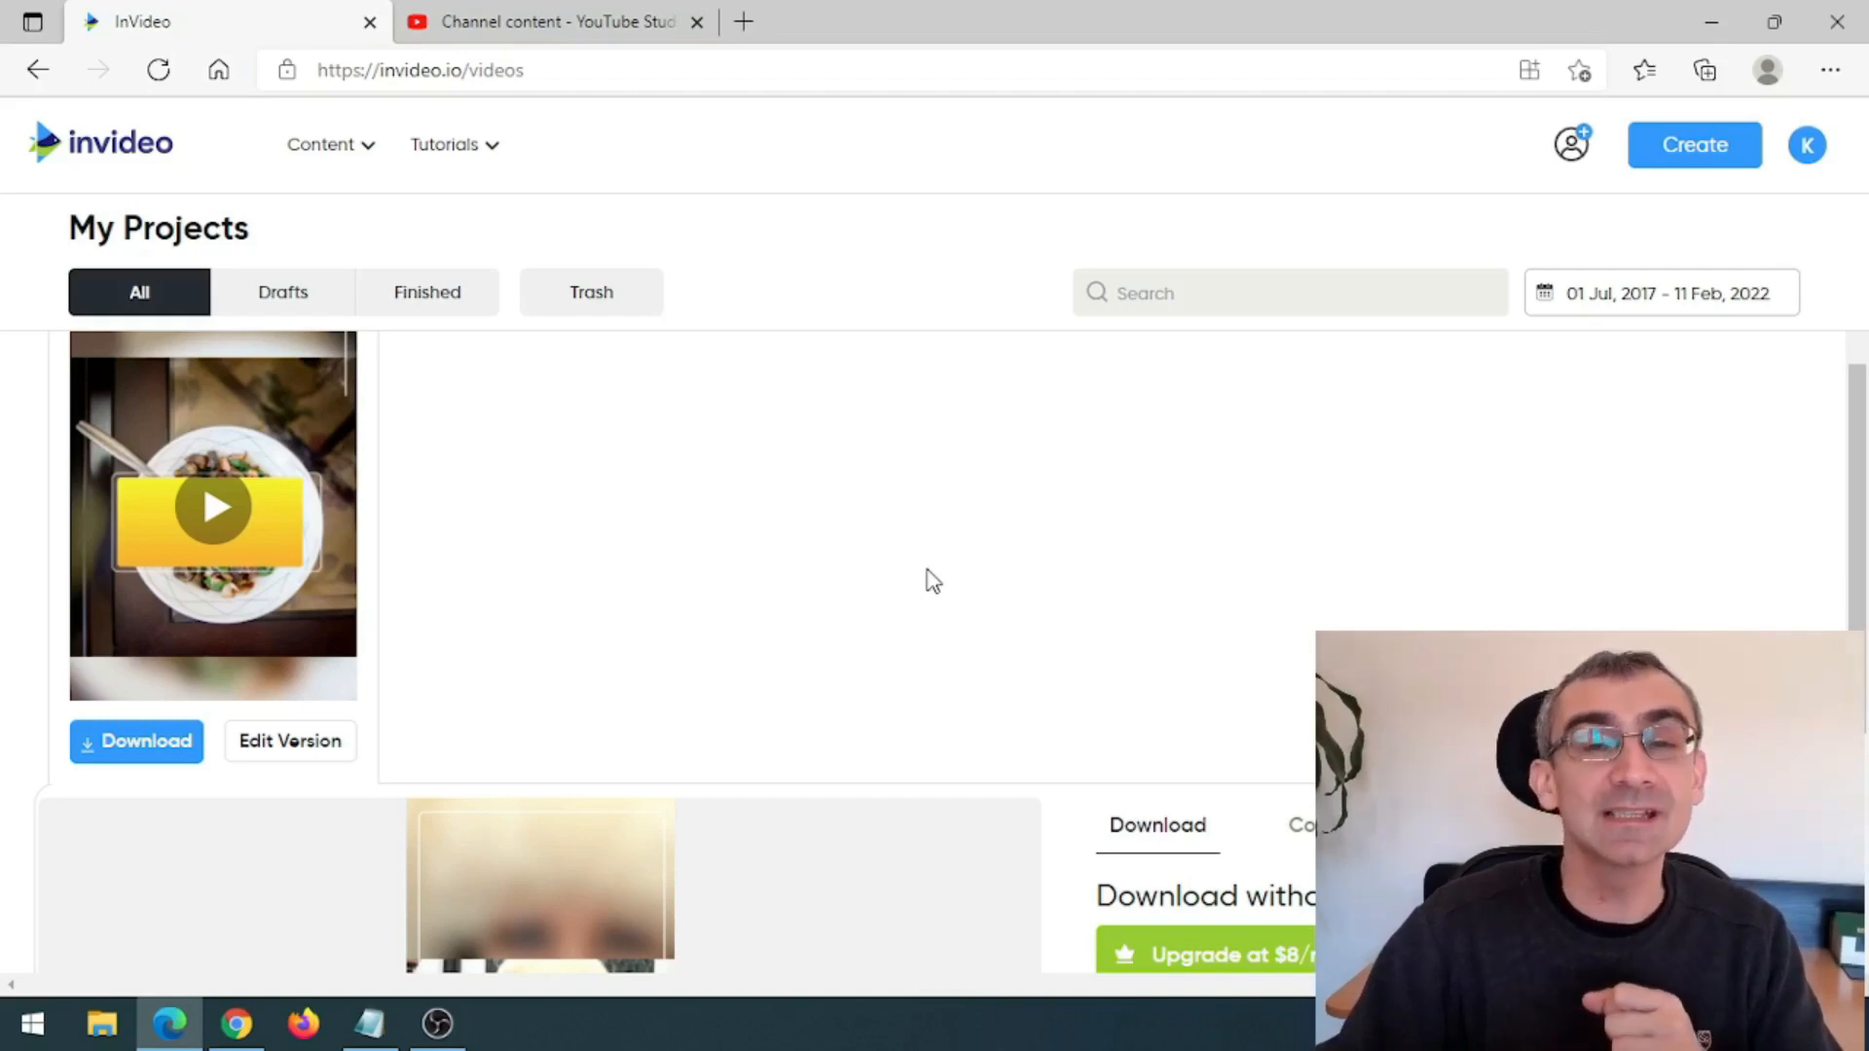
- Switch from InVideo to the YouTube Studio browser to upload the keto video
click(551, 22)
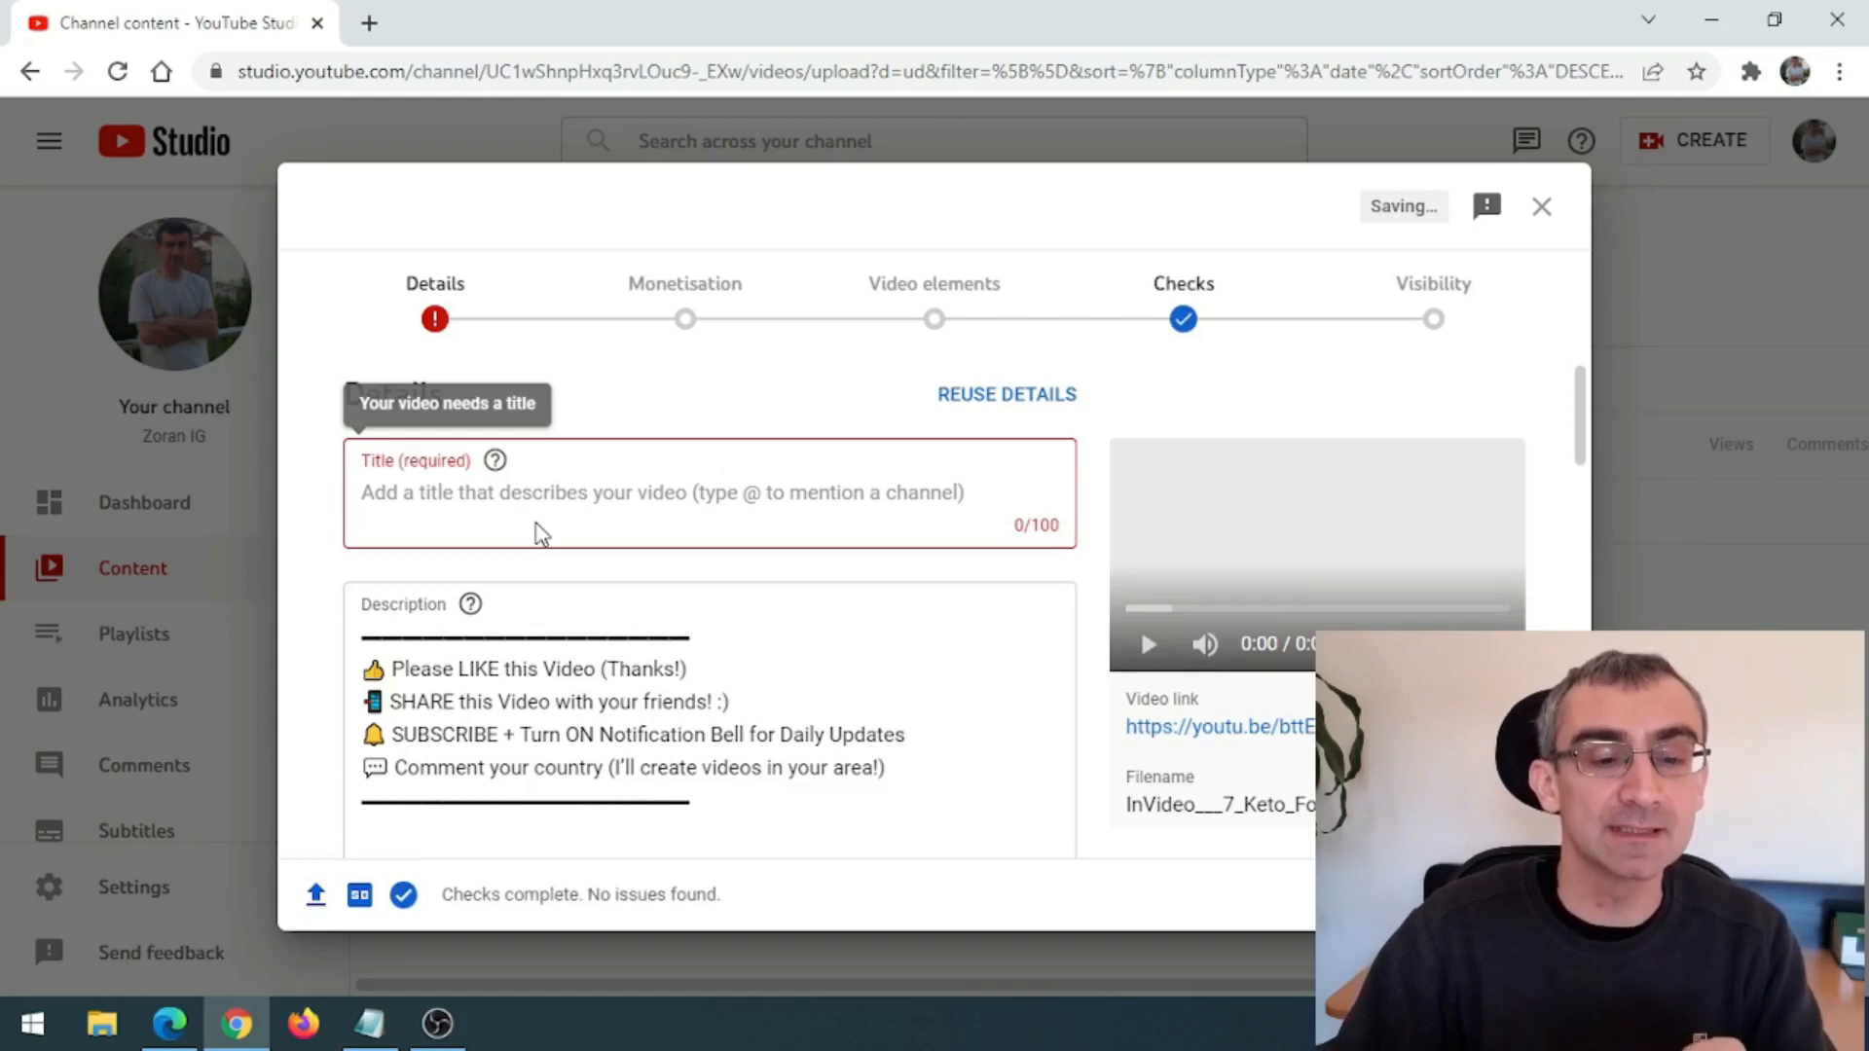
- Title the upload '7 Keto Foods For People Over 50 That Are Great for Weight Loss (Video 1)' with #Shorts appended
text(7 Keto Foods For People Over That Are Great for Weight Loss (Video 1))
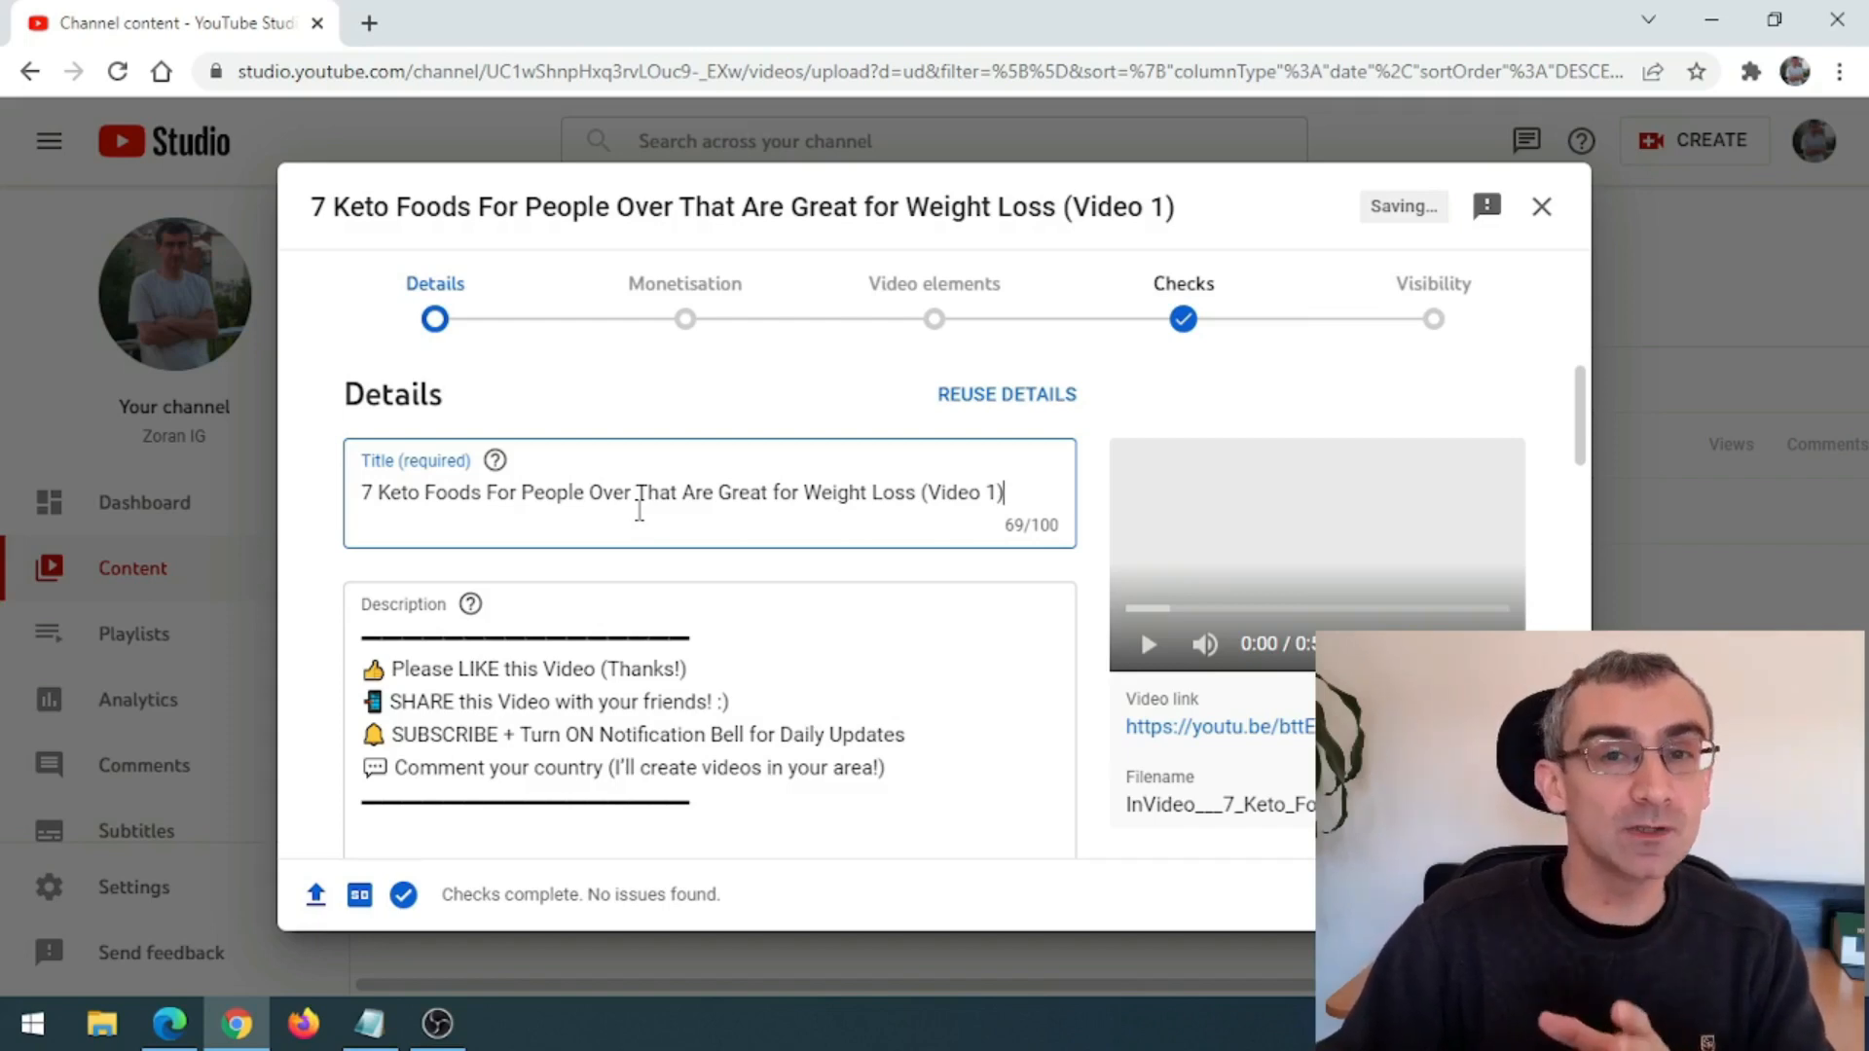
text(50)
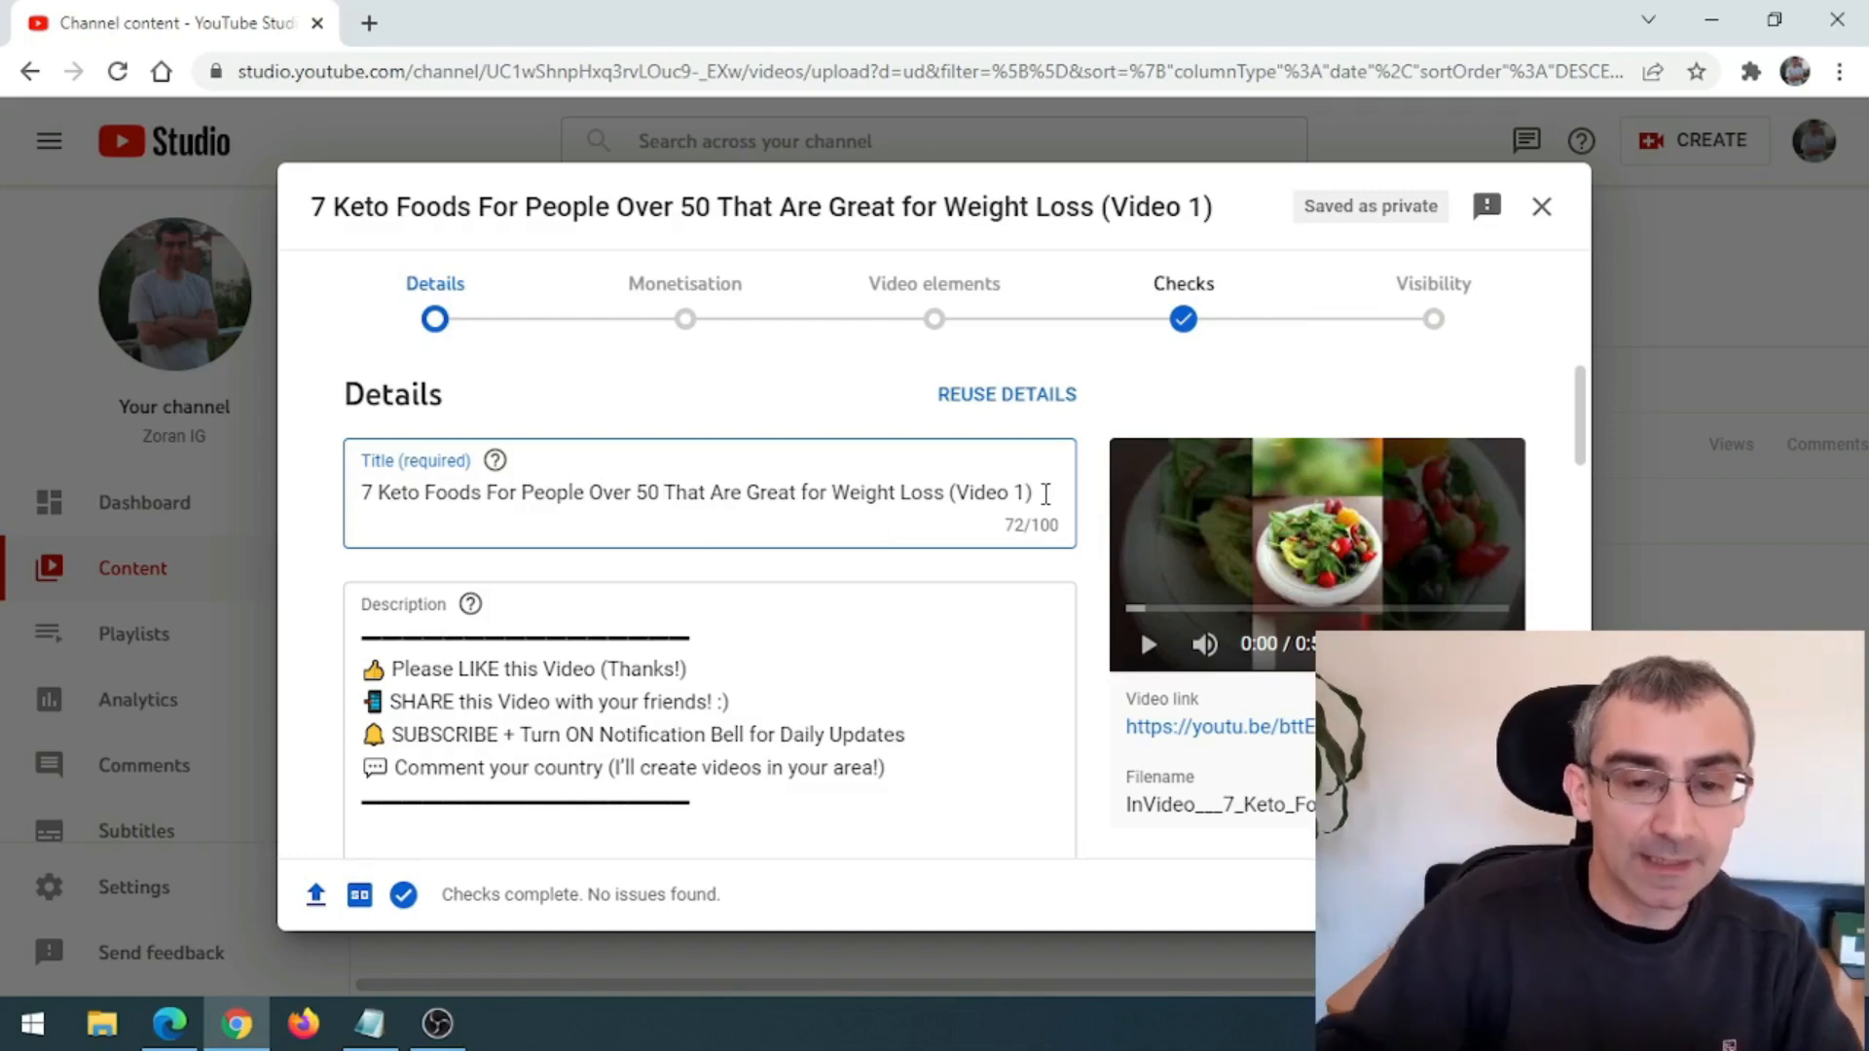
text(#Shorts)
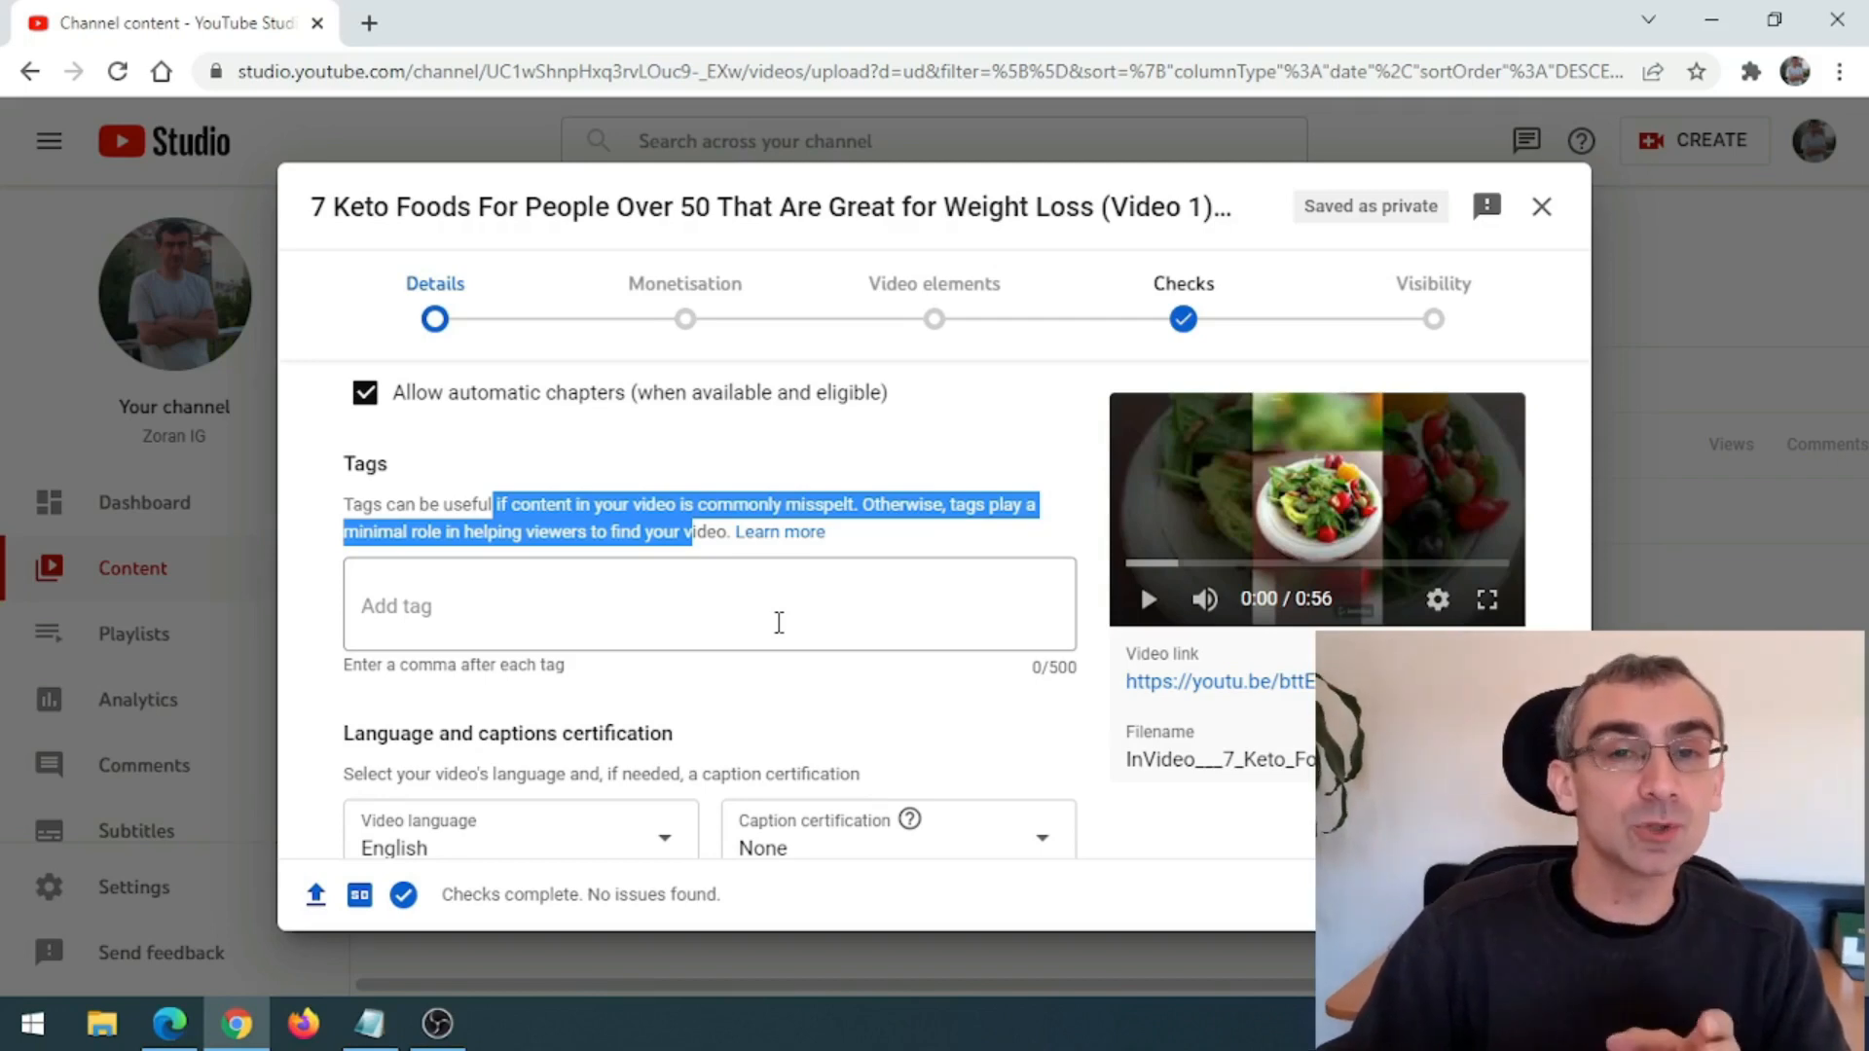
scroll(down, 3)
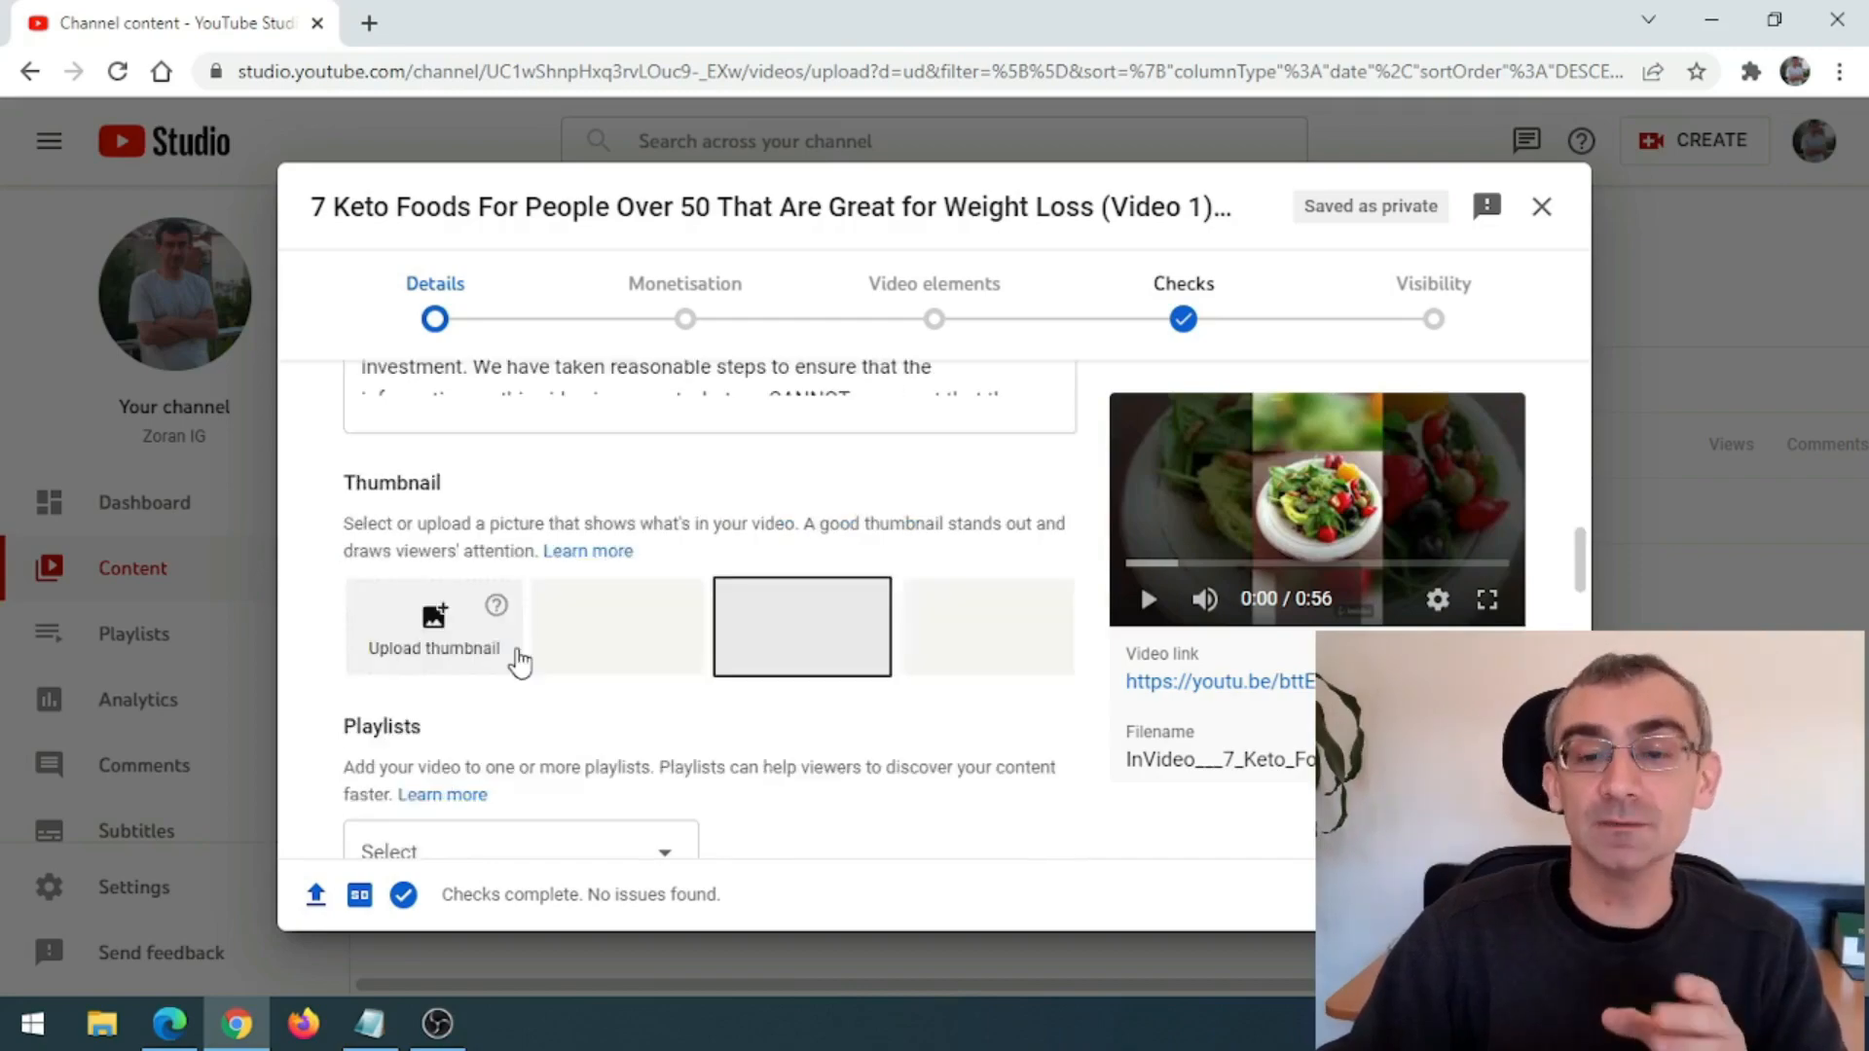